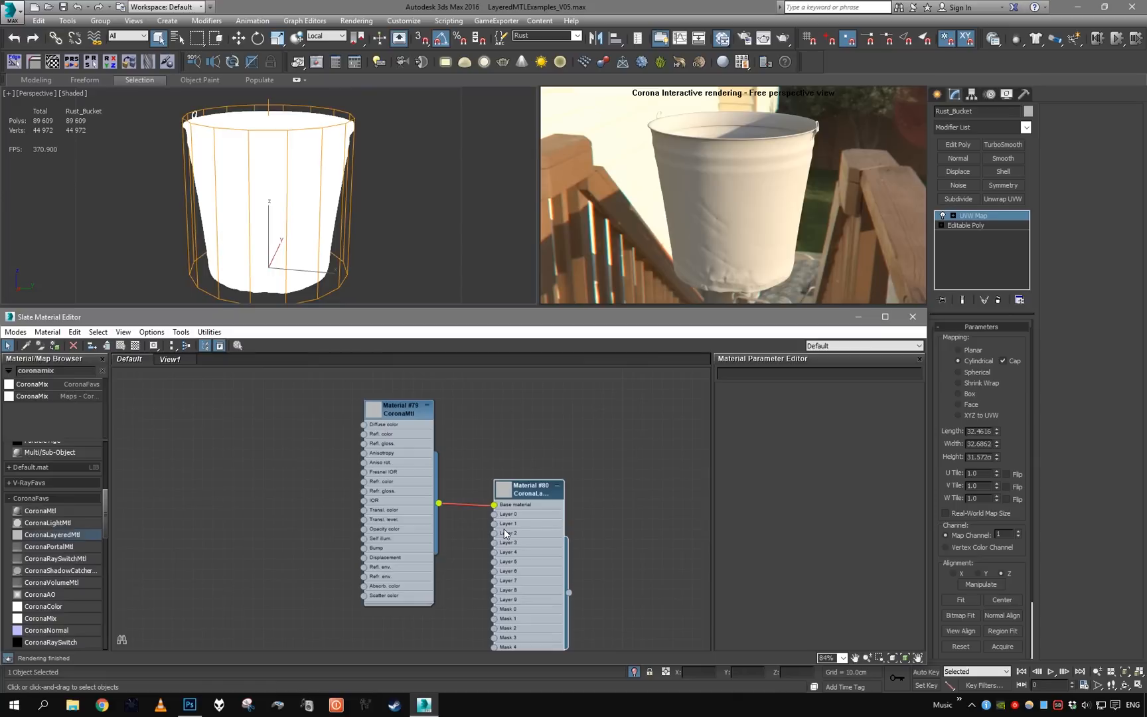
Step: Rename the layered material to Bucket and its base to Bucket_BaseMetal, then start adding a Bitmap map
click(527, 490)
text(Bucket)
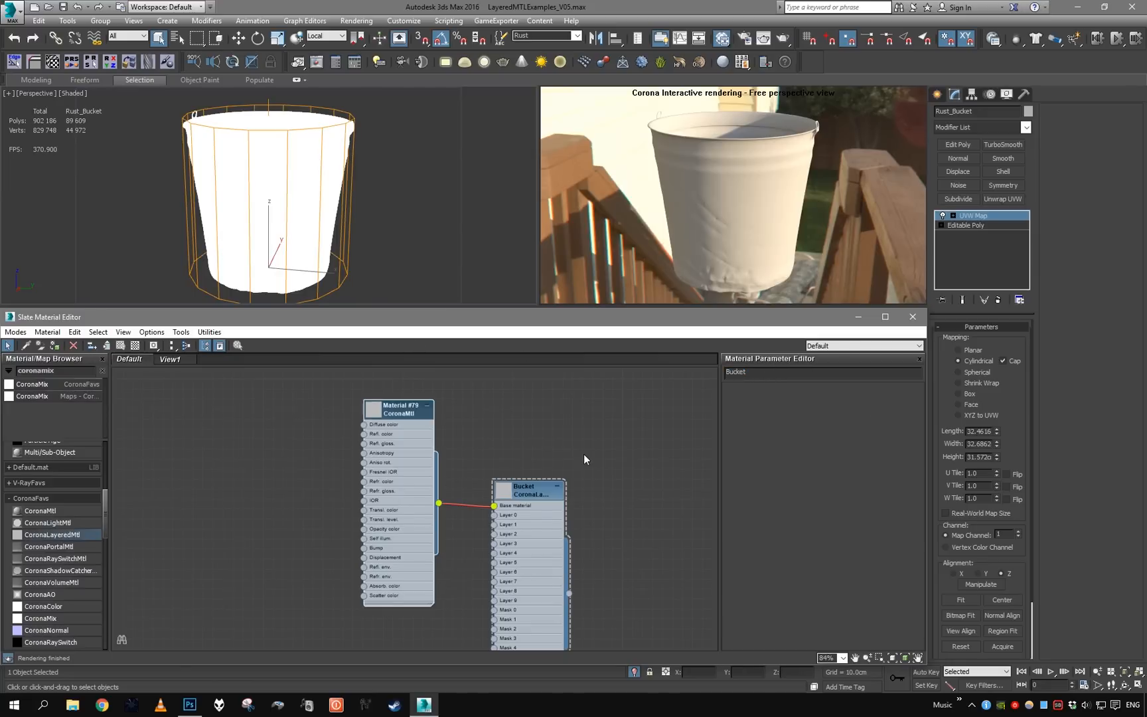
click(399, 410)
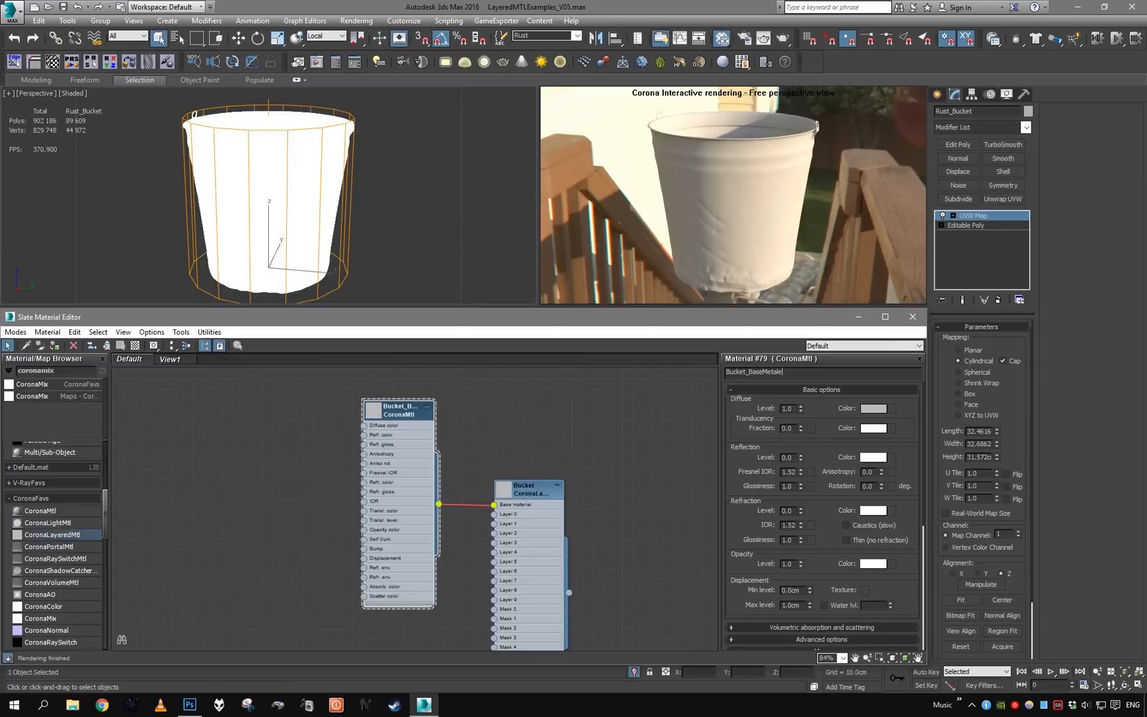
right_click(397, 407)
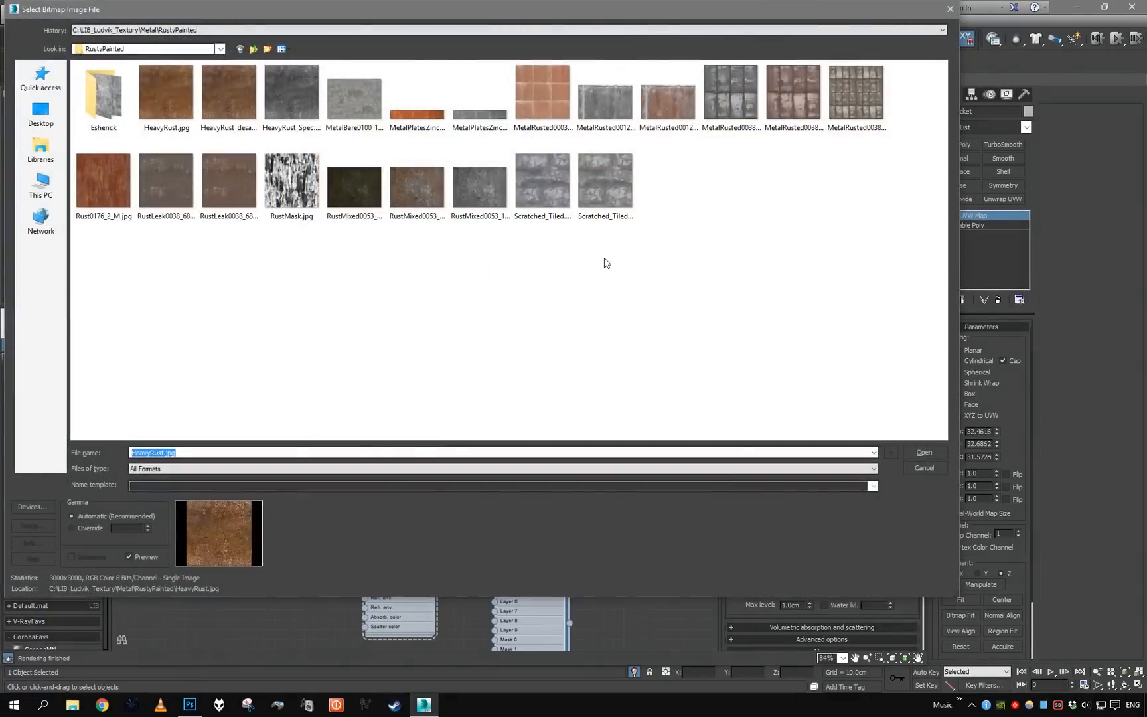
Step: Load MetalBare0071_3_Contrasty.jpg from the Metal folder and preview it for the base metal's diffuse
click(252, 49)
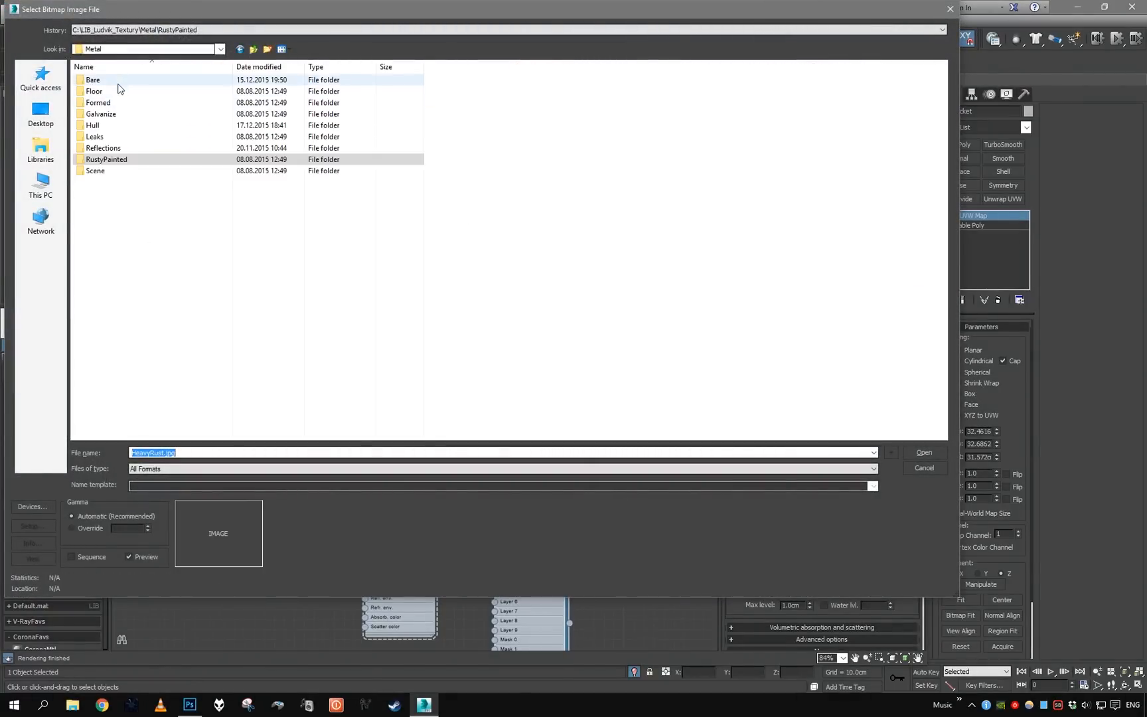
click(923, 453)
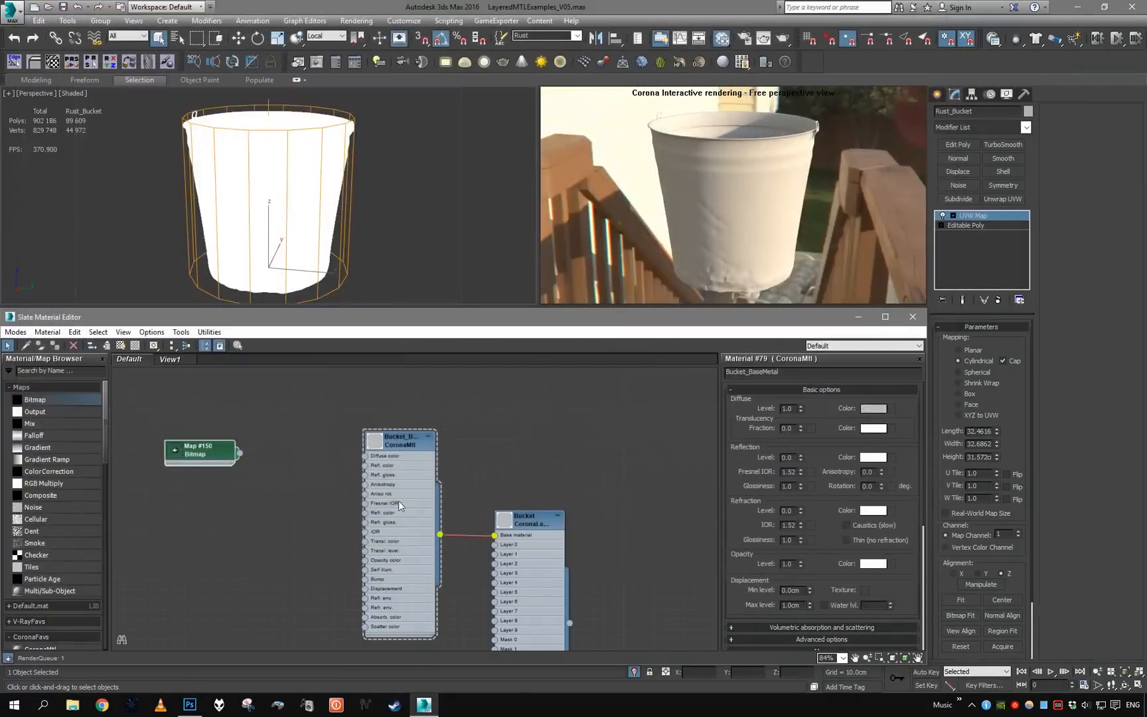
click(195, 449)
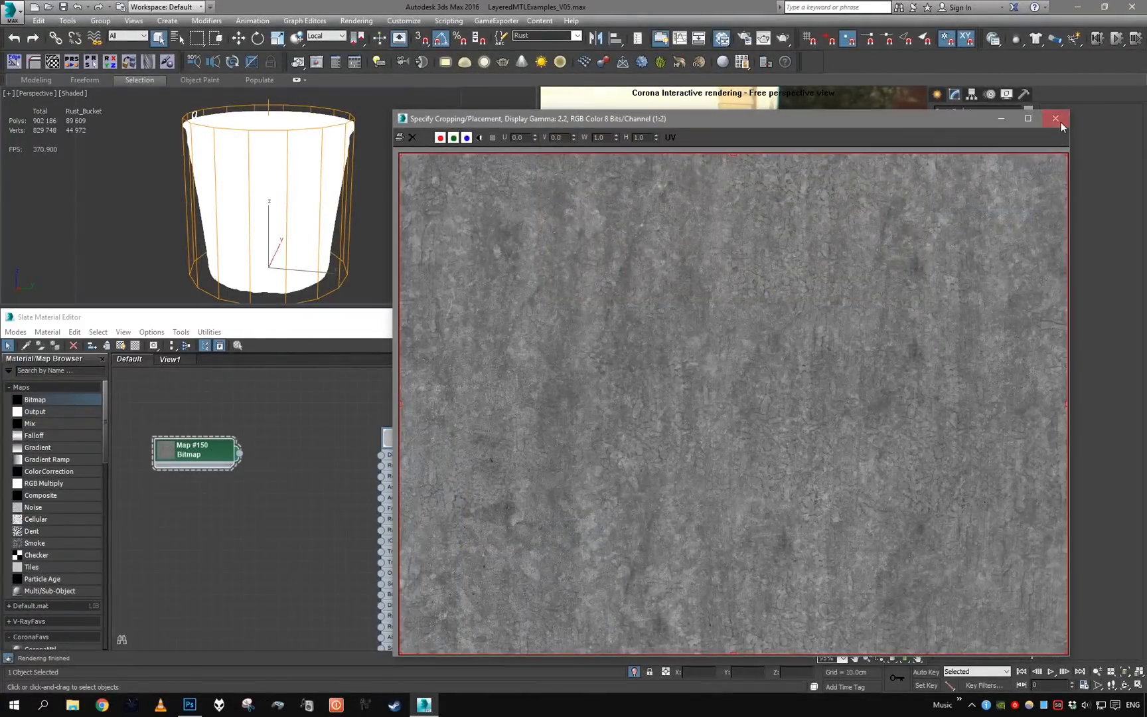
click(1057, 118)
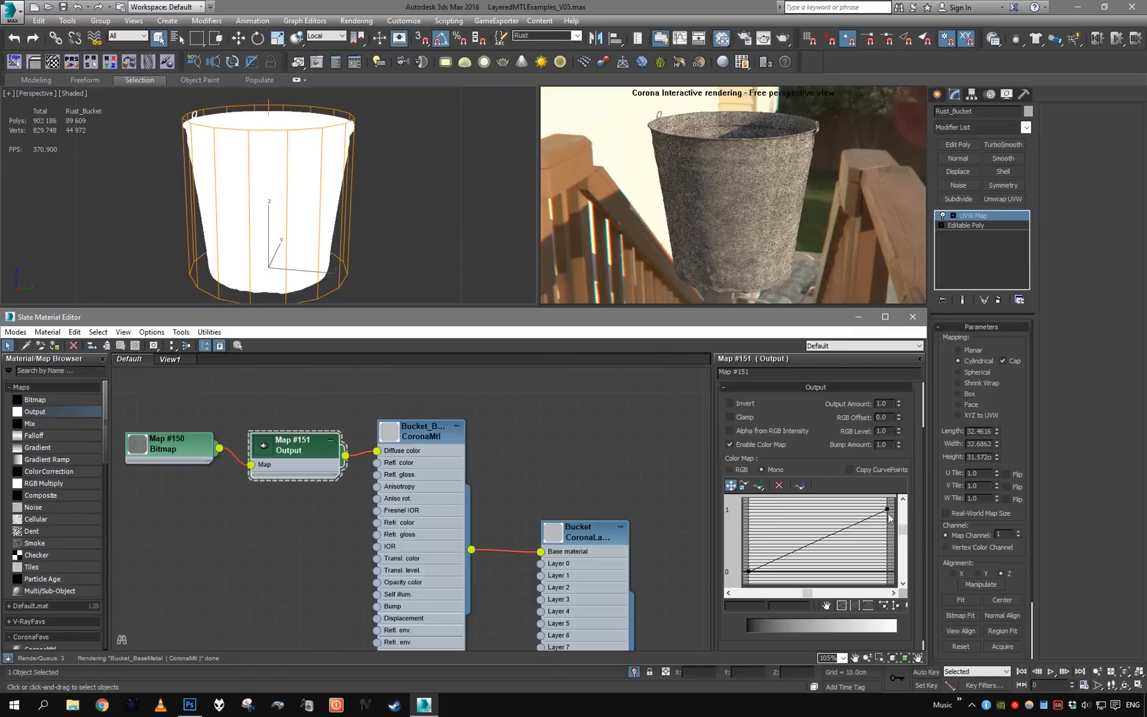
Step: Darken the metal via the Output colour curve and wire a second Output map into reflection colour
drag(886, 507, 885, 571)
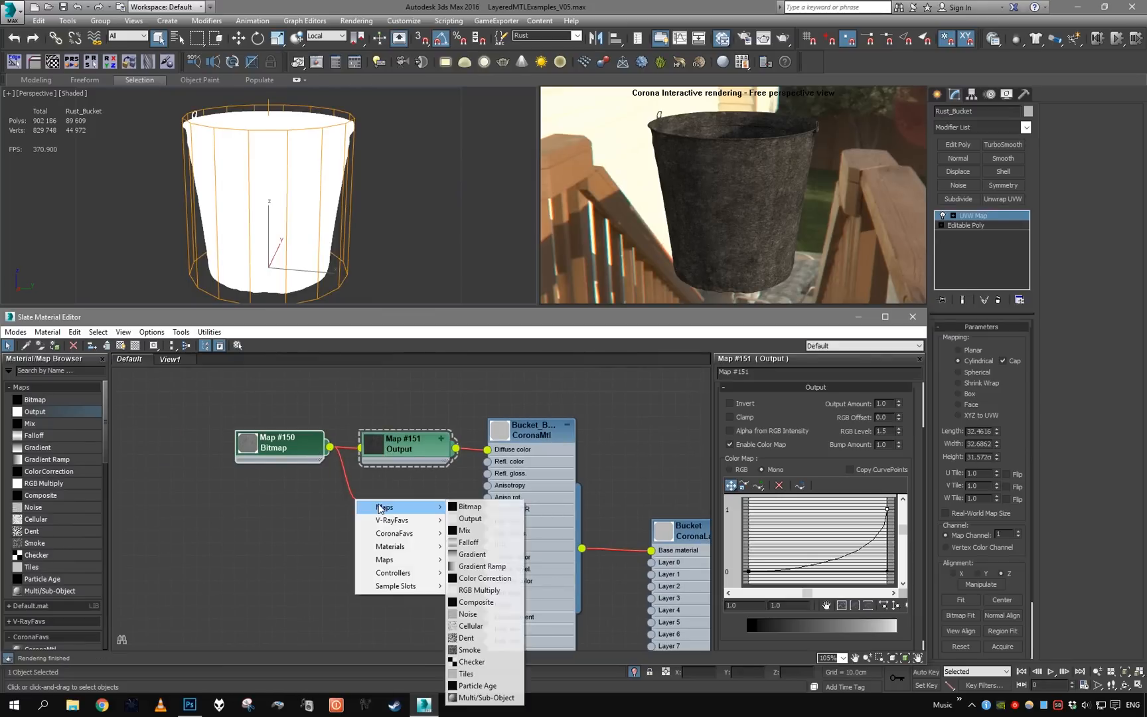
click(470, 518)
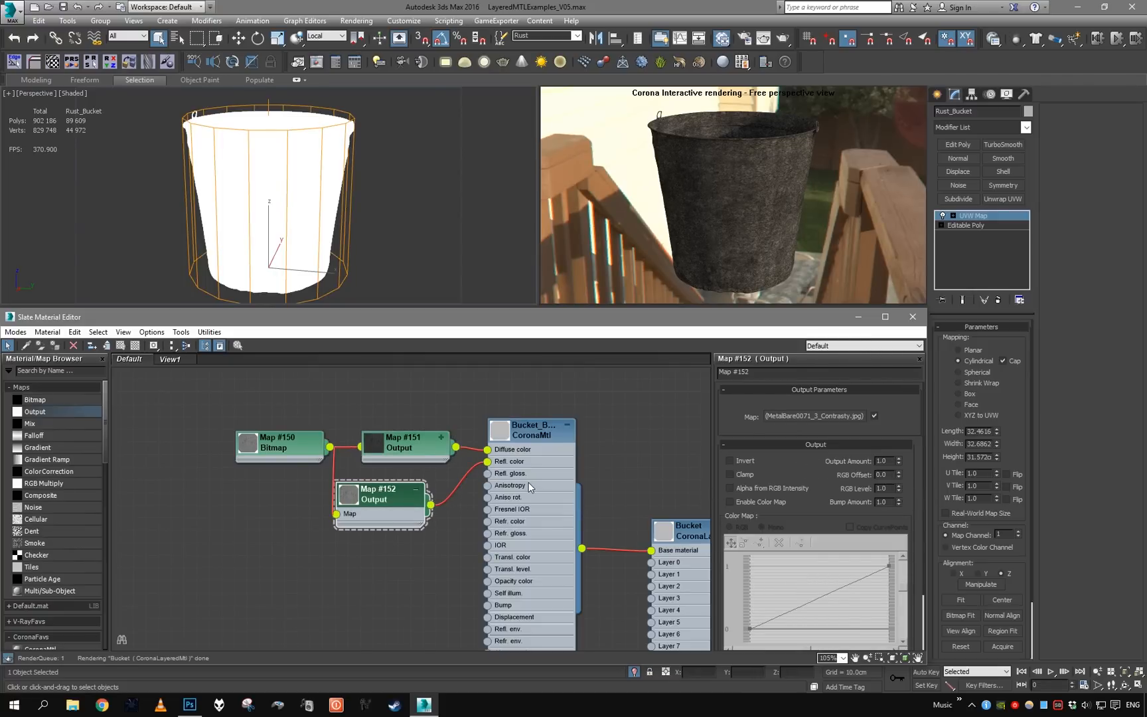
click(533, 431)
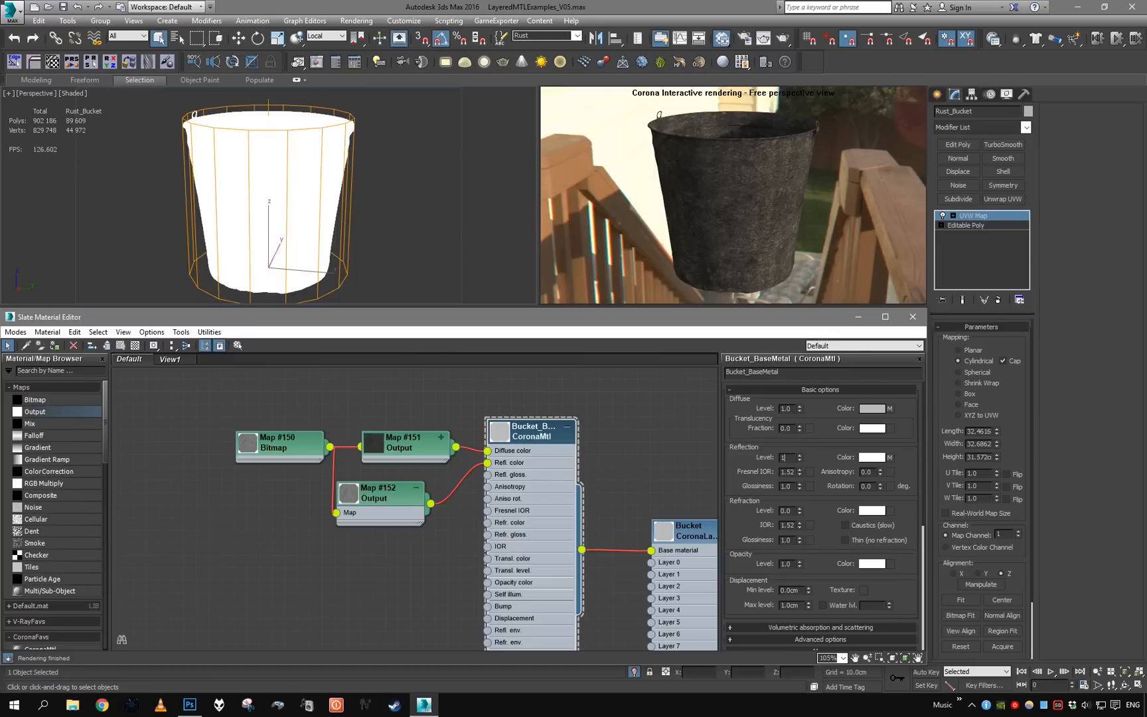
Step: Adjust the second Output map's settings and review the Bucket_BaseMetal parameters
click(403, 494)
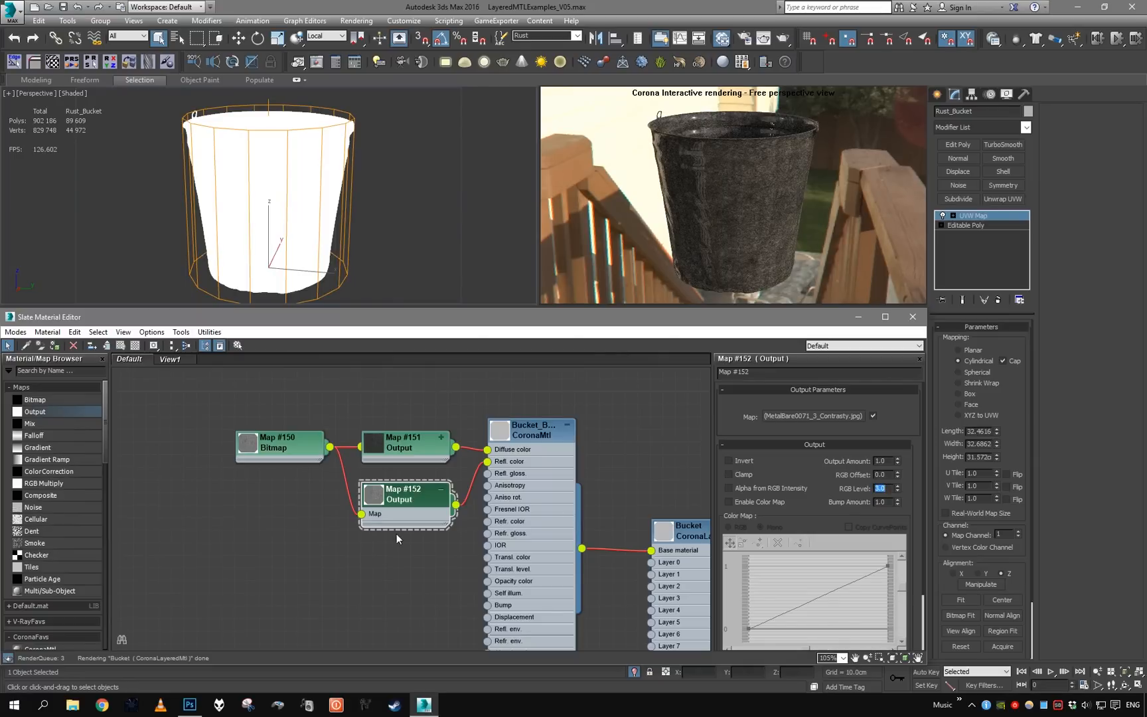
click(404, 493)
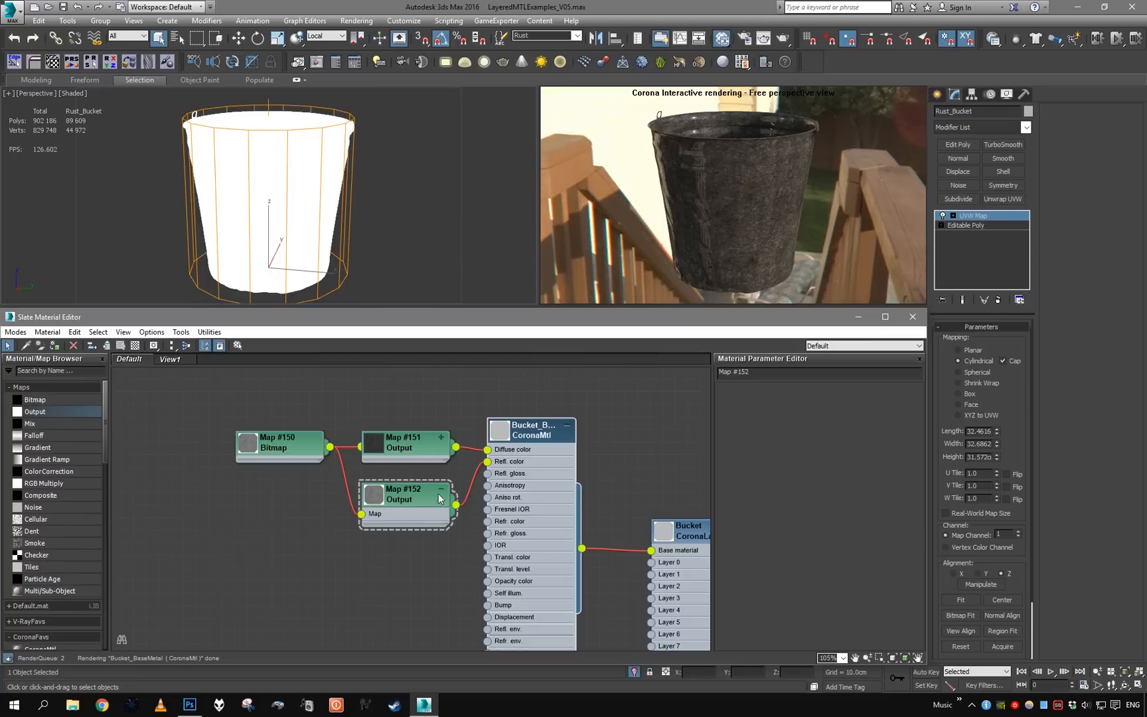
click(532, 430)
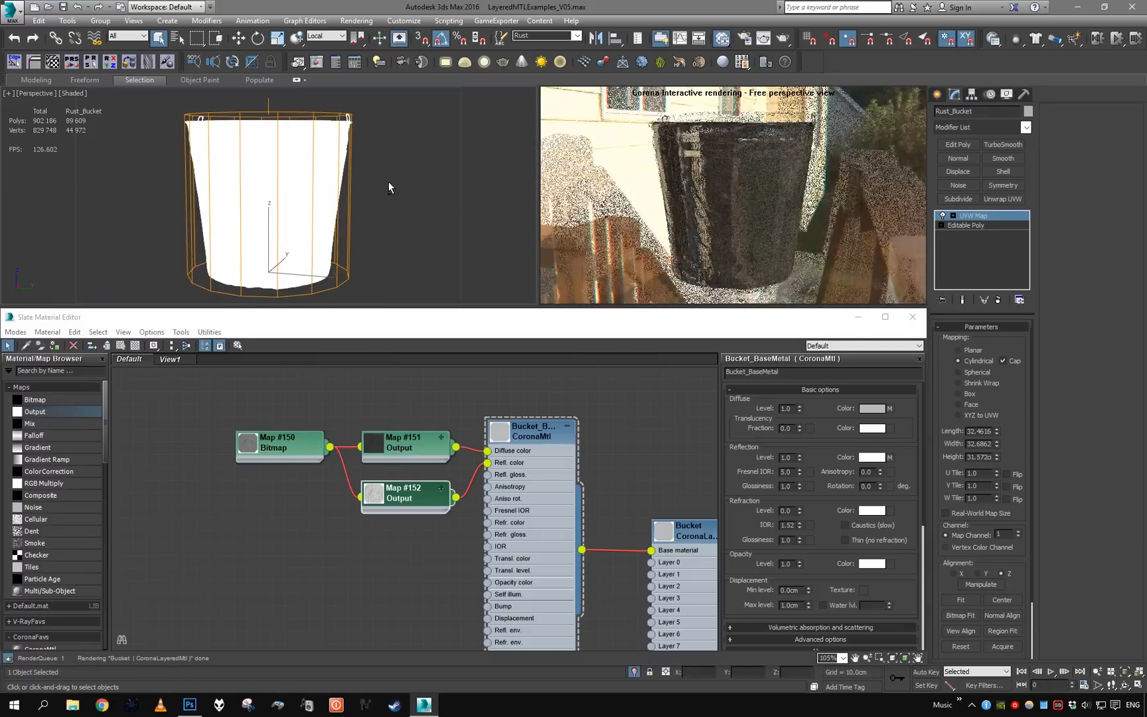
click(403, 492)
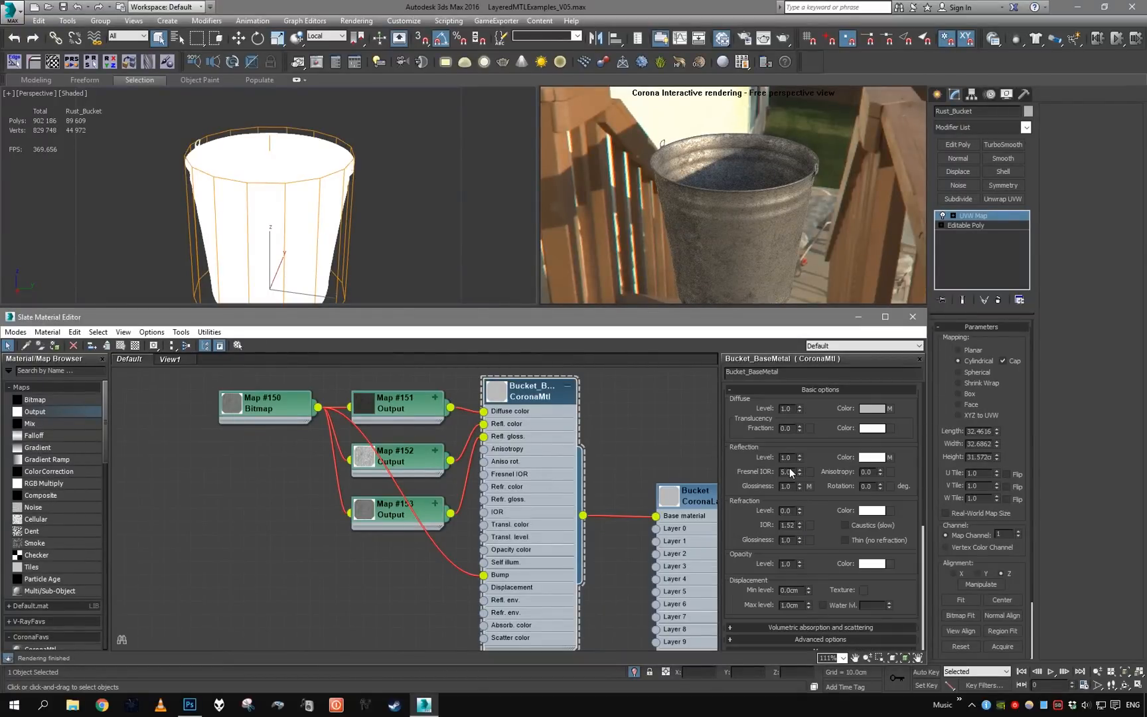
Step: Set Bucket_Paint's reflection level to 0.9 and edit its fresnel IOR
click(799, 471)
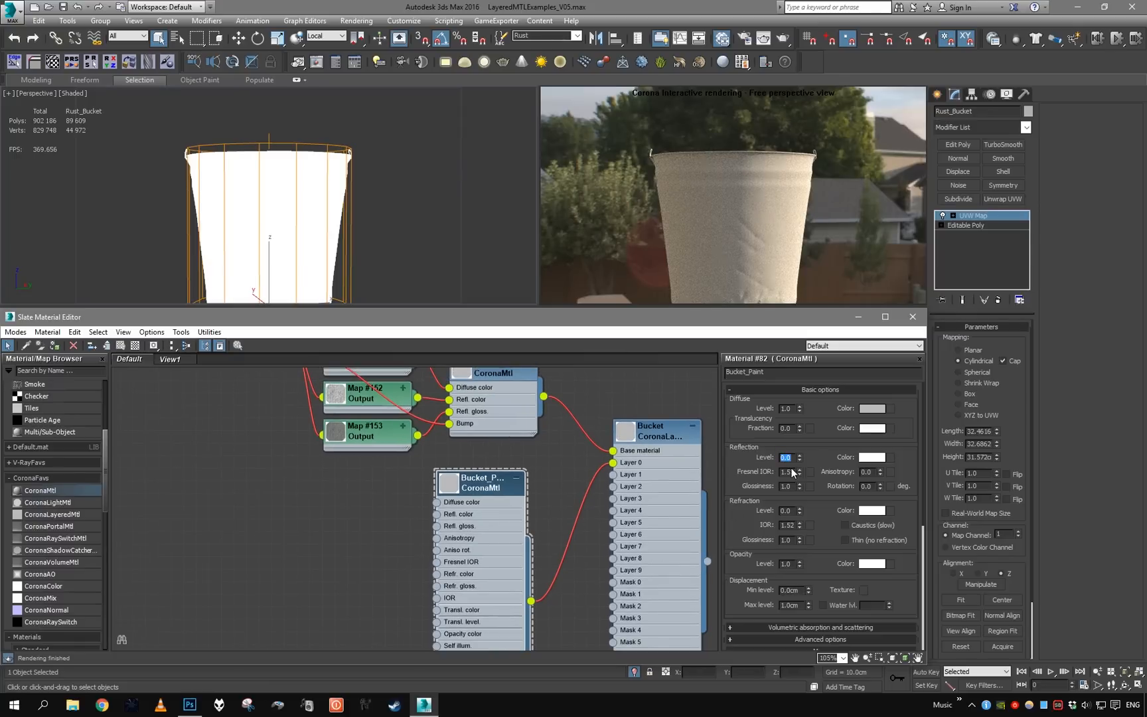
click(786, 472)
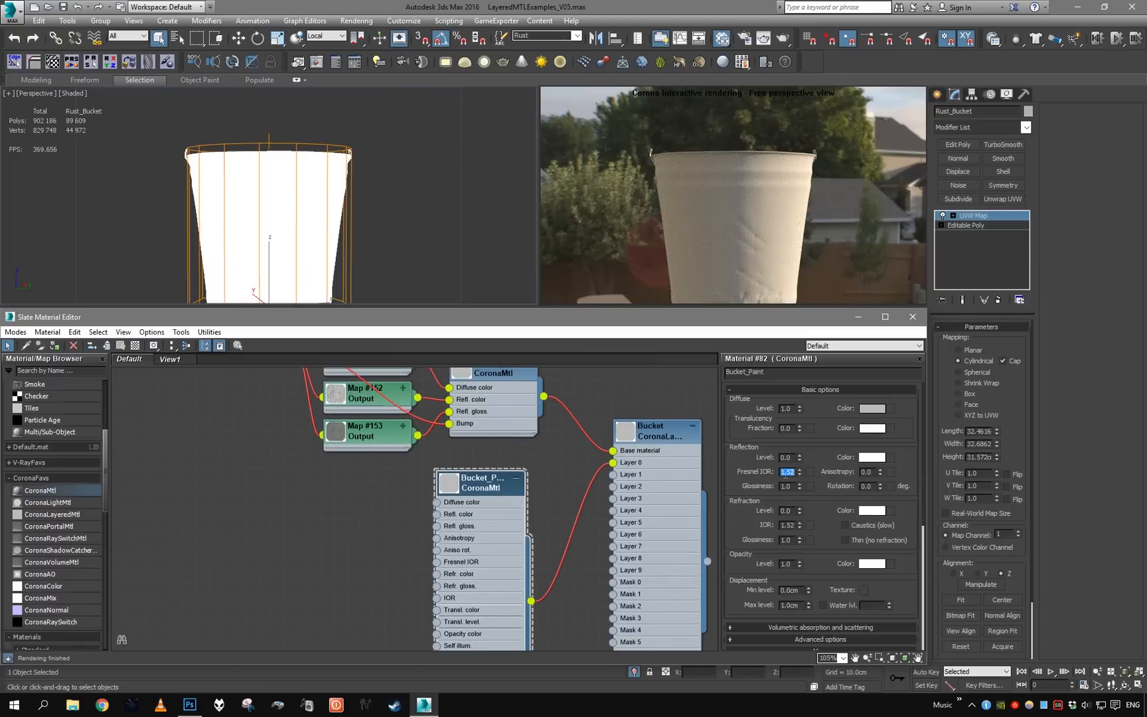
click(785, 456)
text(0.9)
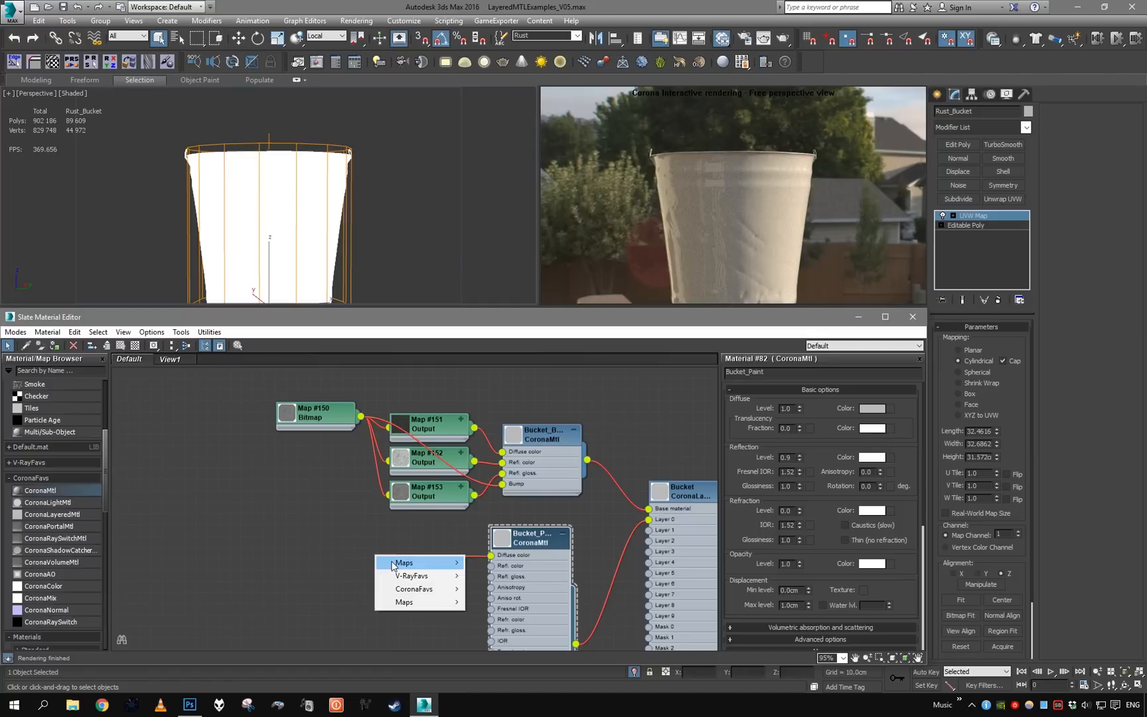
Step: Add a Mix map to Bucket_Paint's diffuse with white Color 1 and the metal bitmap in Color 2, then start another Bitmap
click(404, 563)
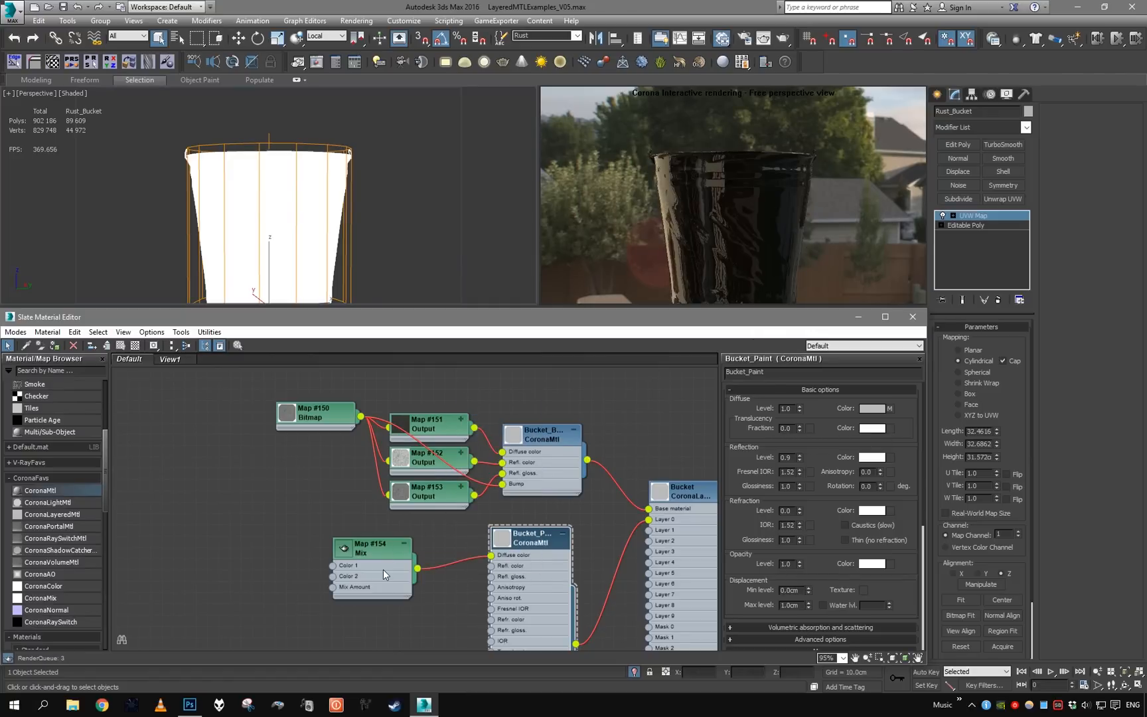
click(348, 565)
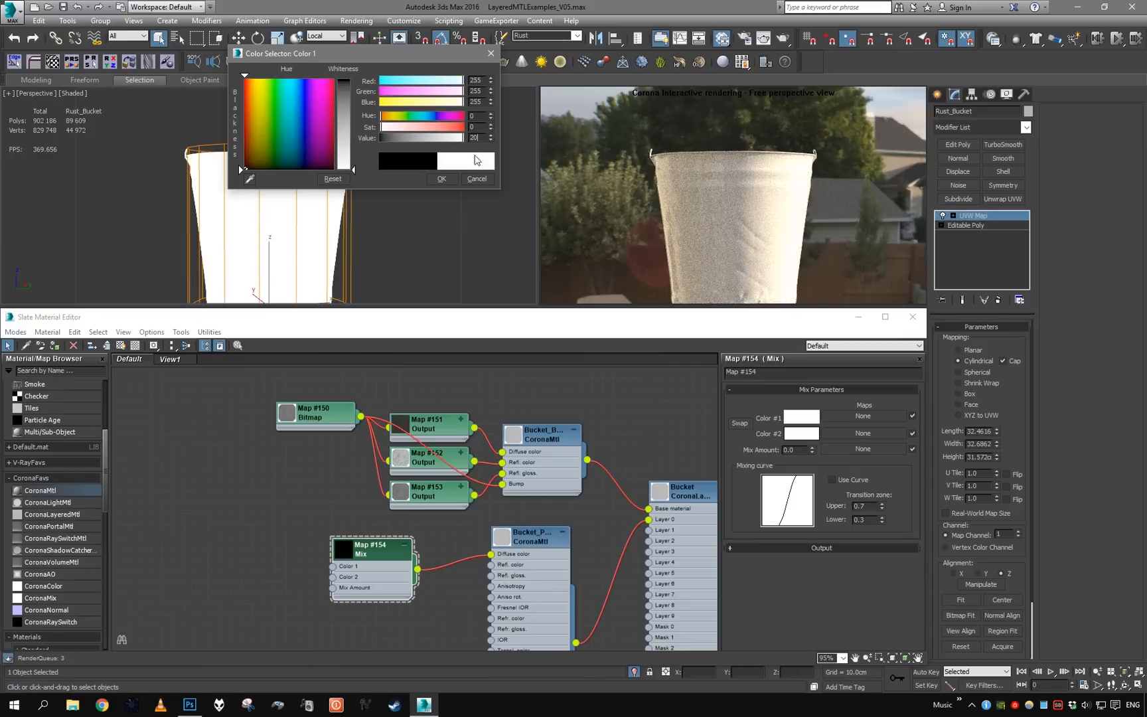
click(439, 178)
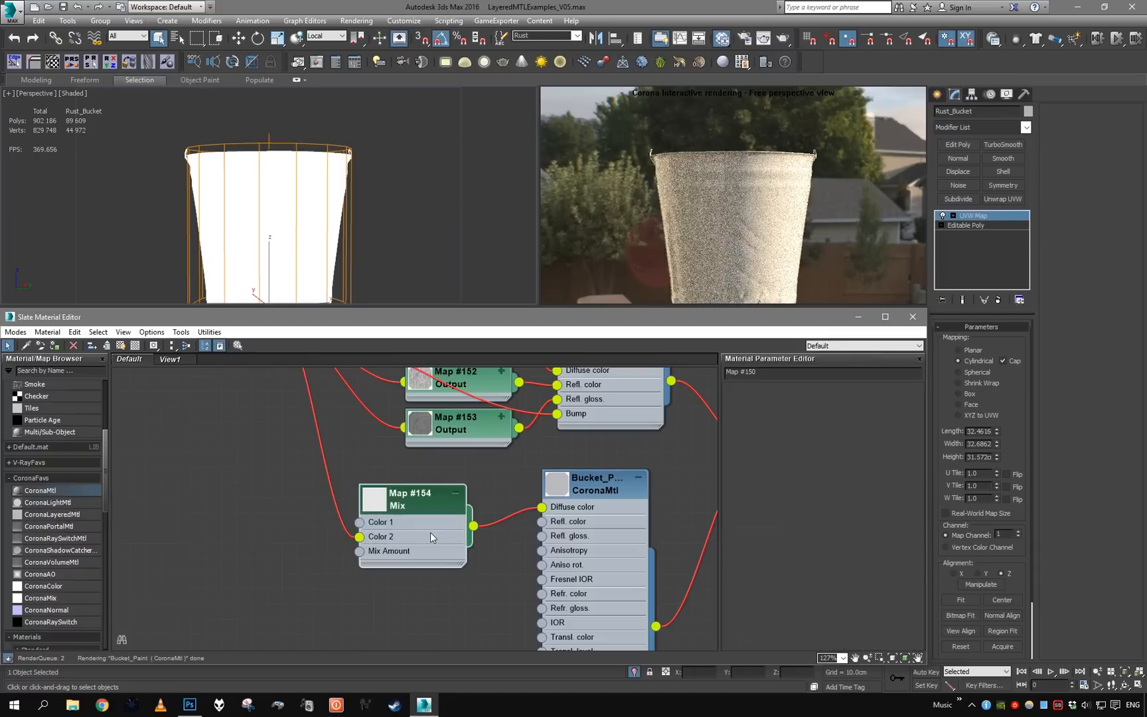
click(410, 499)
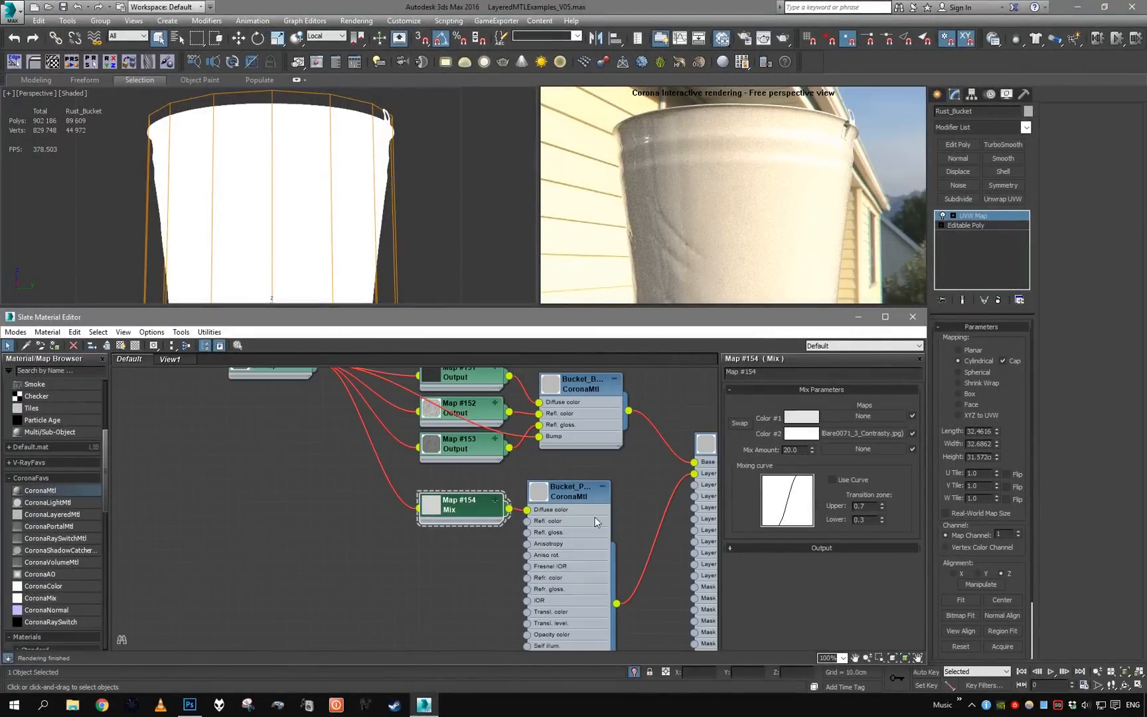
click(569, 491)
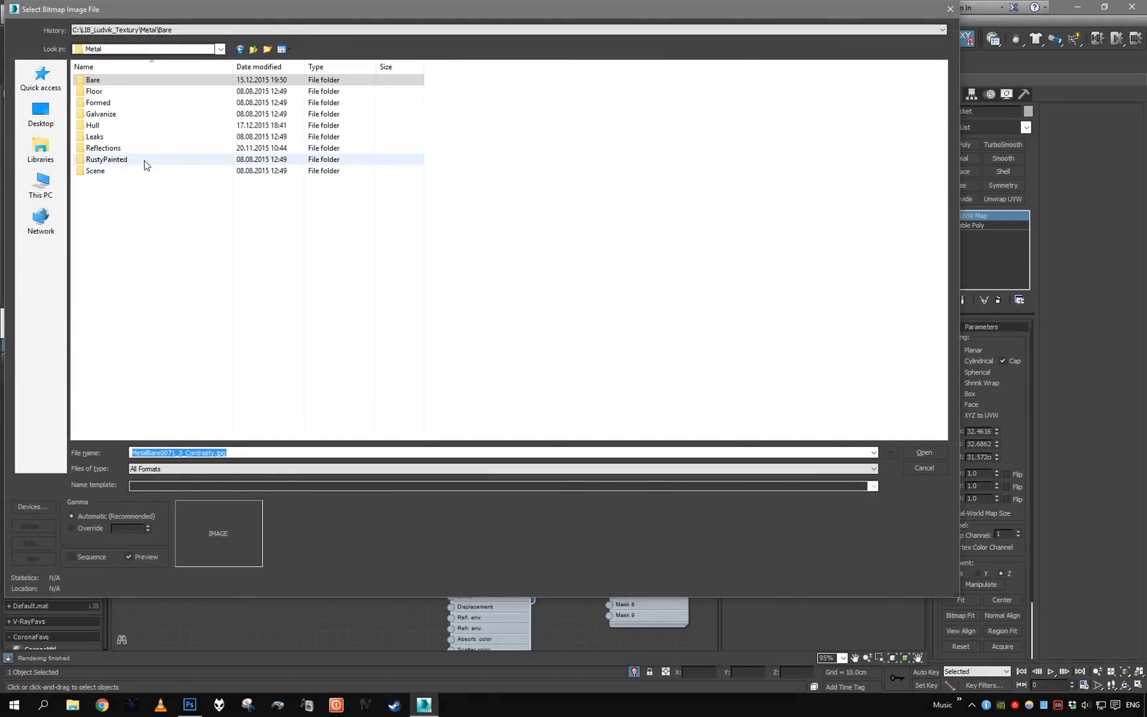
Step: Load the RustMask image, preview it, and send it to the image editor via Edit Bitmap
click(923, 451)
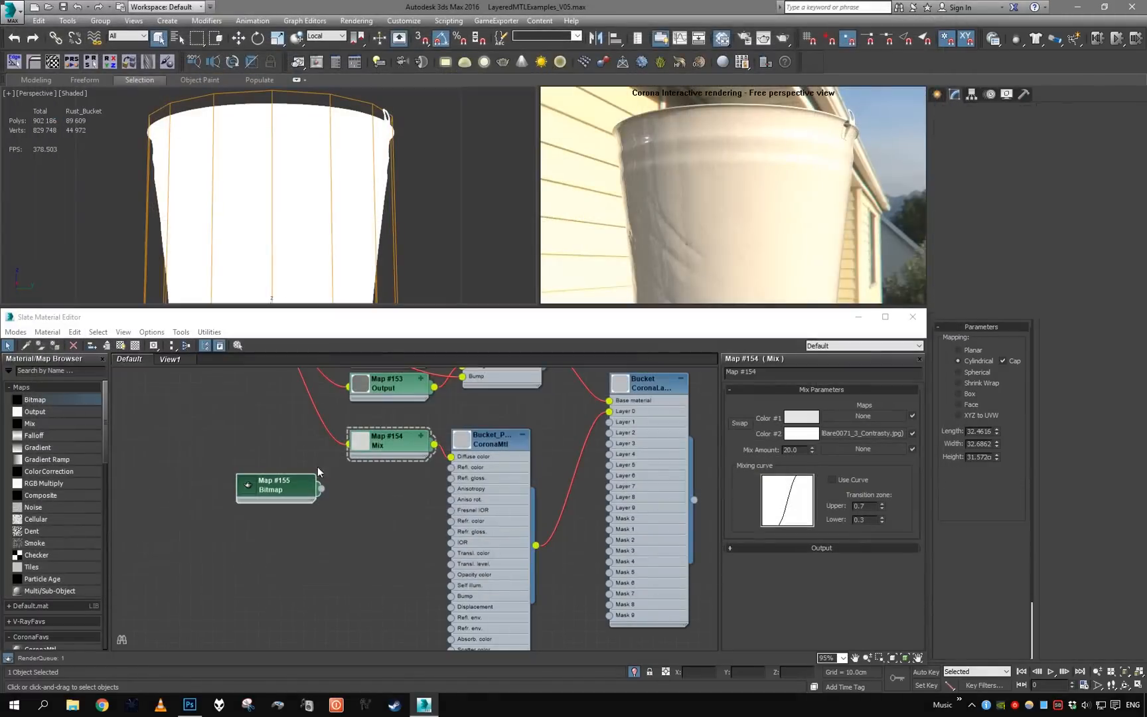
click(278, 486)
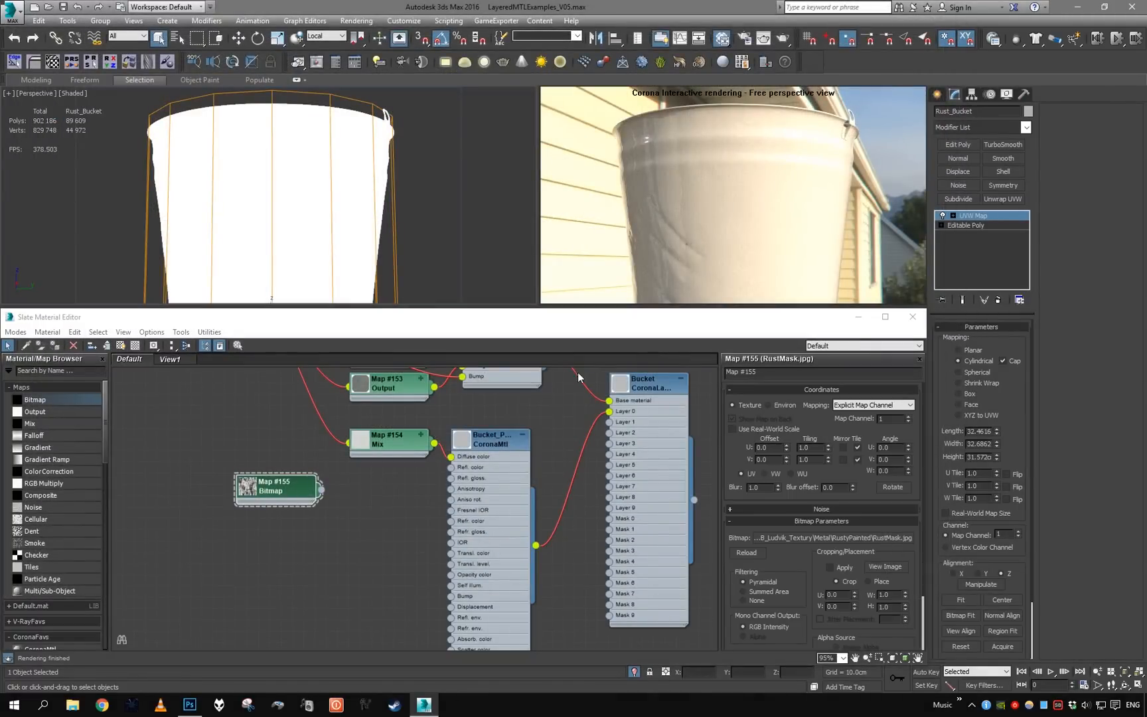
click(883, 567)
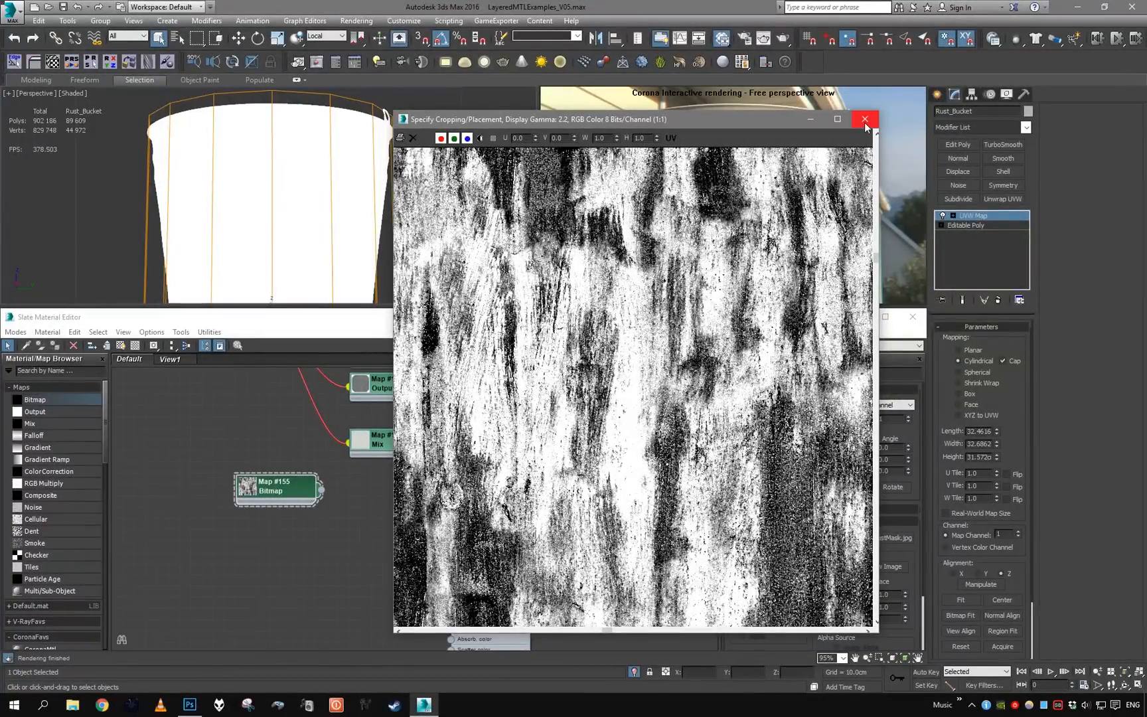
mouse_move(773, 196)
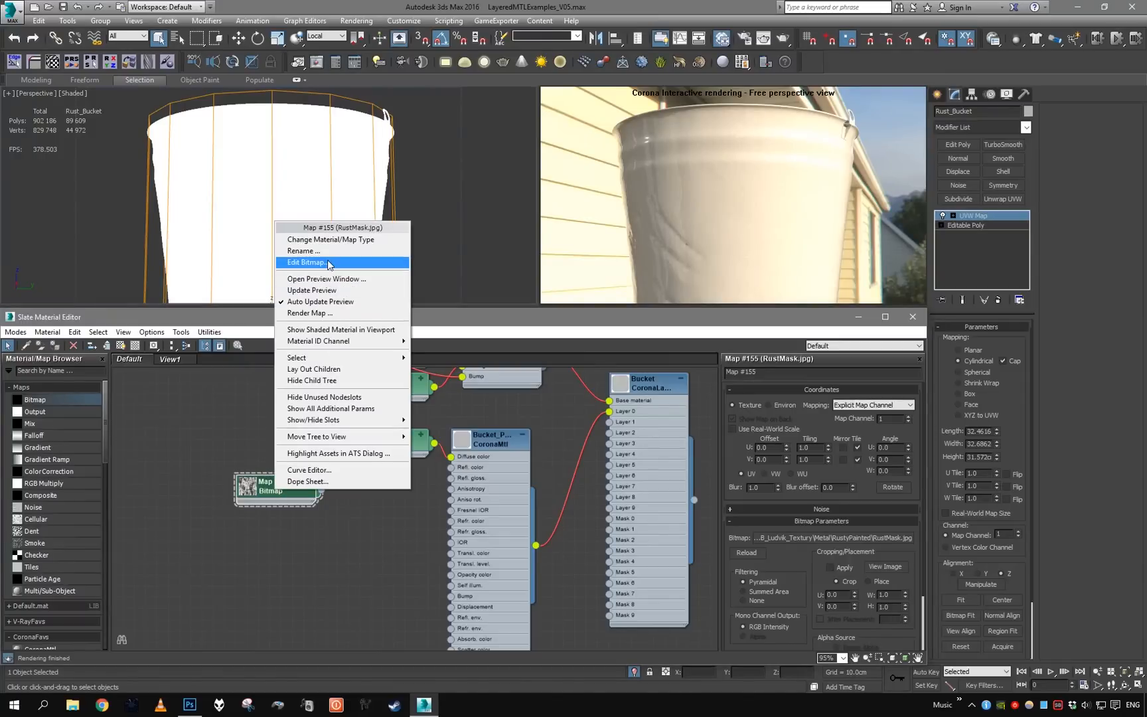
click(308, 262)
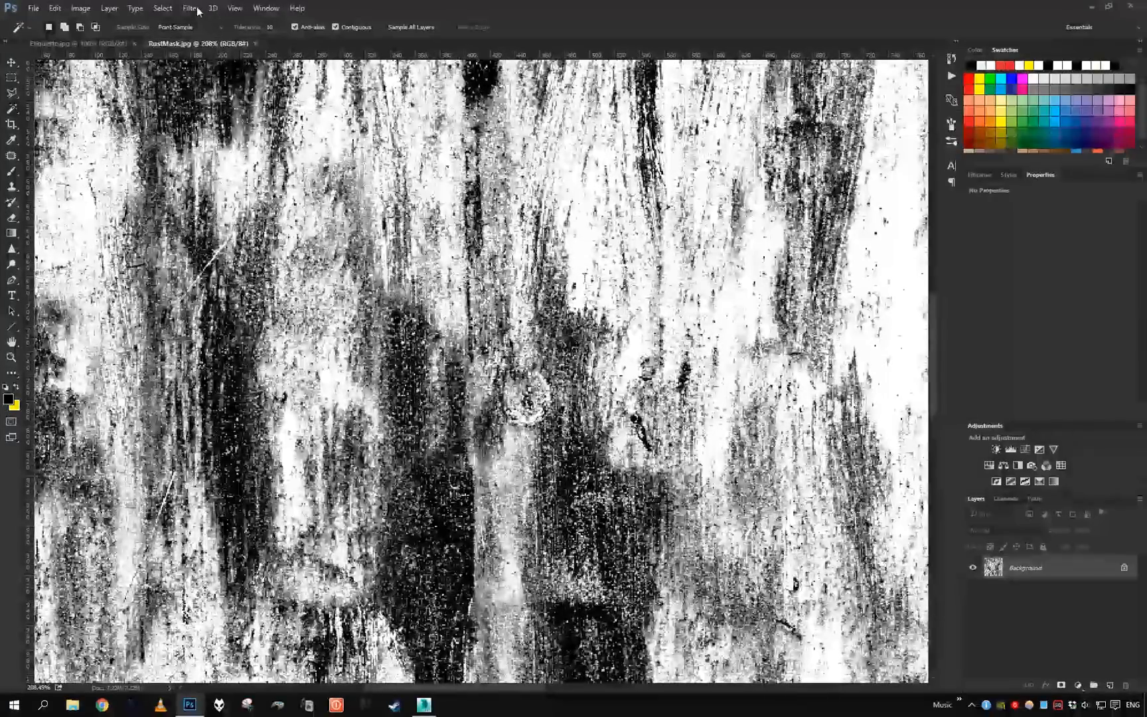
Step: Apply Reduce Noise to the rust mask and save it as a new RustMask_Soft copy
click(190, 8)
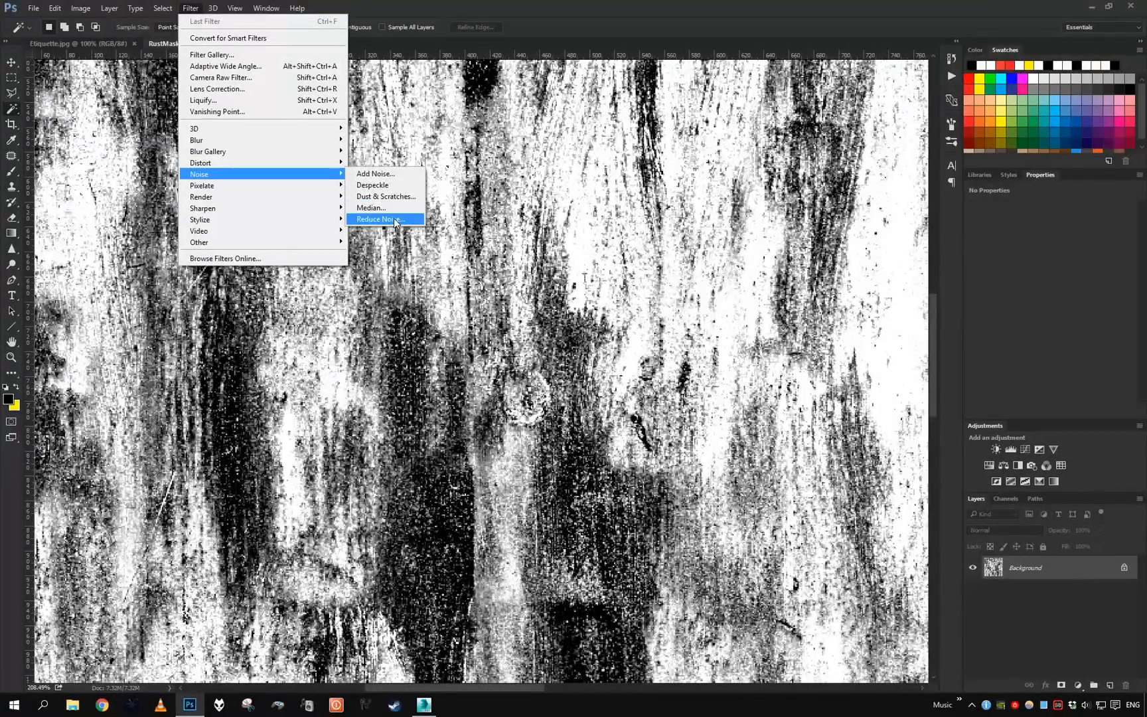
click(381, 219)
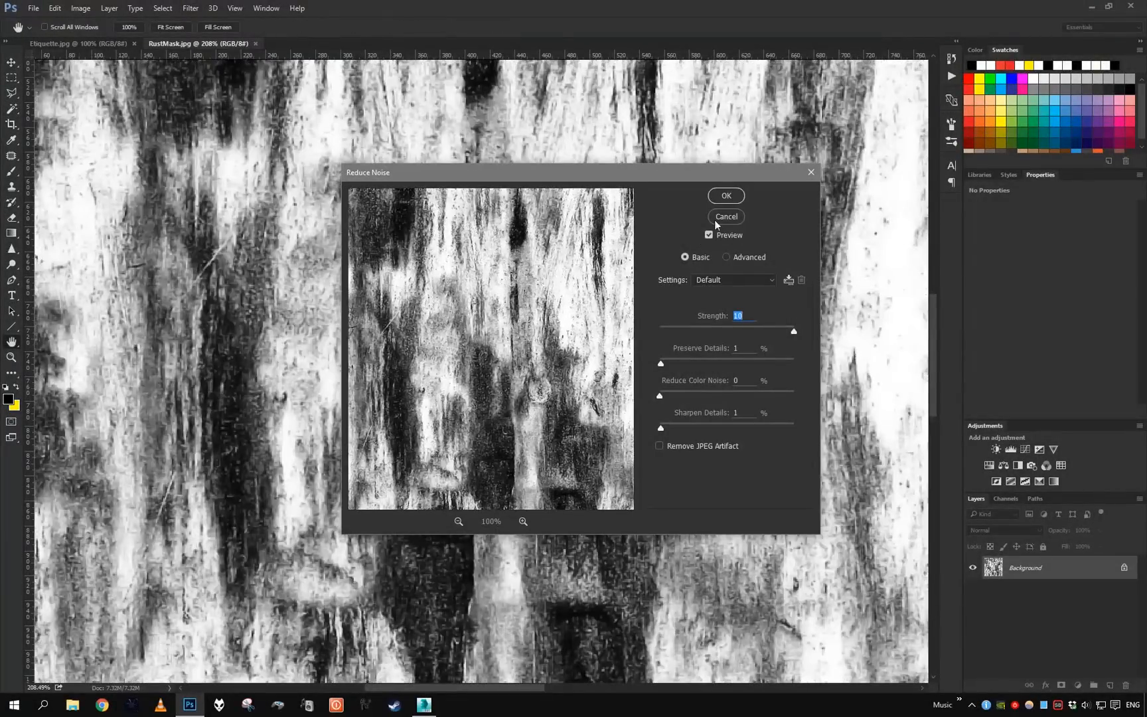
click(726, 195)
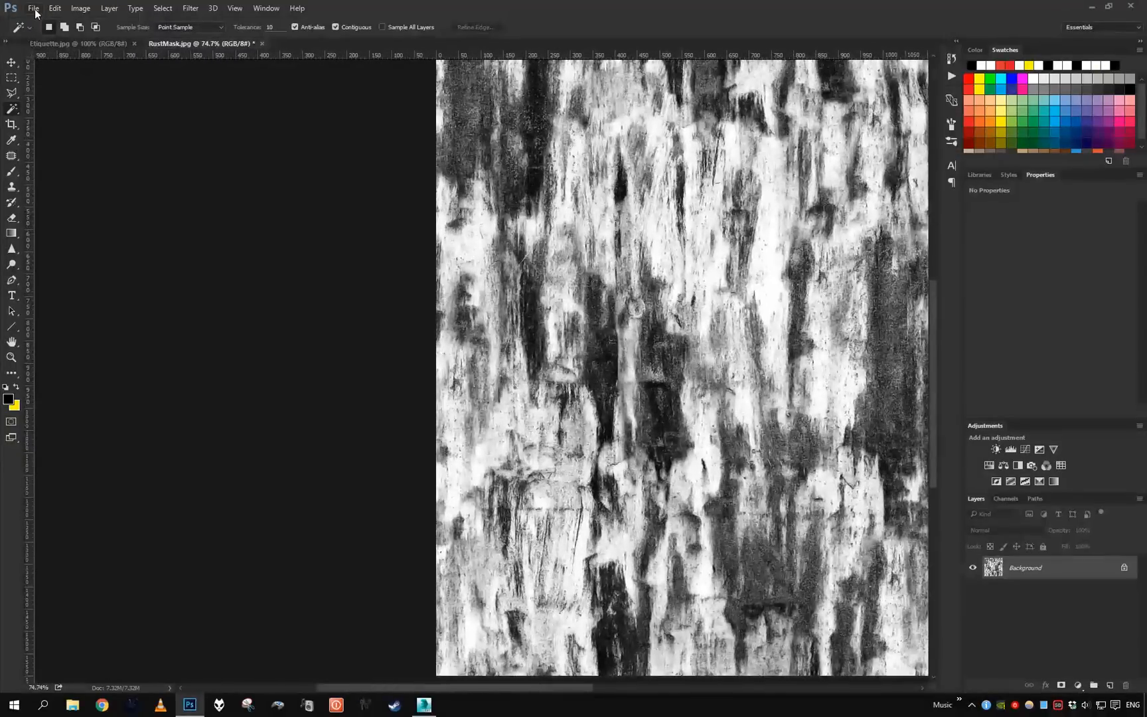
click(33, 8)
text(RustMask_S.jpg)
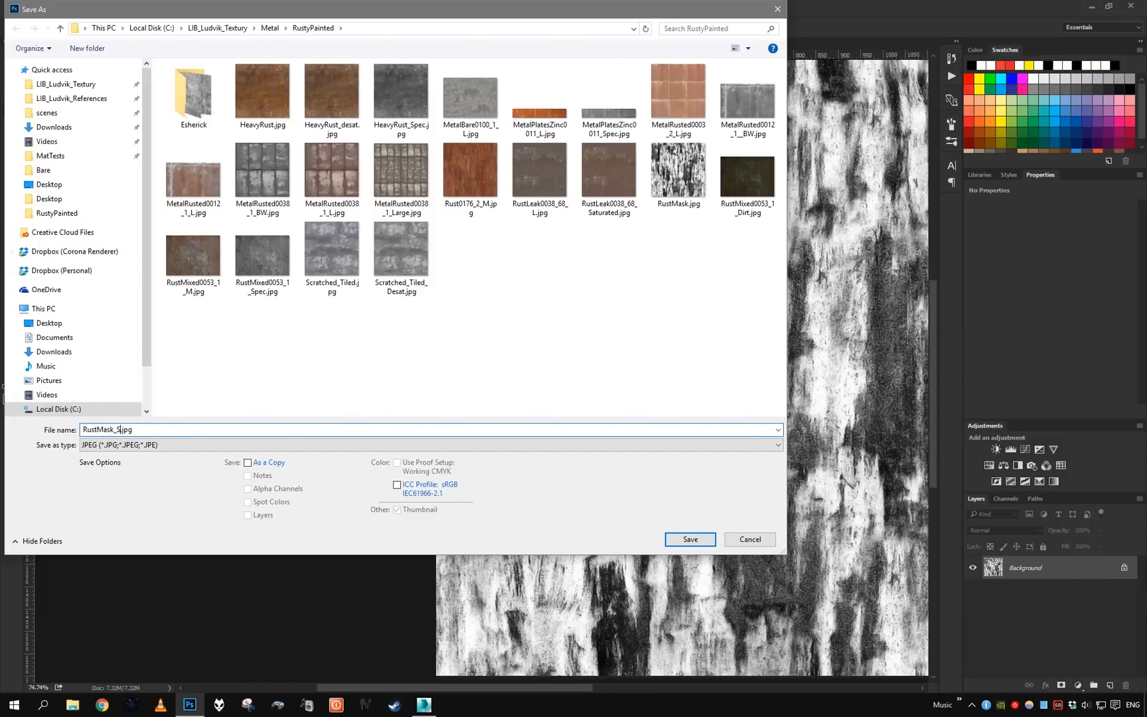
click(689, 539)
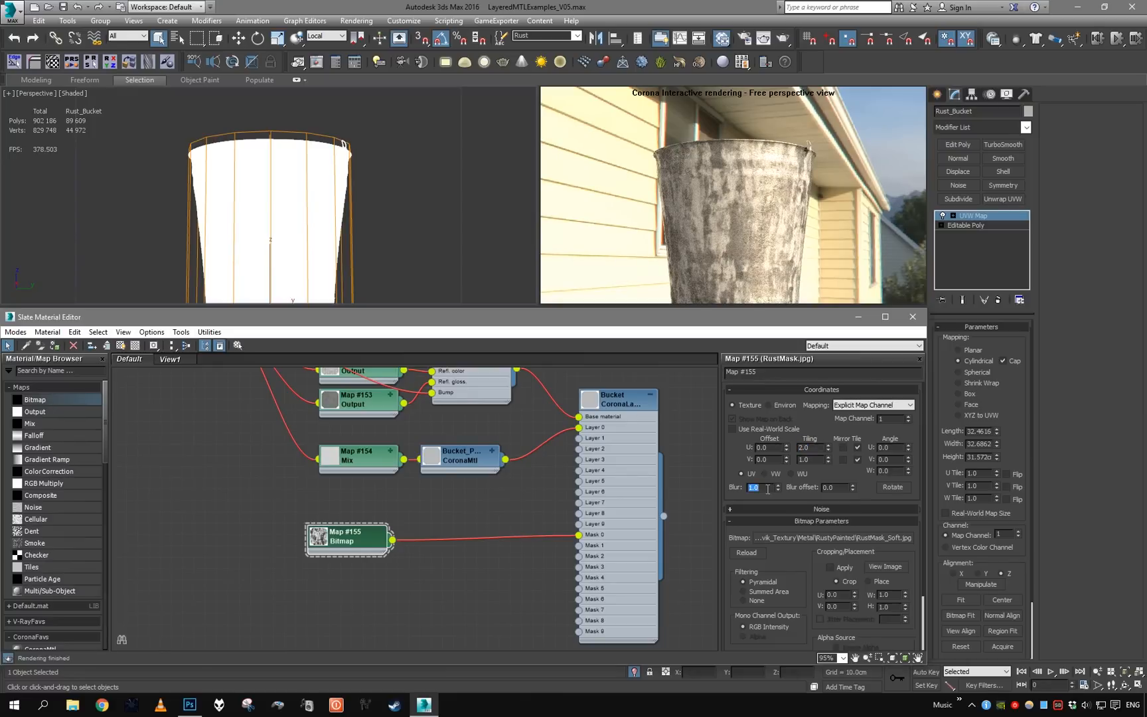
Step: Set the RustMask_Soft map's Blur to 0.2 and Tiling to 1.5, and adjust its Output rollout
text(0.2)
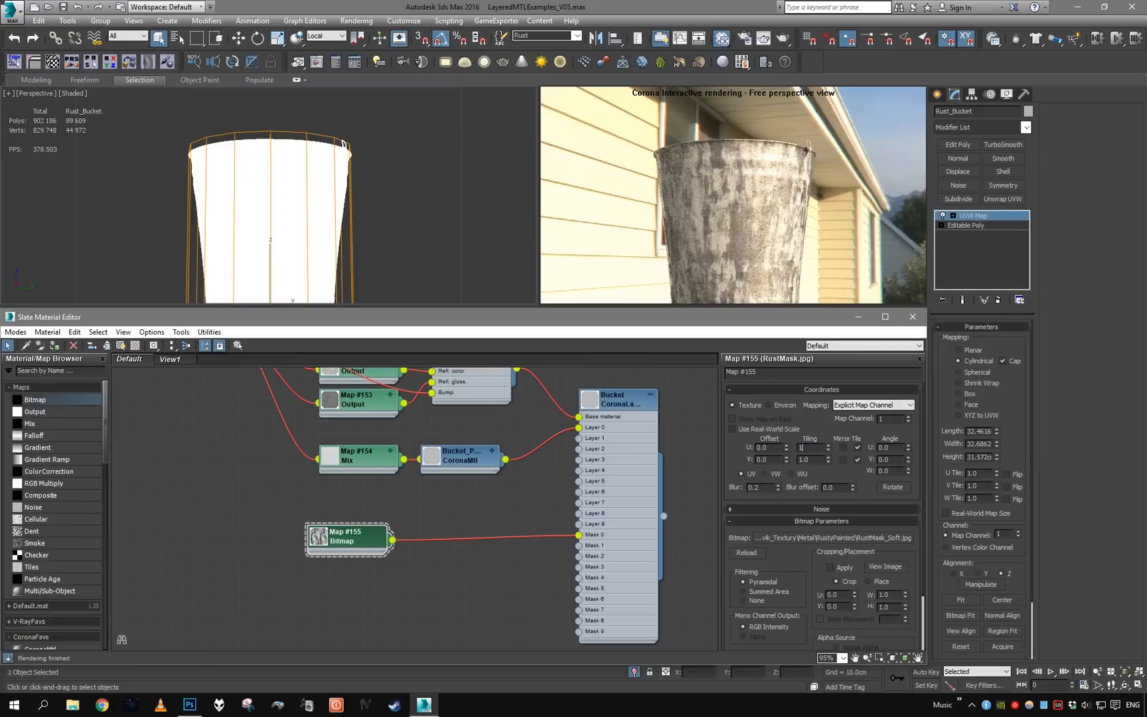
text(1.5)
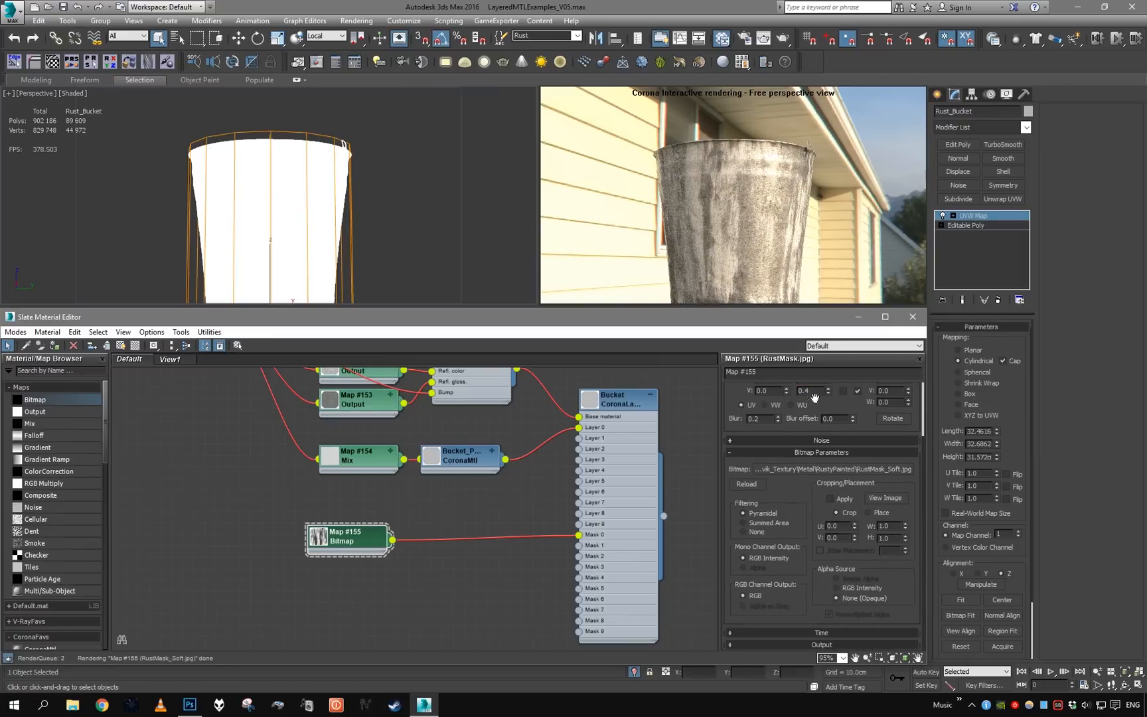
click(820, 386)
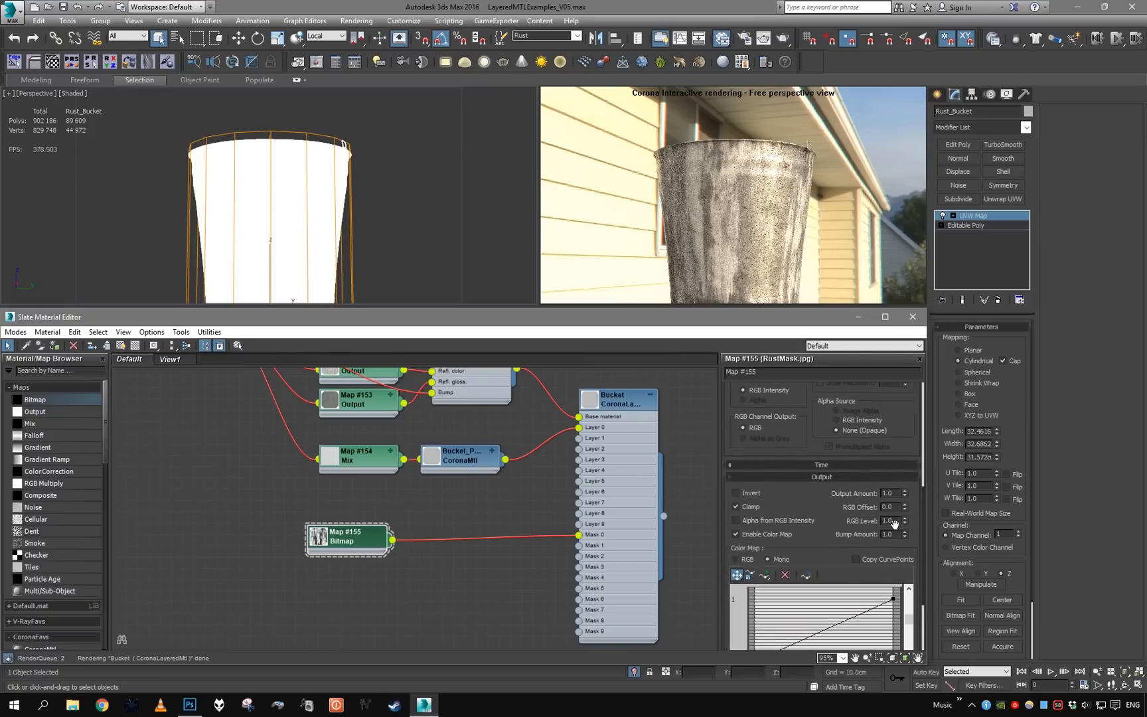
click(904, 520)
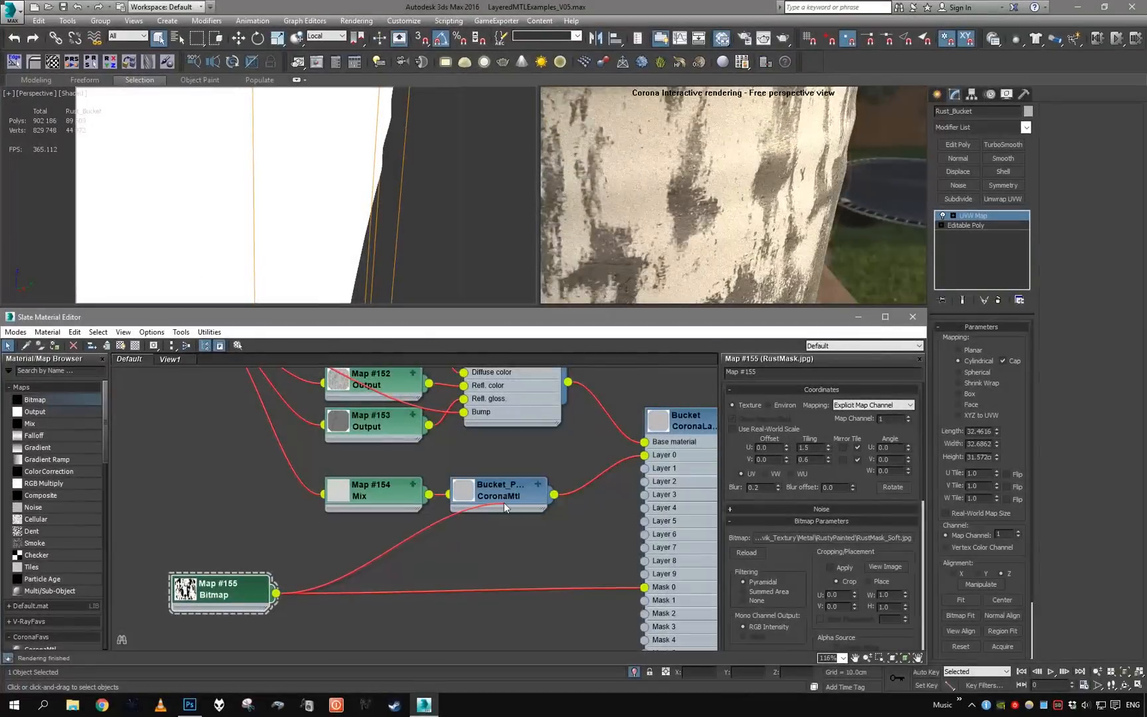
Step: Wire the rust mask into Bucket_Paint's Bump slot and lower the bump amount to 0.75
click(499, 494)
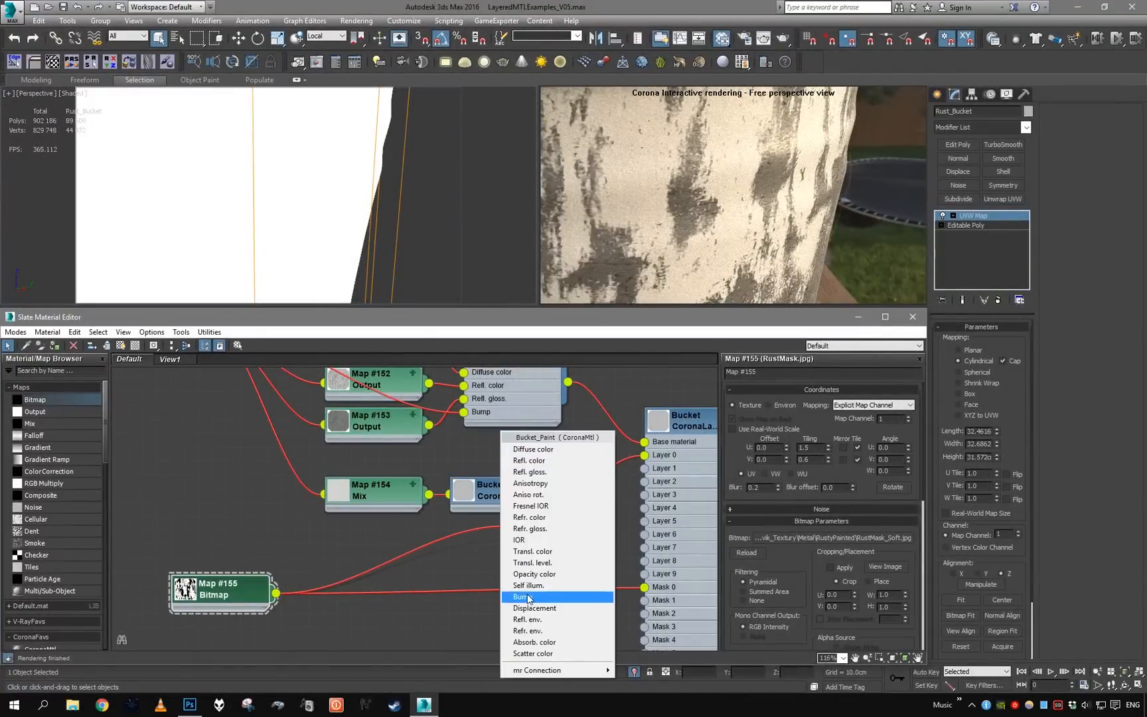
click(522, 596)
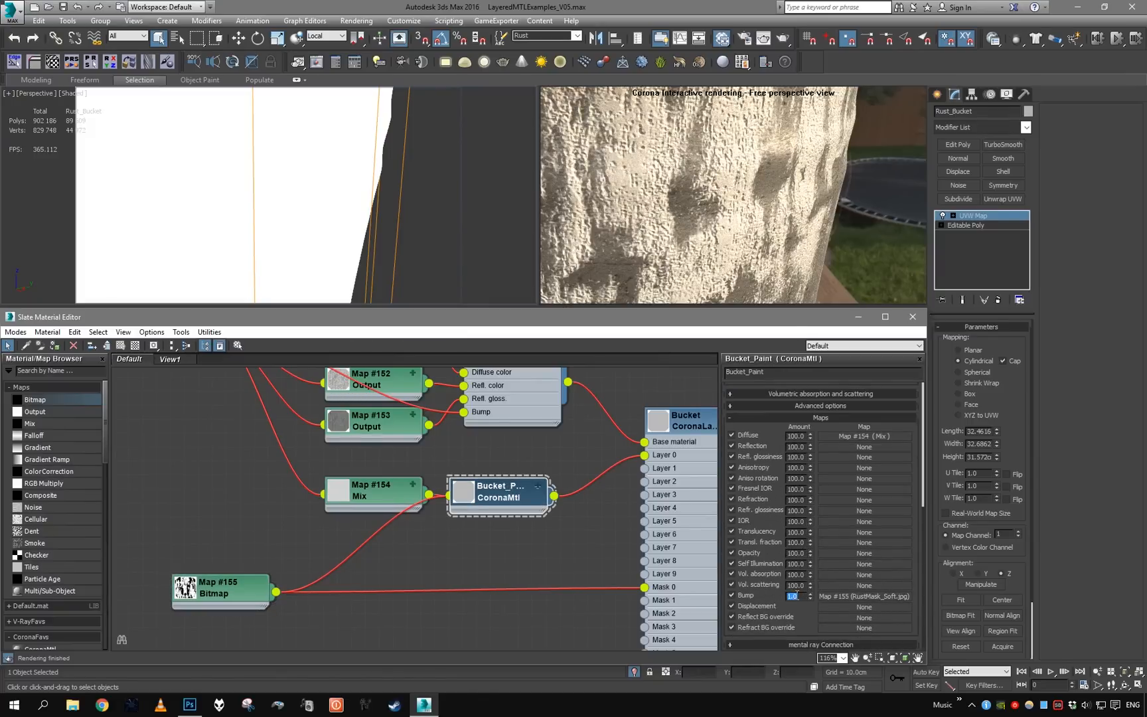
text(0.75)
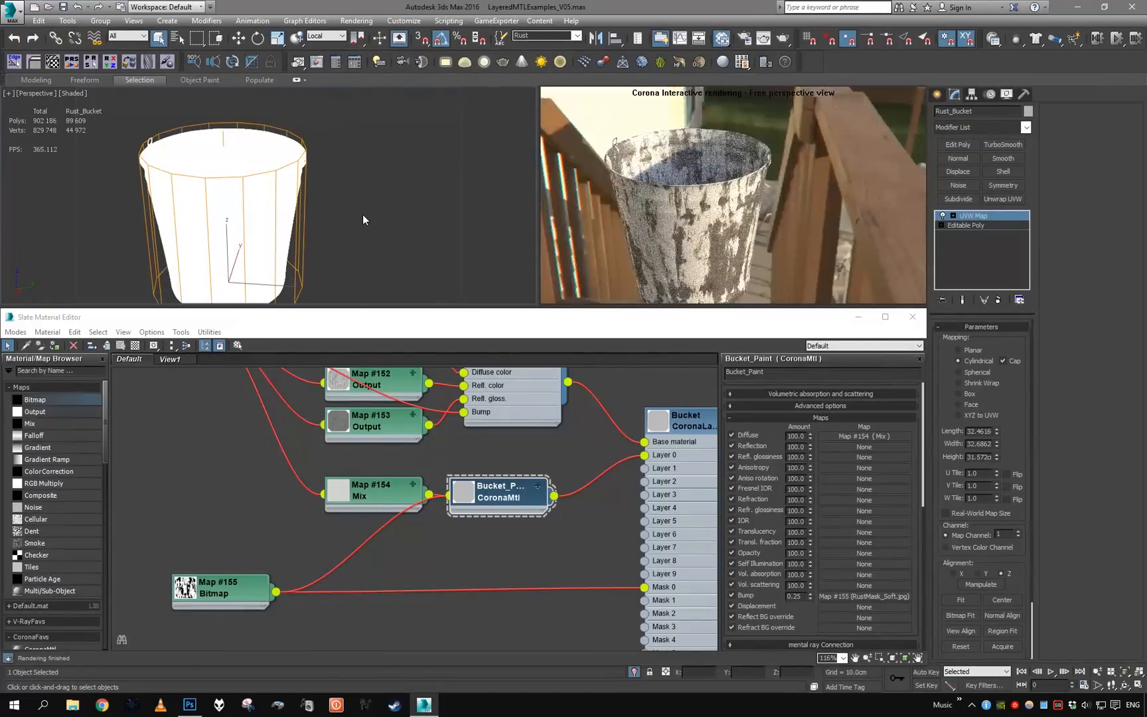
Step: Enable Vertex Channel Display in the bucket's Object Properties
right_click(364, 219)
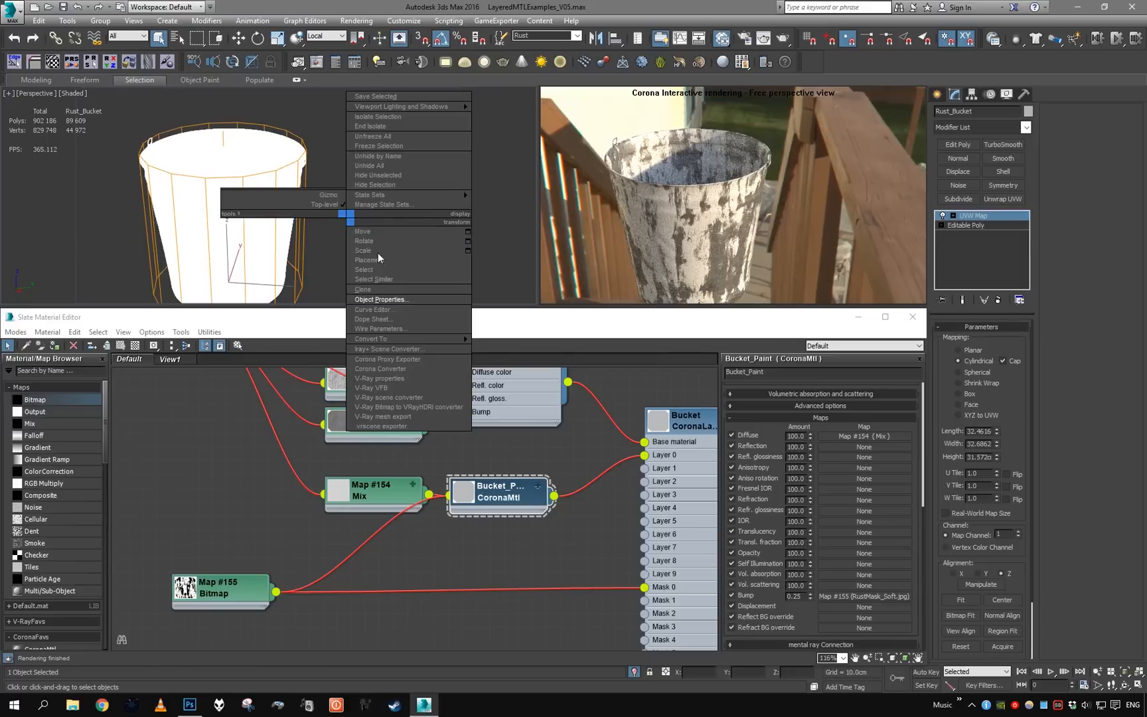
click(381, 298)
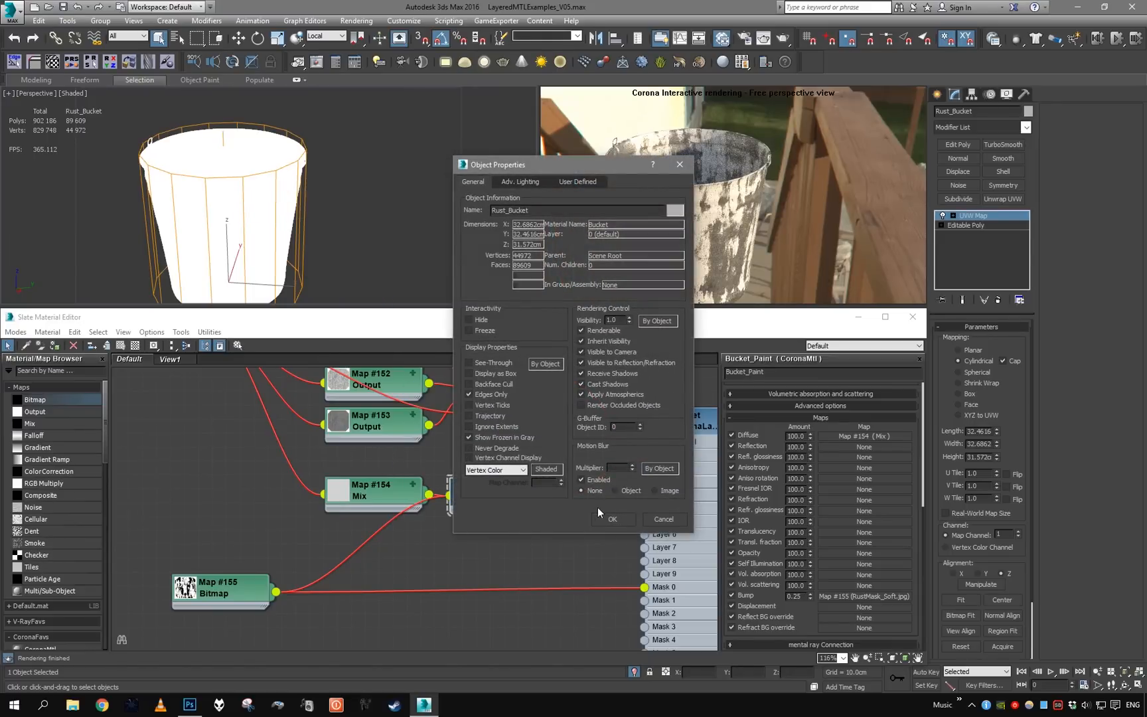
click(613, 519)
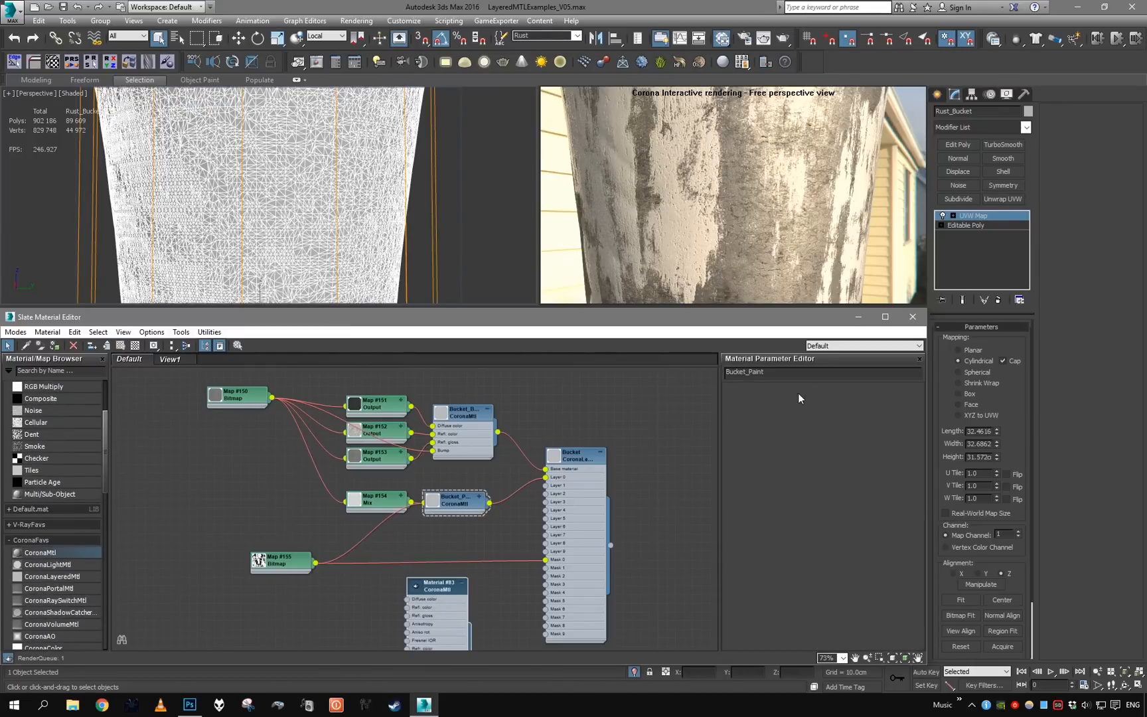
Step: Rename Material #83 to Bucket_Rust and start a Bitmap input on its Diffuse socket
click(436, 585)
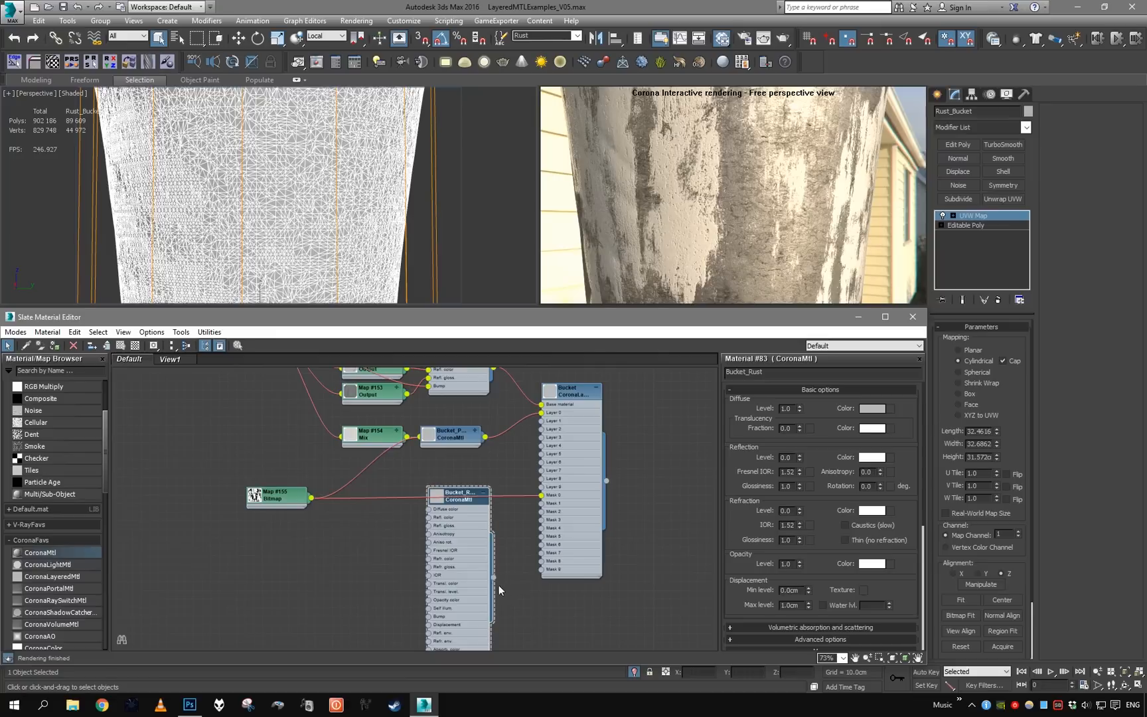
drag(493, 577, 549, 452)
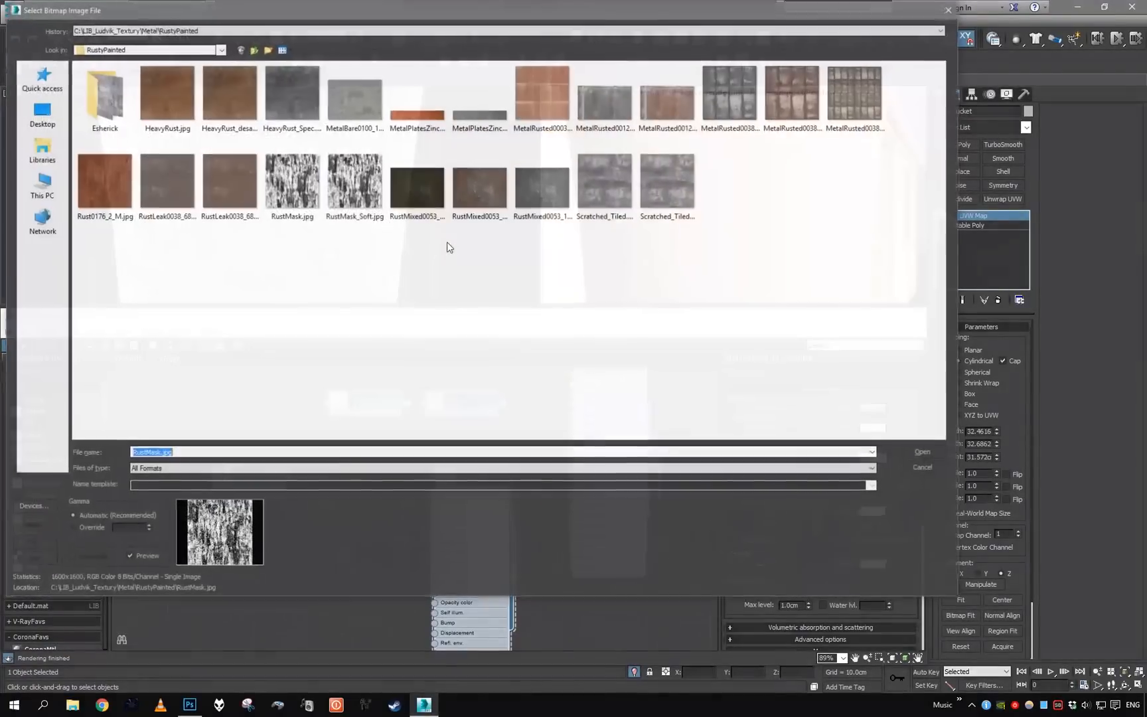
mouse_move(229, 96)
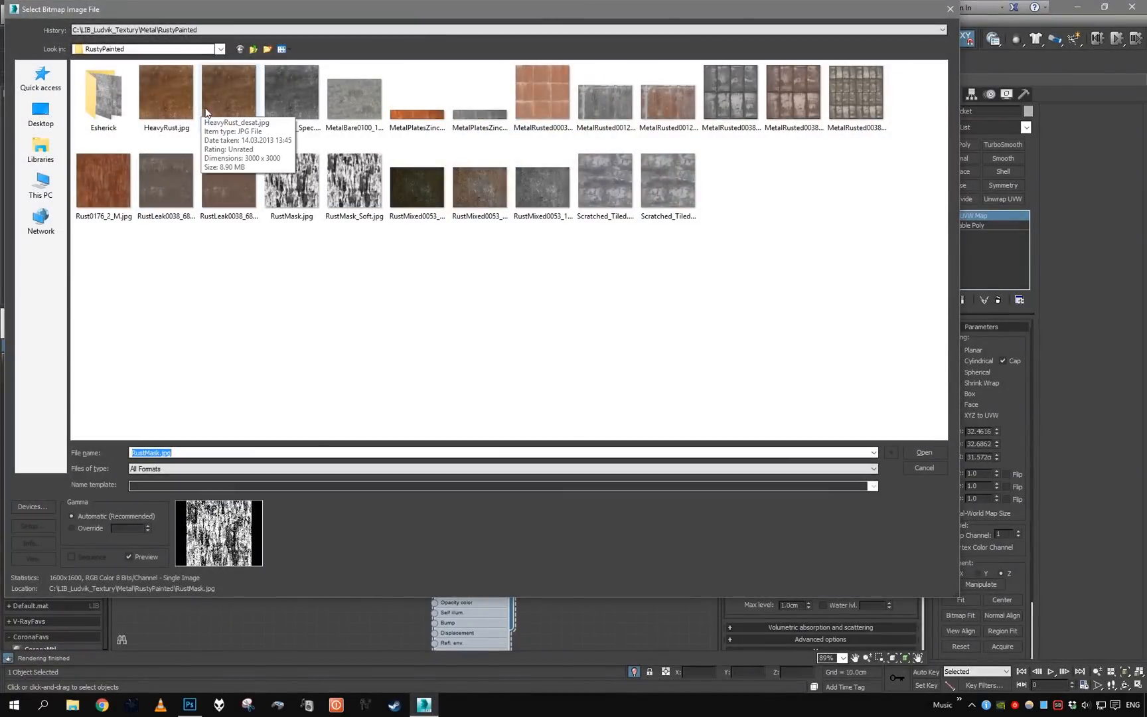
Step: Load HeavyRust.jpg tiled at 2.0 and wire it through a Mix map into Bucket_Rust's diffuse
click(166, 91)
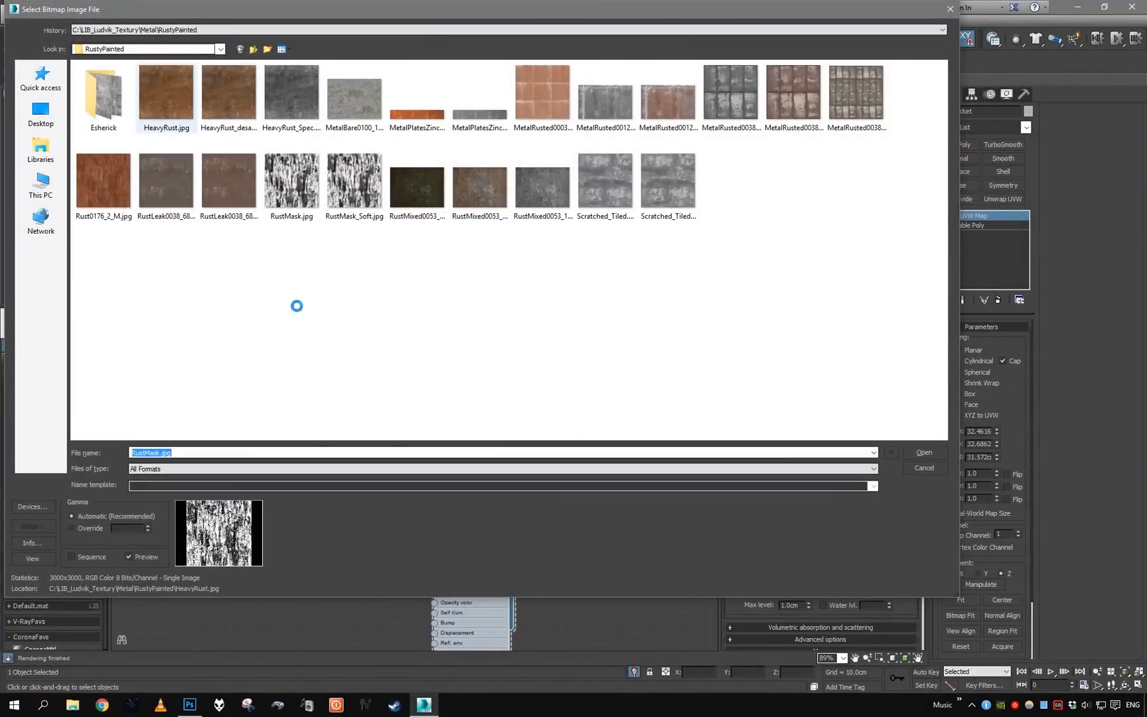
click(923, 453)
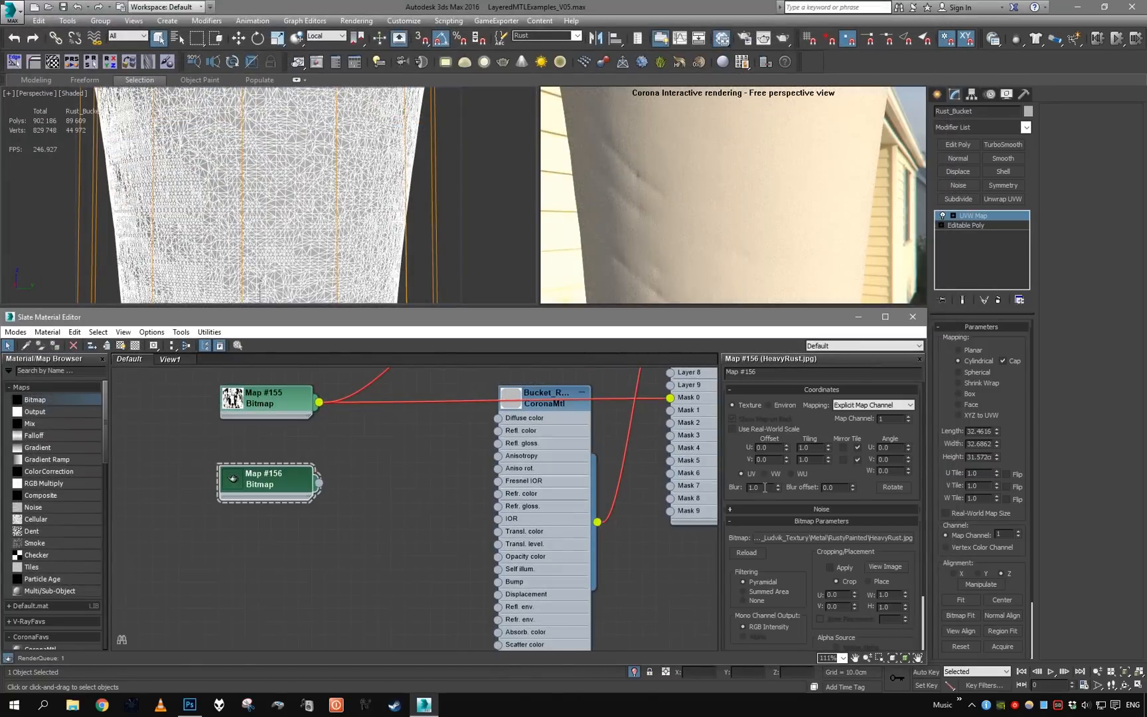
click(884, 565)
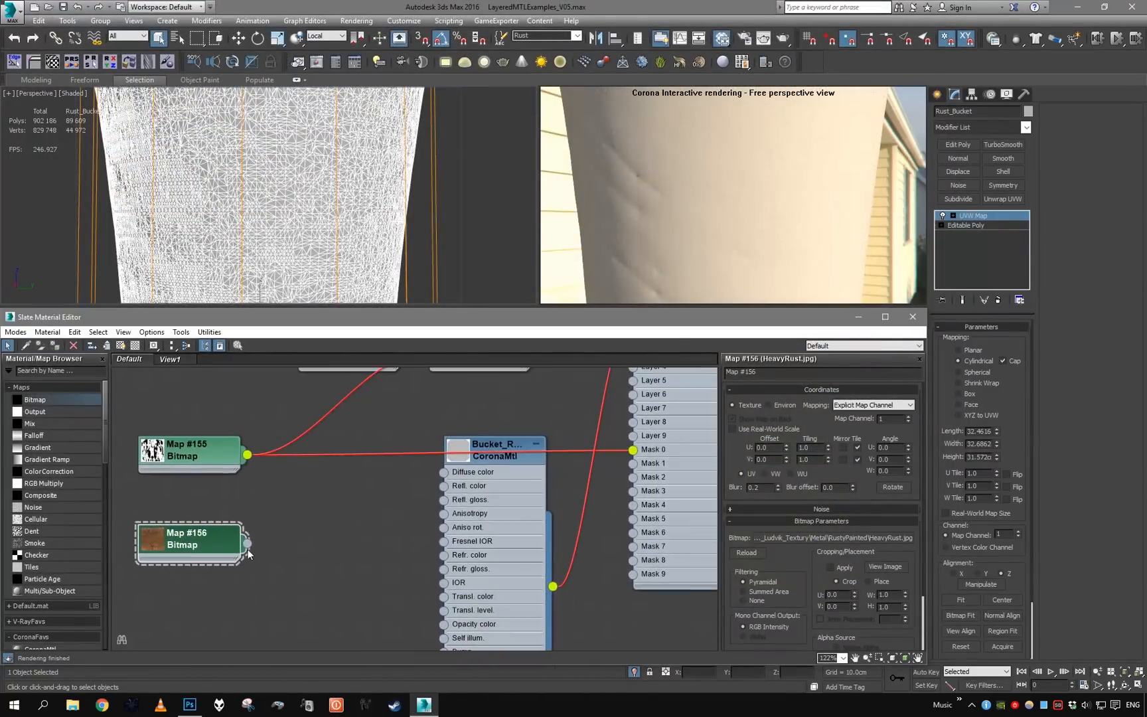
drag(248, 543, 443, 472)
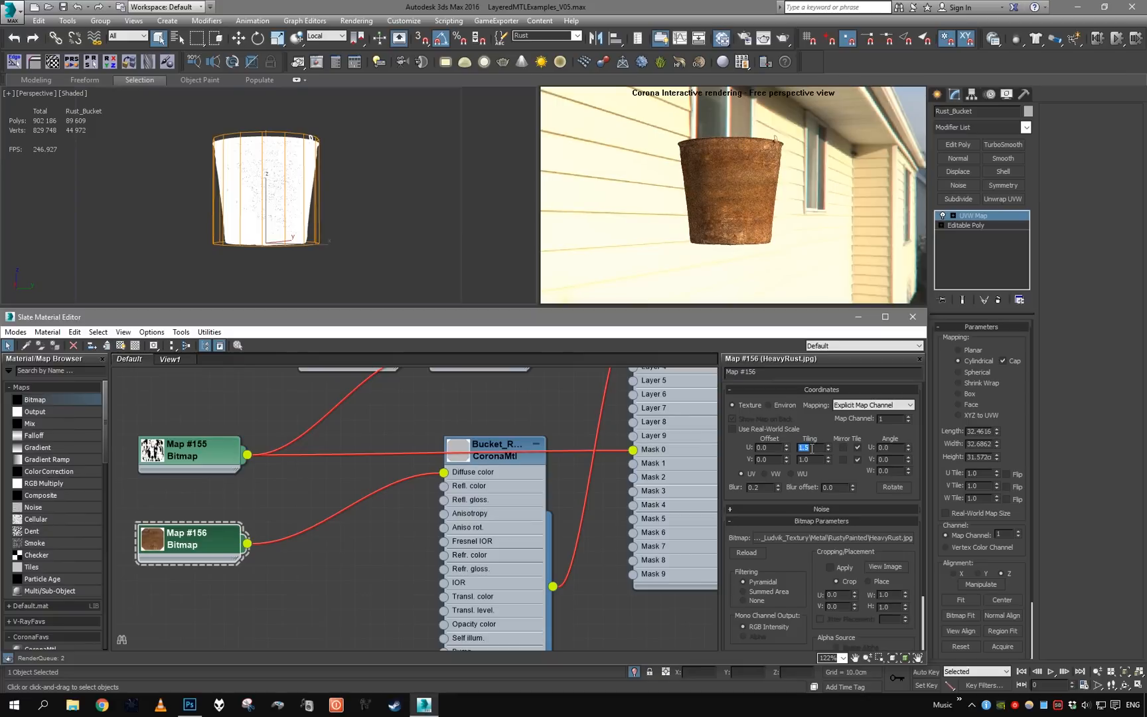
text(2.0)
click(53, 369)
text(verte)
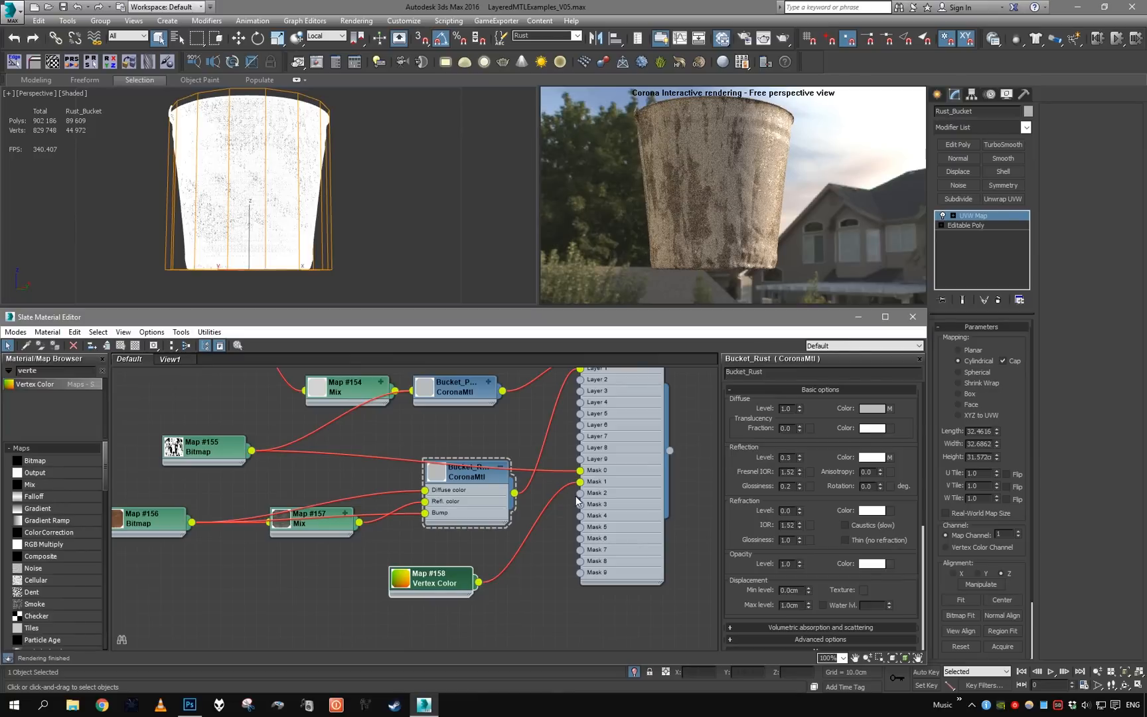
Step: Add an Output map after Vertex Color and enable Vertex Color channel display on the bucket
drag(432, 578, 336, 592)
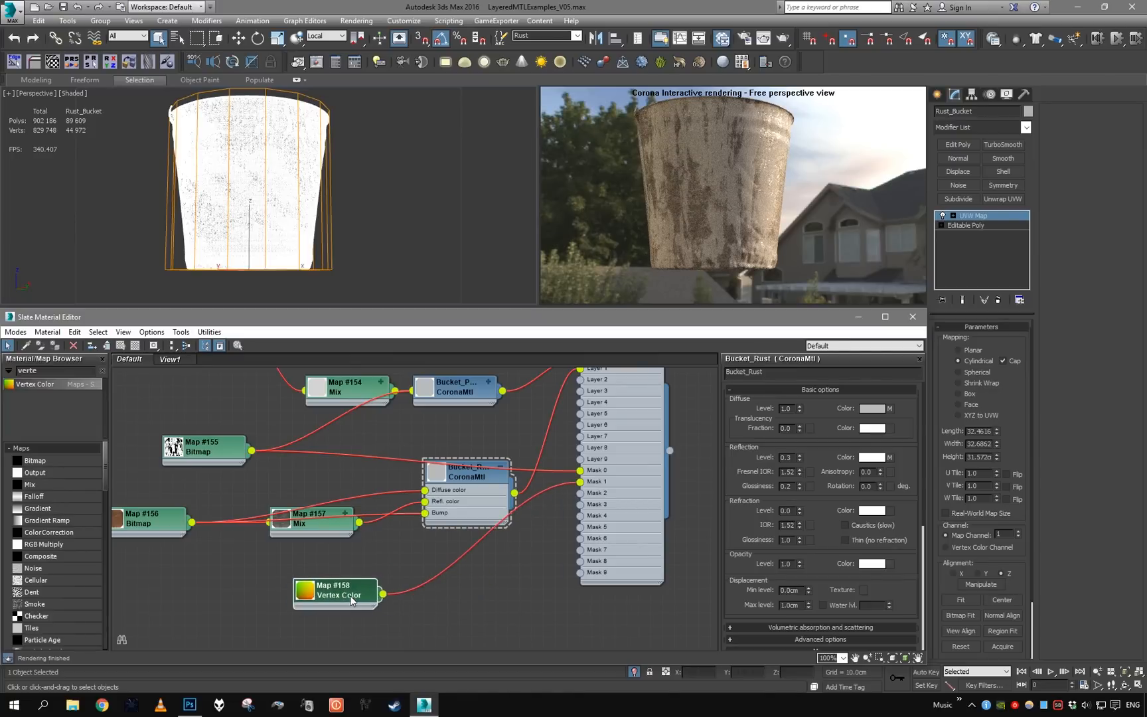
click(336, 591)
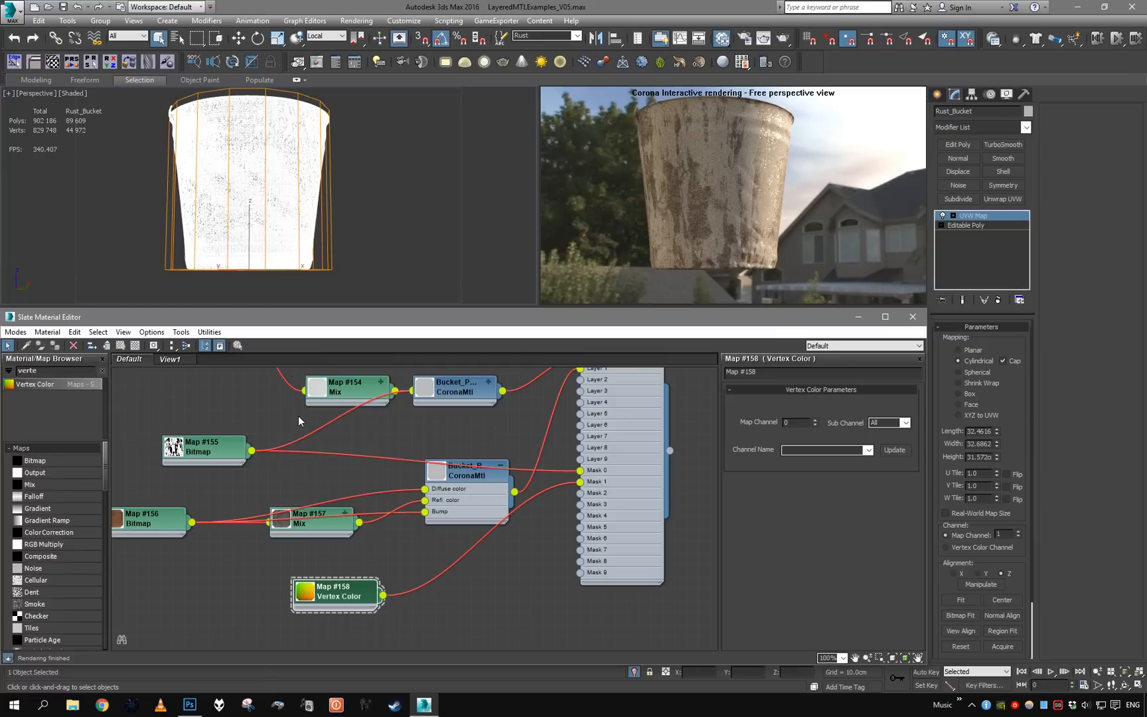
right_click(299, 421)
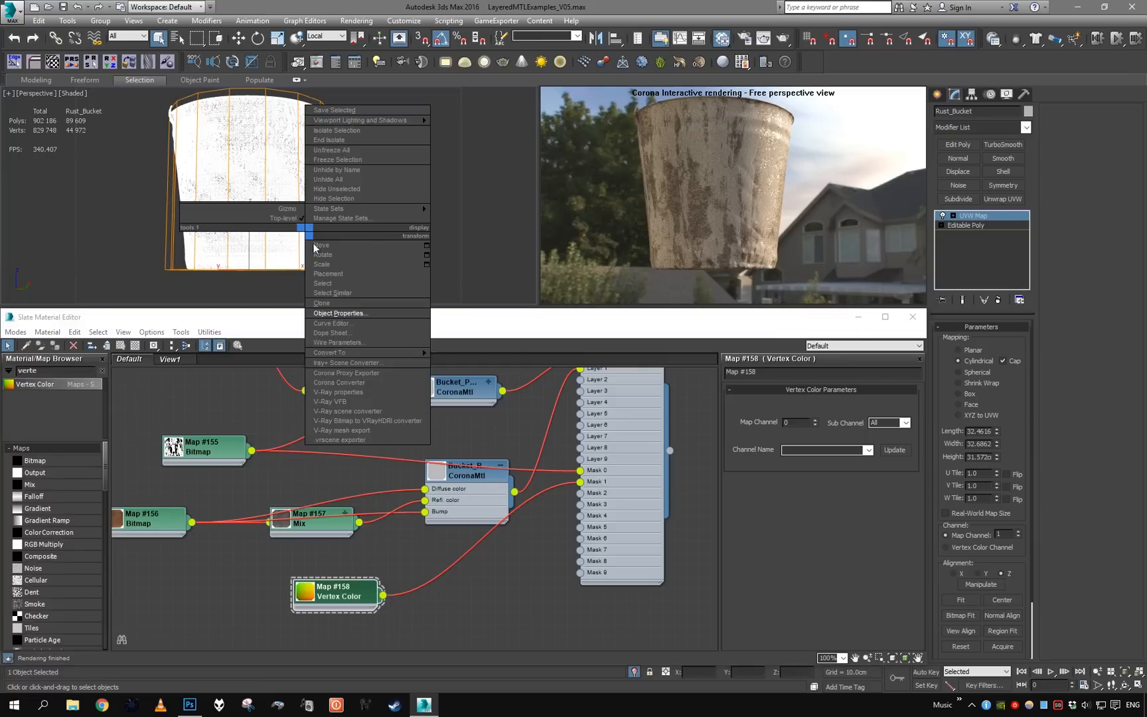
click(339, 313)
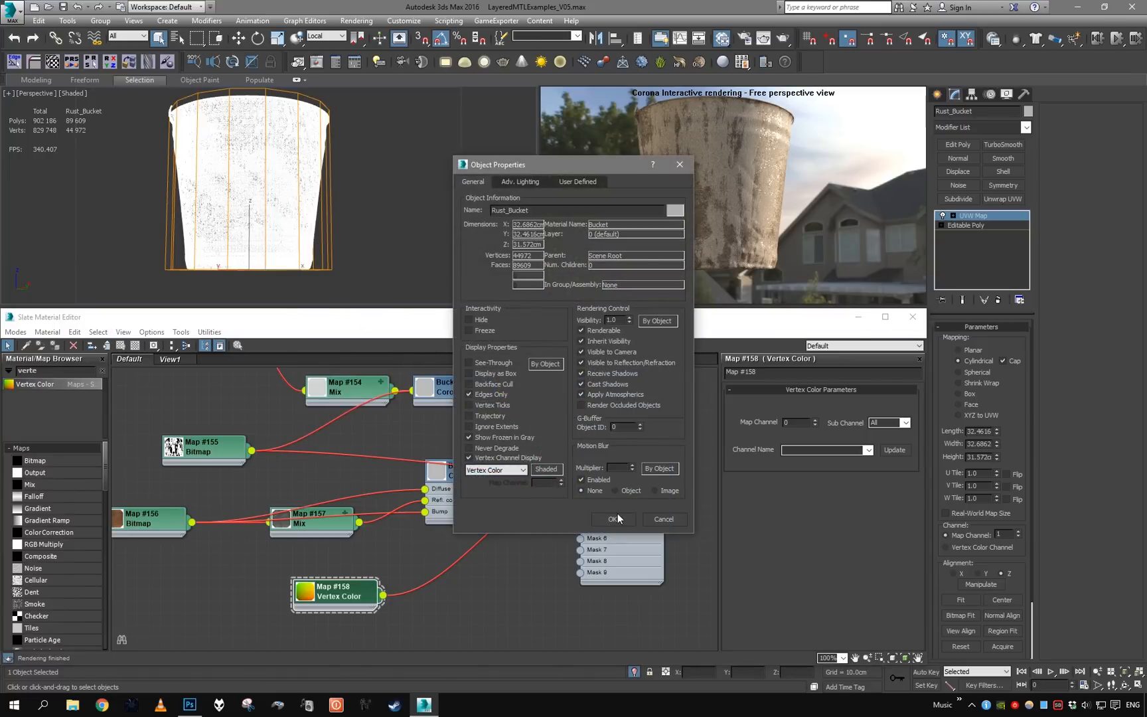
click(612, 519)
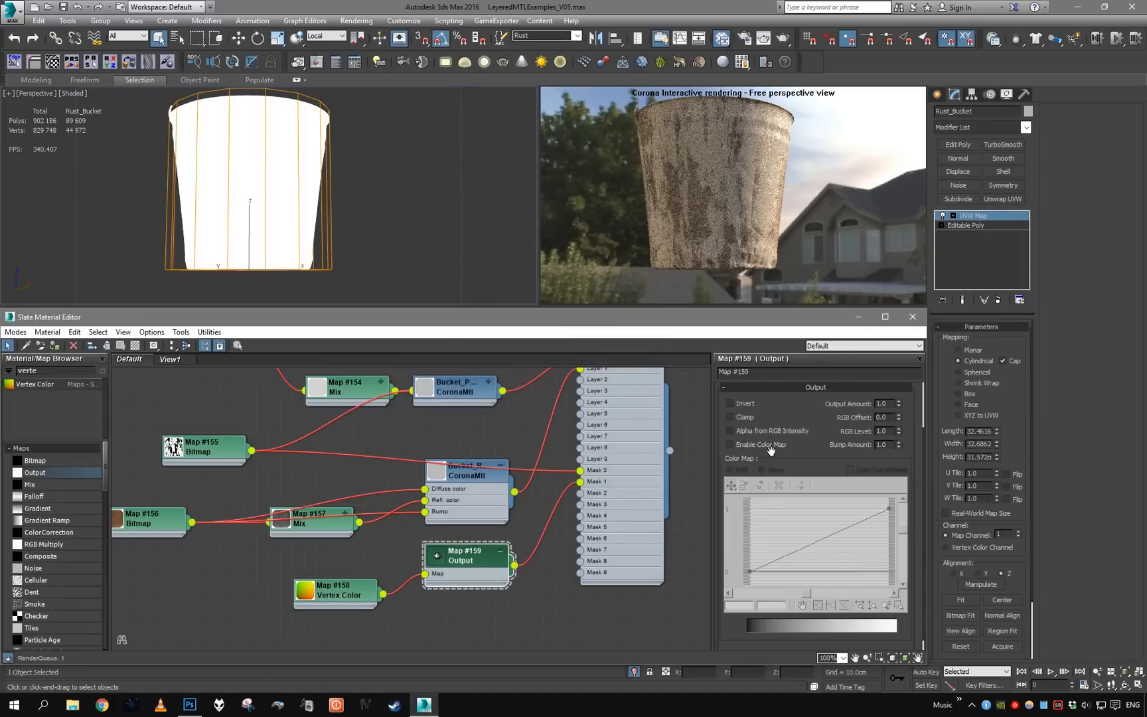
Step: Leave the Output node inverted and apply a VertexPaint modifier to Rust_Bucket
click(729, 404)
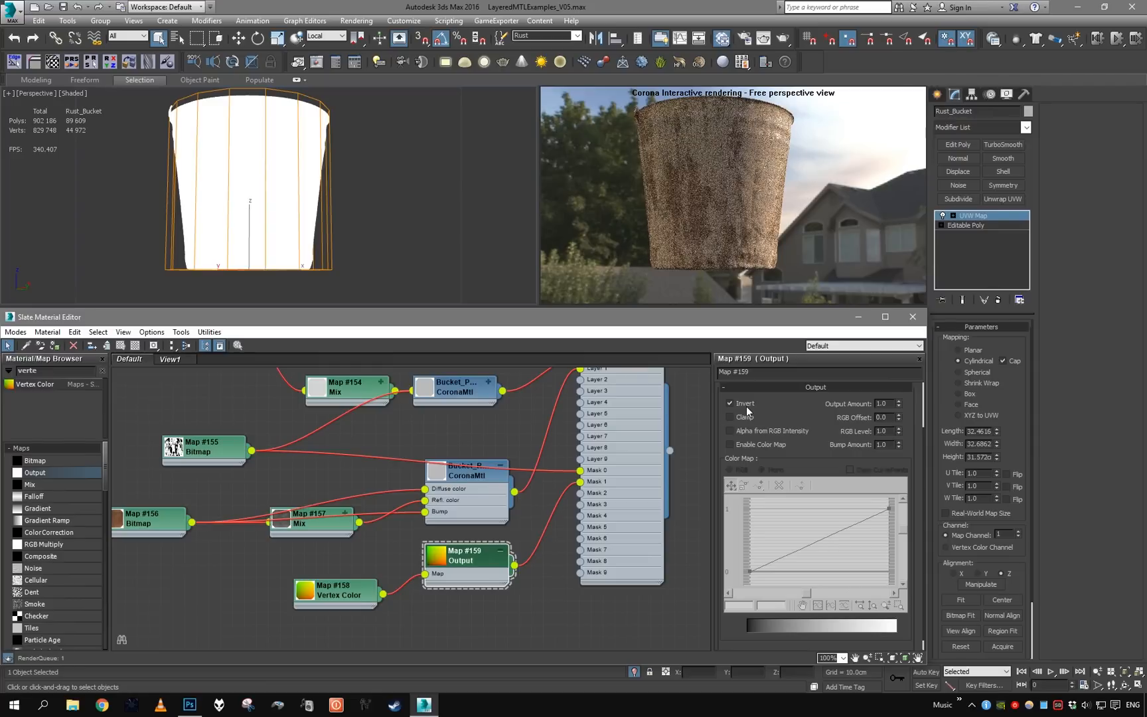
click(729, 404)
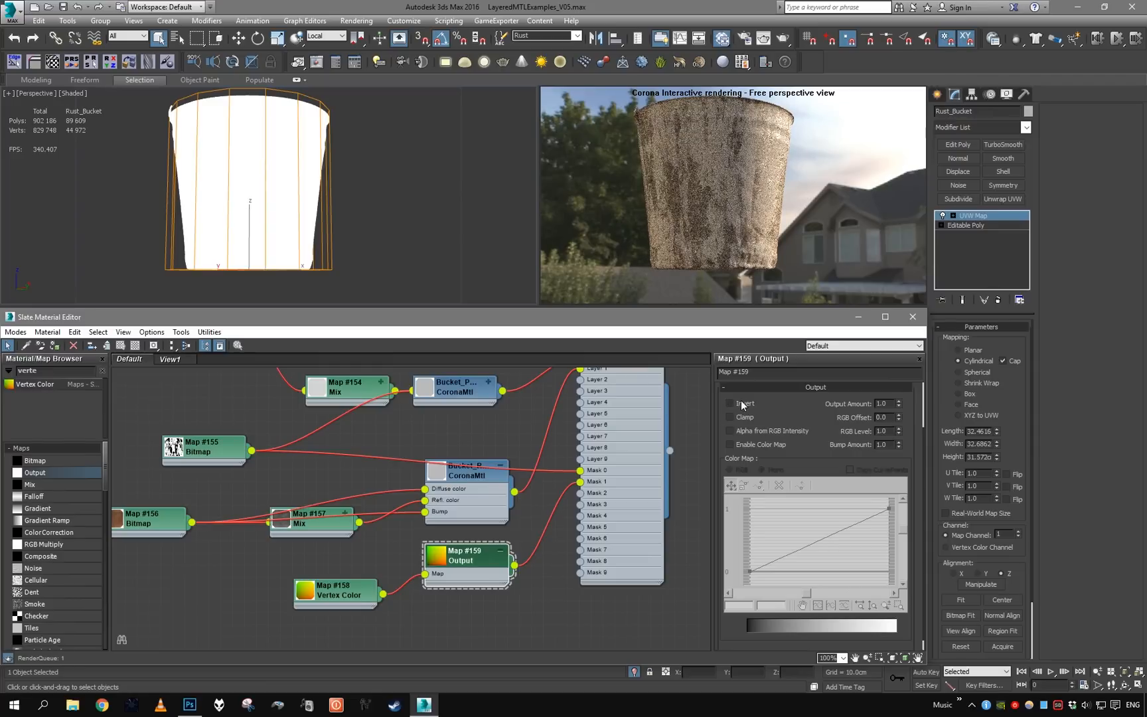
click(729, 403)
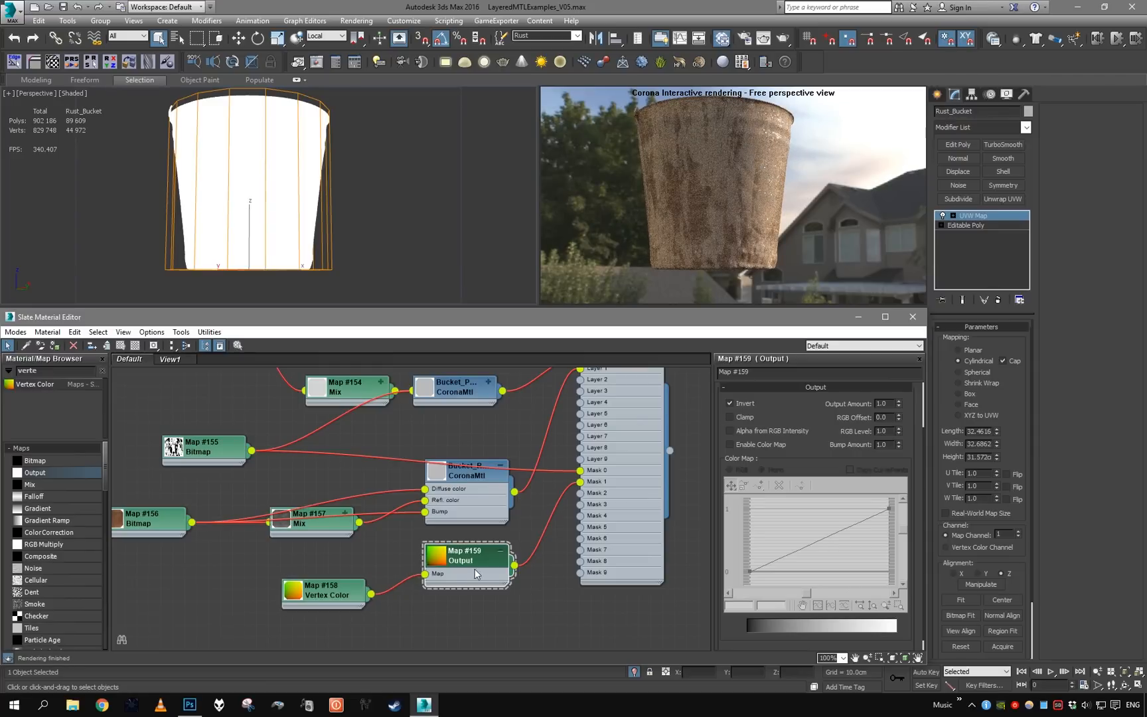
drag(466, 556, 466, 583)
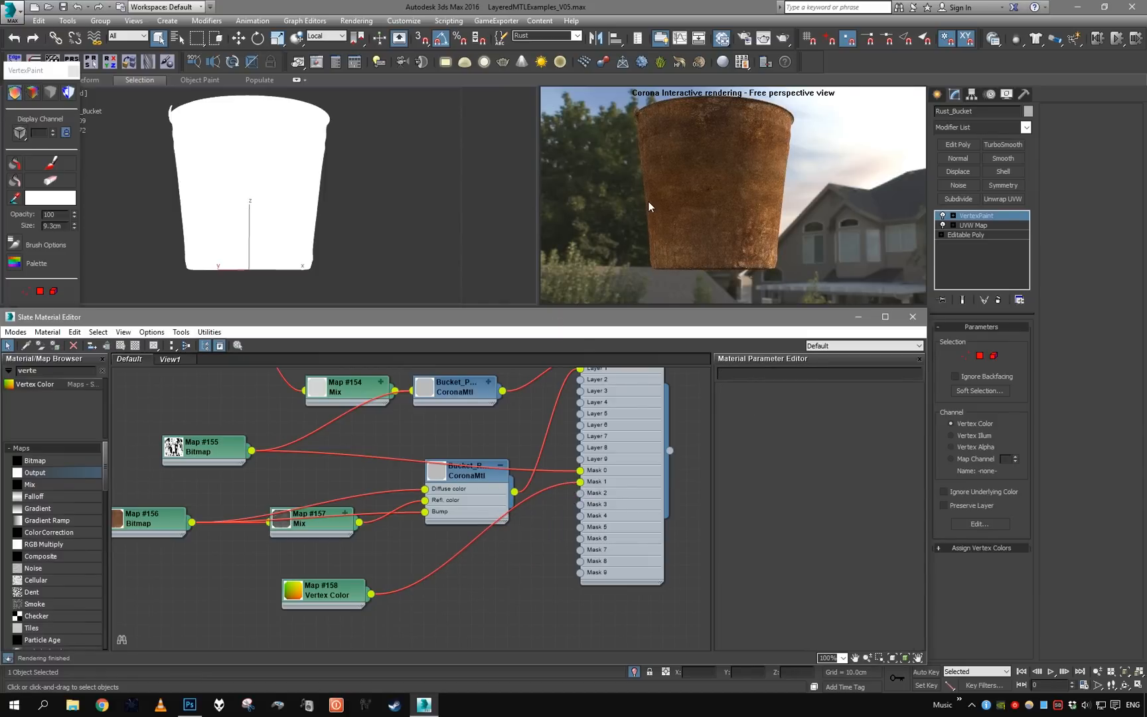
Step: Insert inverted Output map #160 after Vertex Color and begin painting a rust patch
click(327, 591)
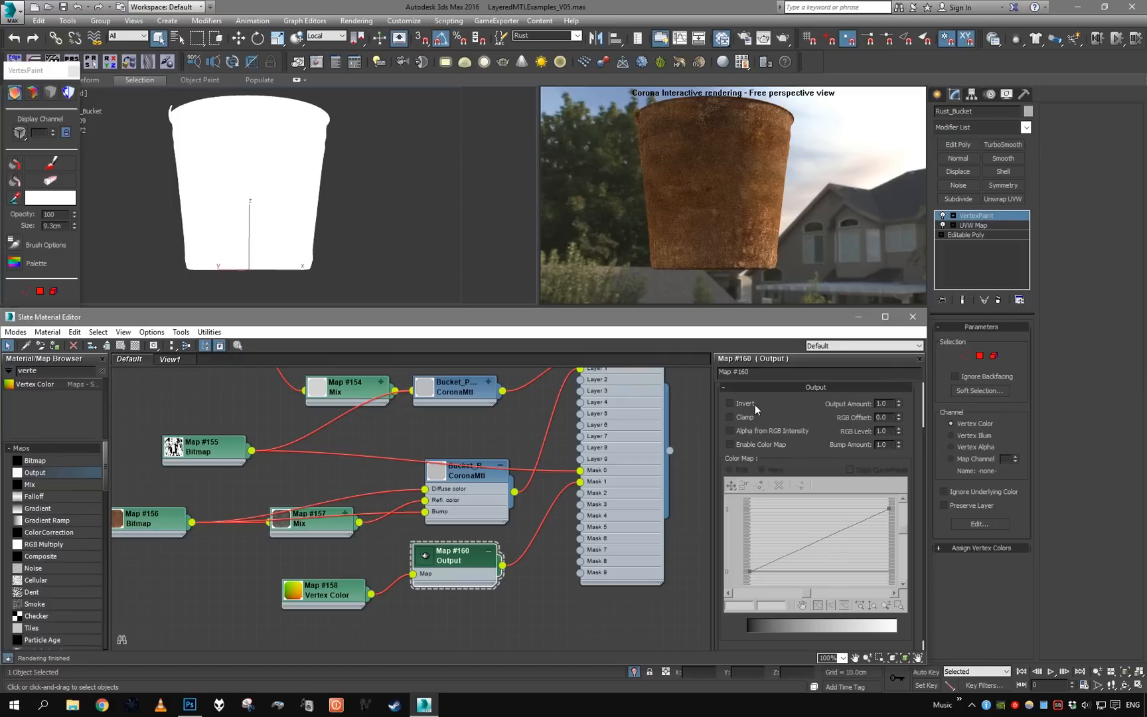
click(729, 404)
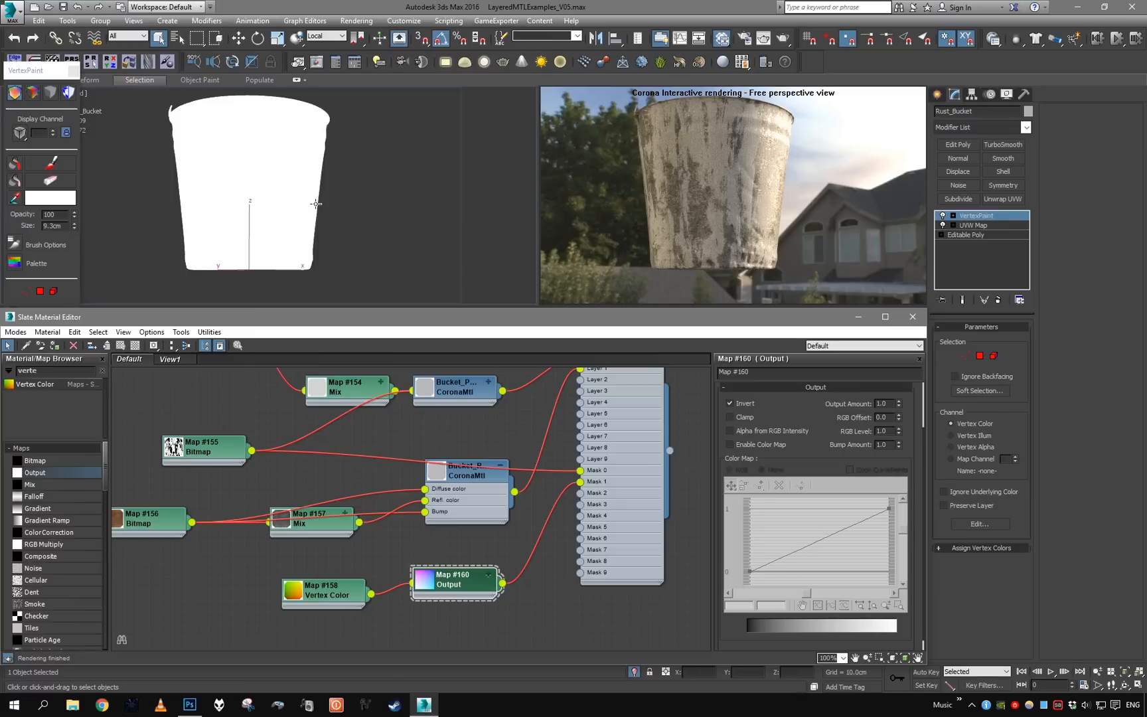
click(49, 198)
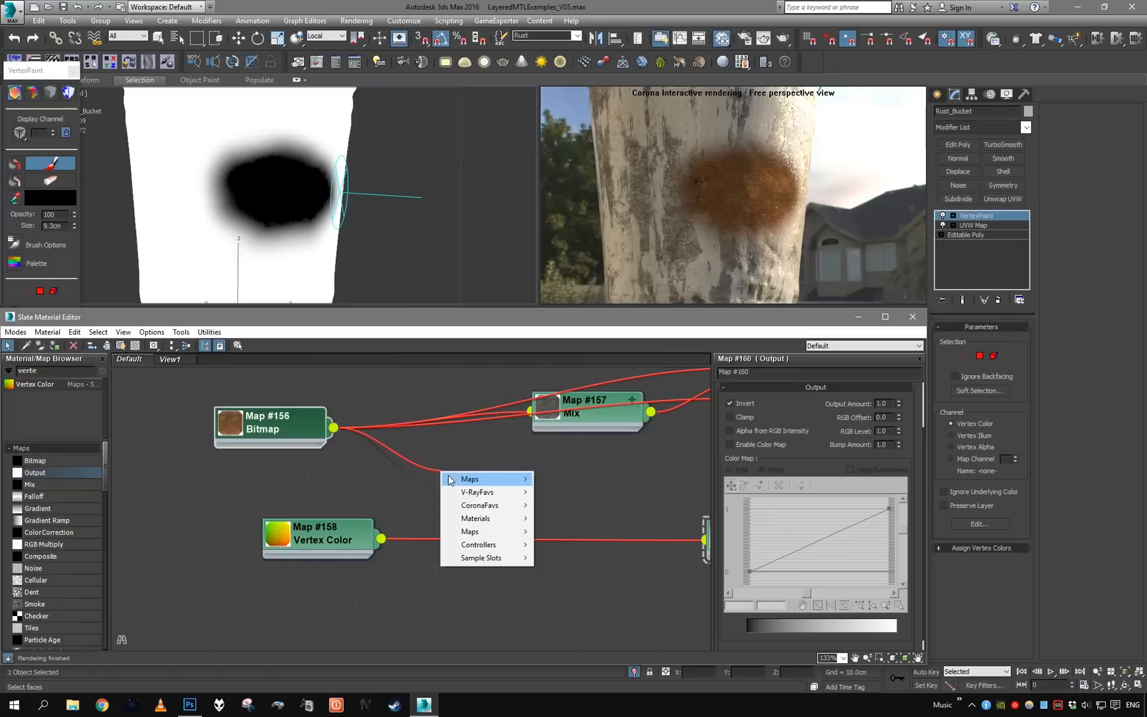
mouse_move(470, 478)
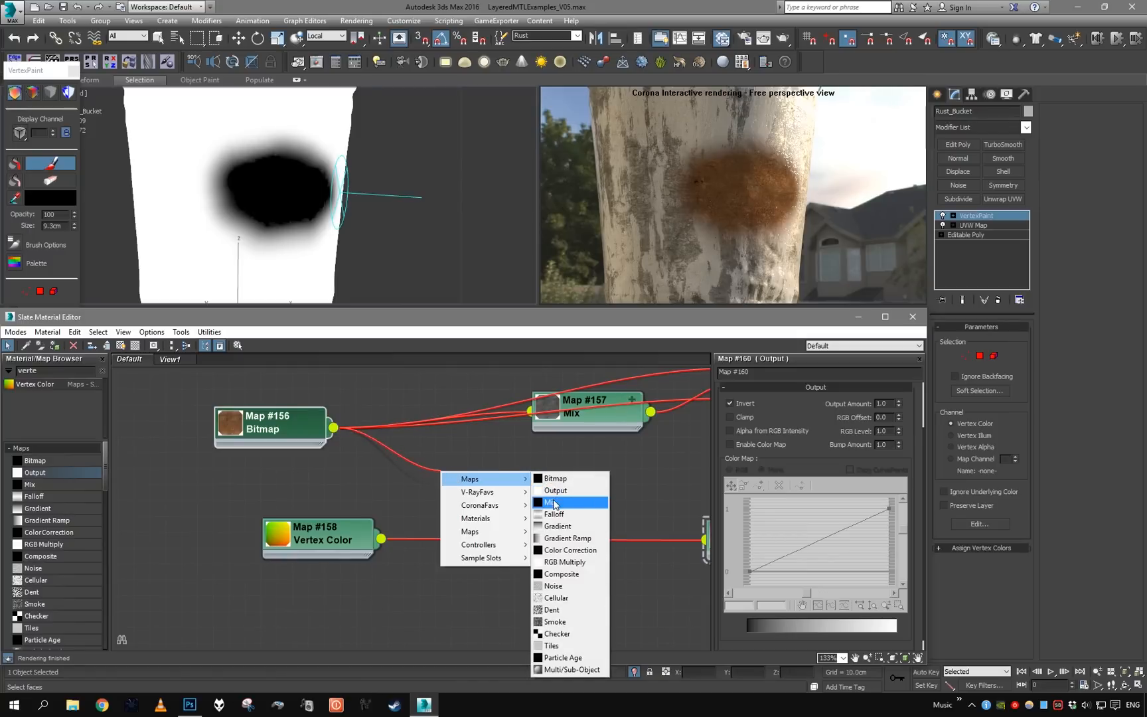
Step: Add a Mix map and a CoronaMix, wiring Mix to Top and Vertex Color to Bottom
click(549, 502)
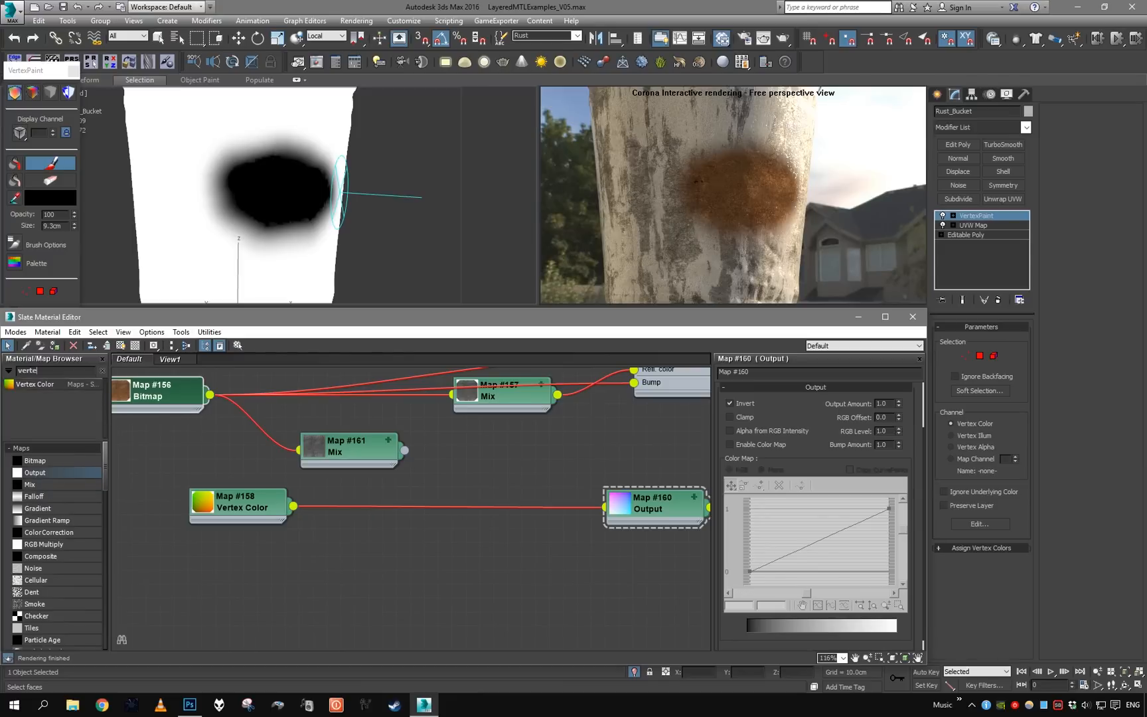
text(coronamix)
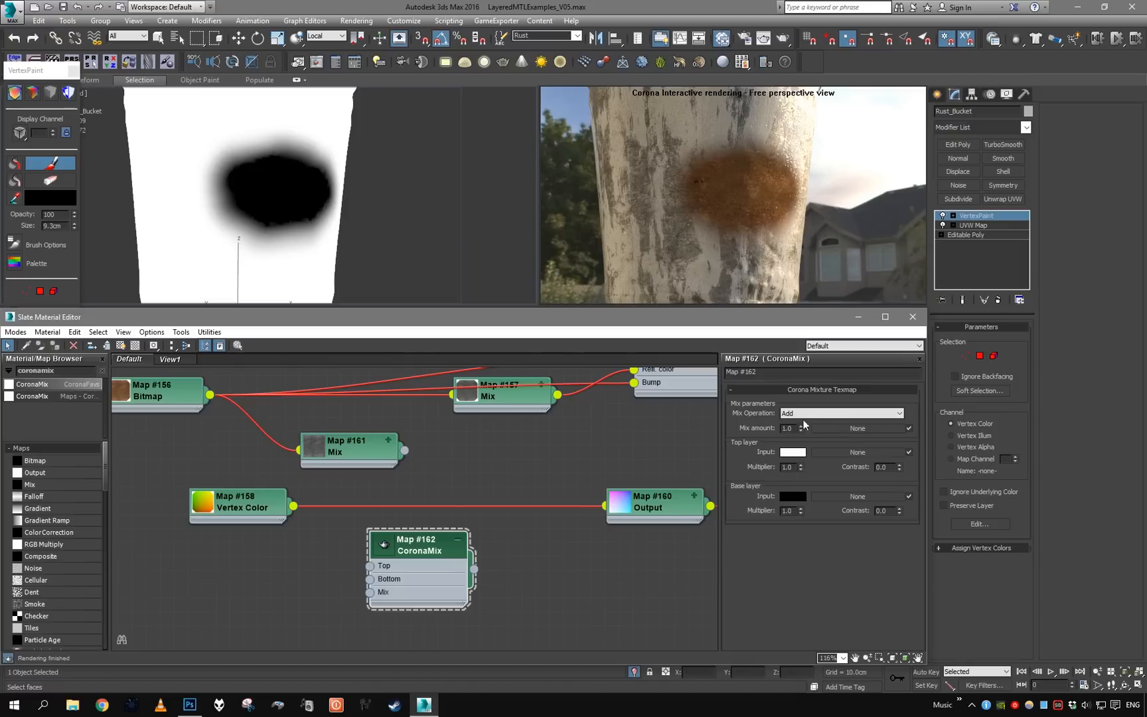
drag(417, 546, 466, 486)
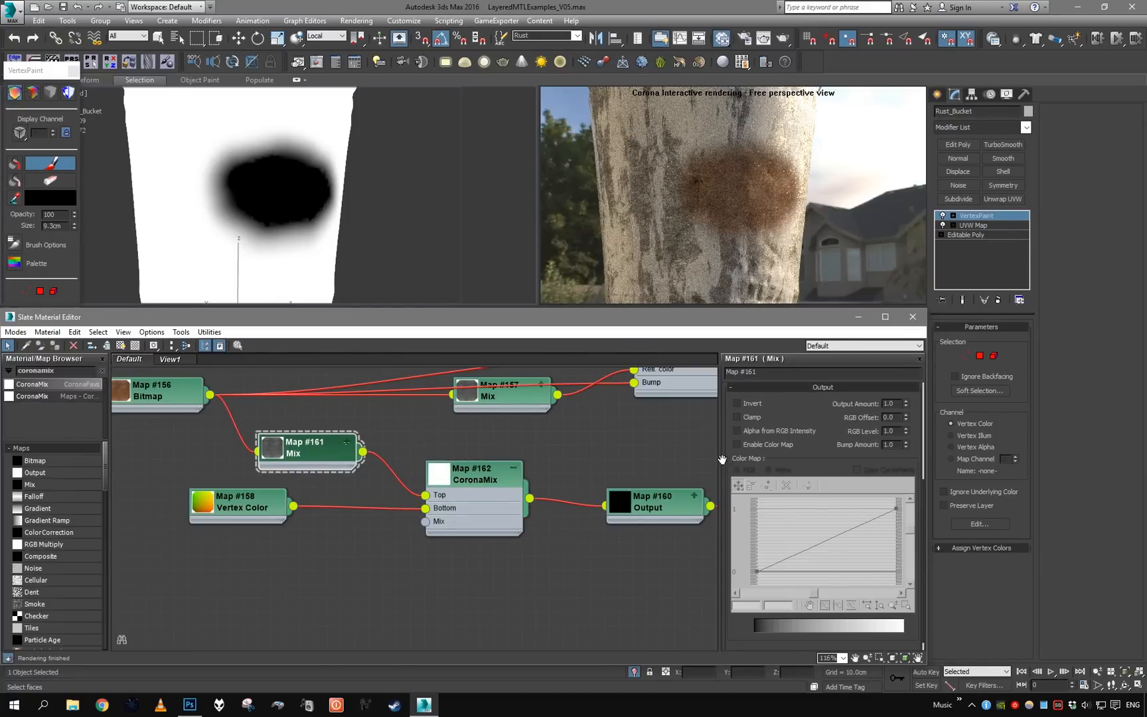
click(735, 444)
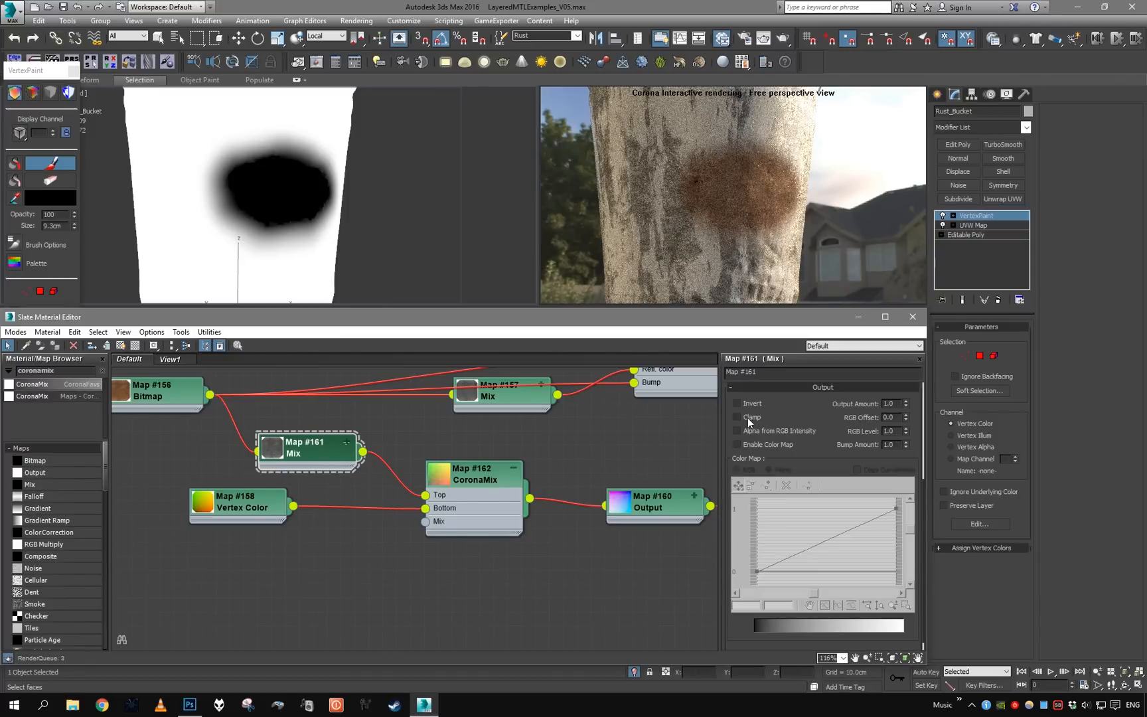
Step: Clamp the Mix output and keep the CoronaMix blend operation on Add after trying Multiply
click(737, 416)
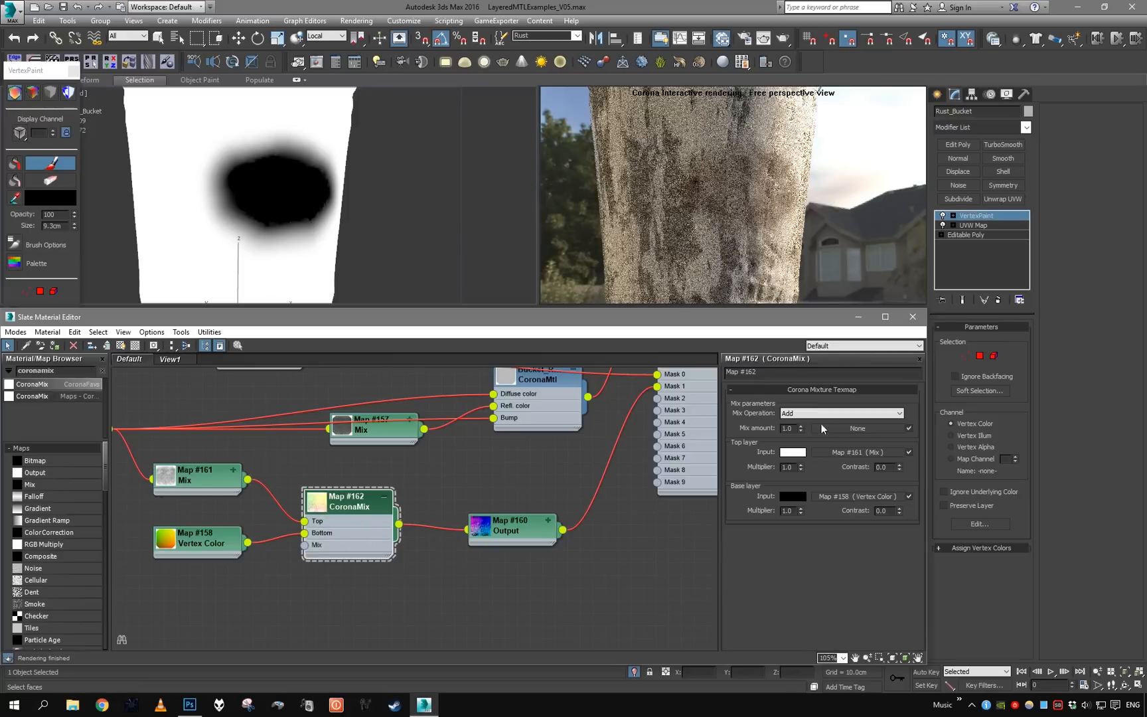
click(840, 413)
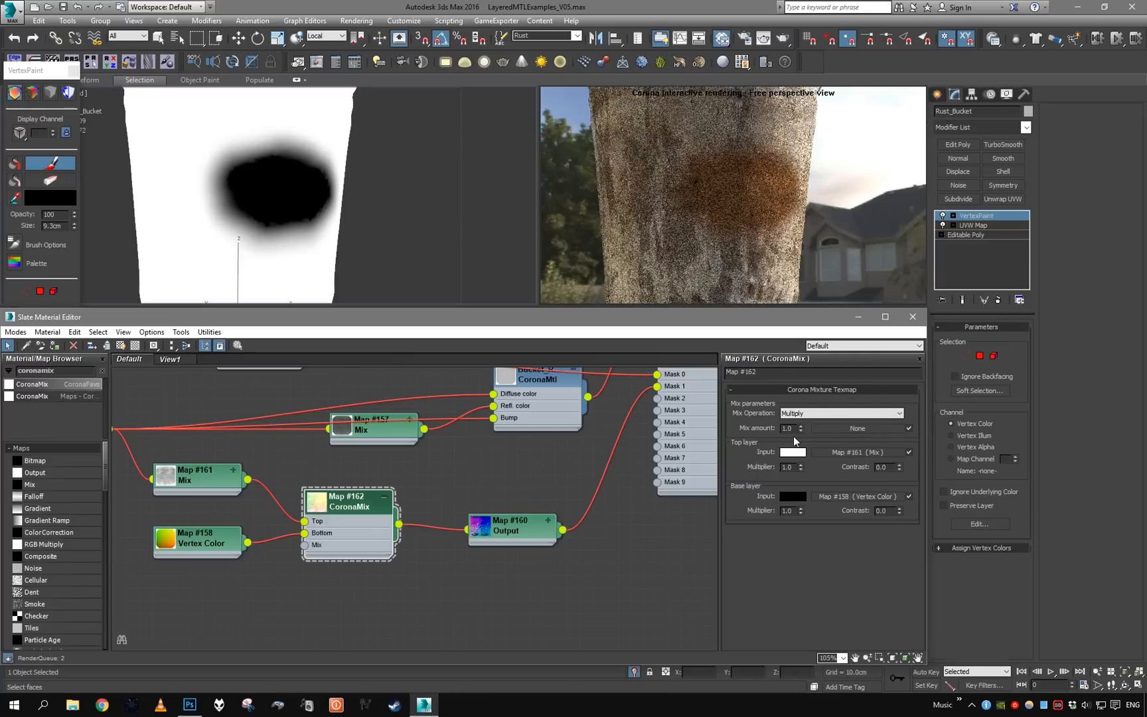
click(841, 413)
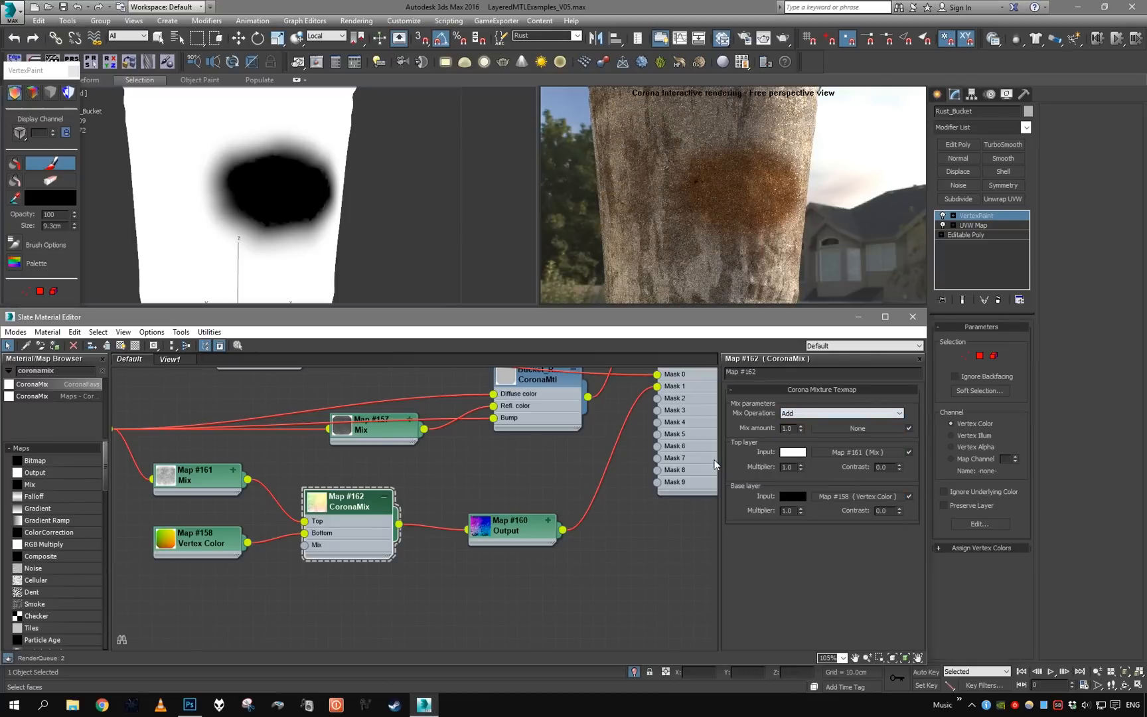
click(510, 529)
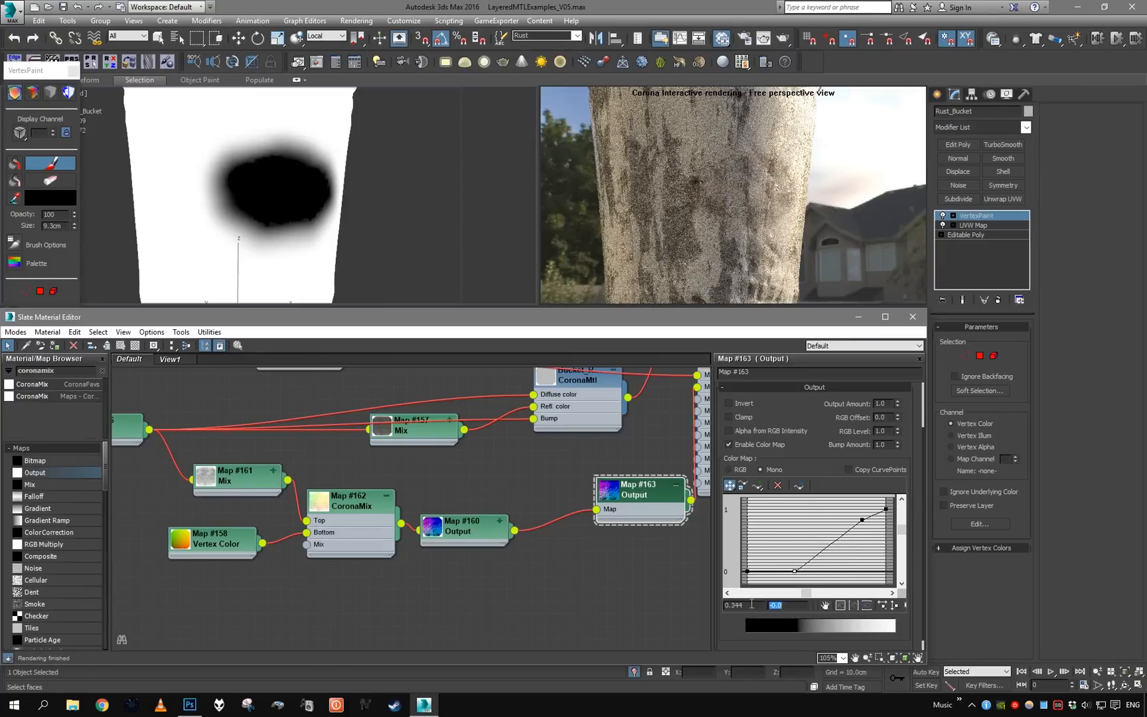
Step: Drag Output #163's Color Map curve into a steep hard step for crisp rust edges
drag(862, 523, 863, 520)
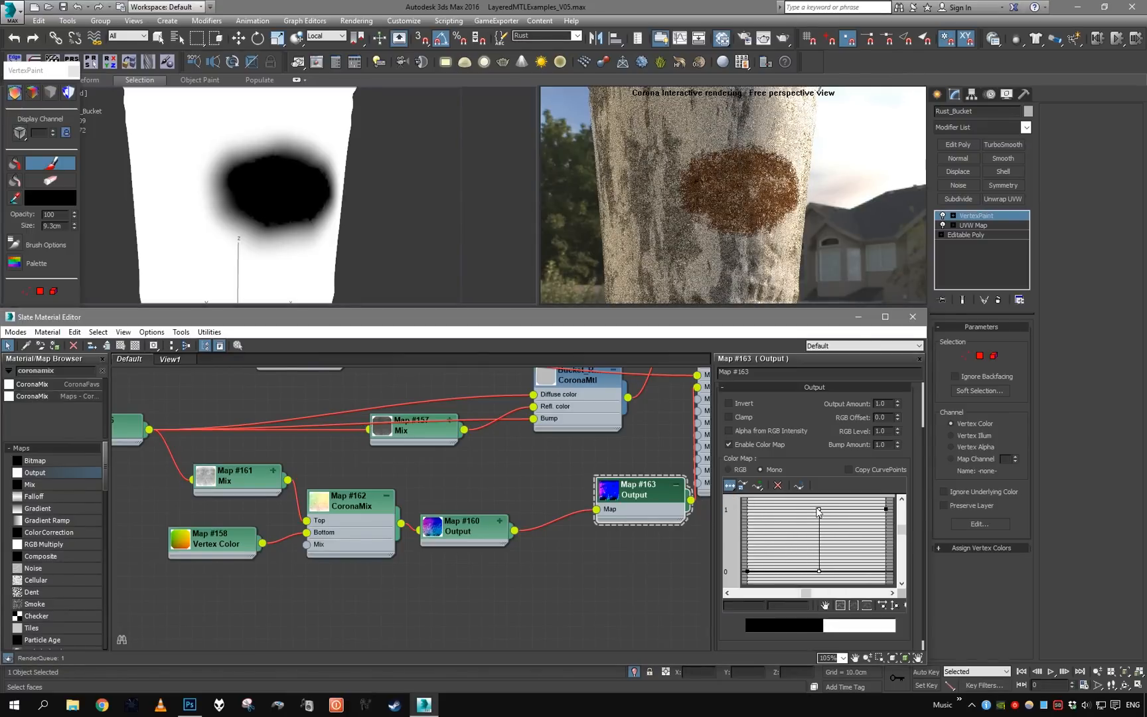
drag(818, 510, 811, 507)
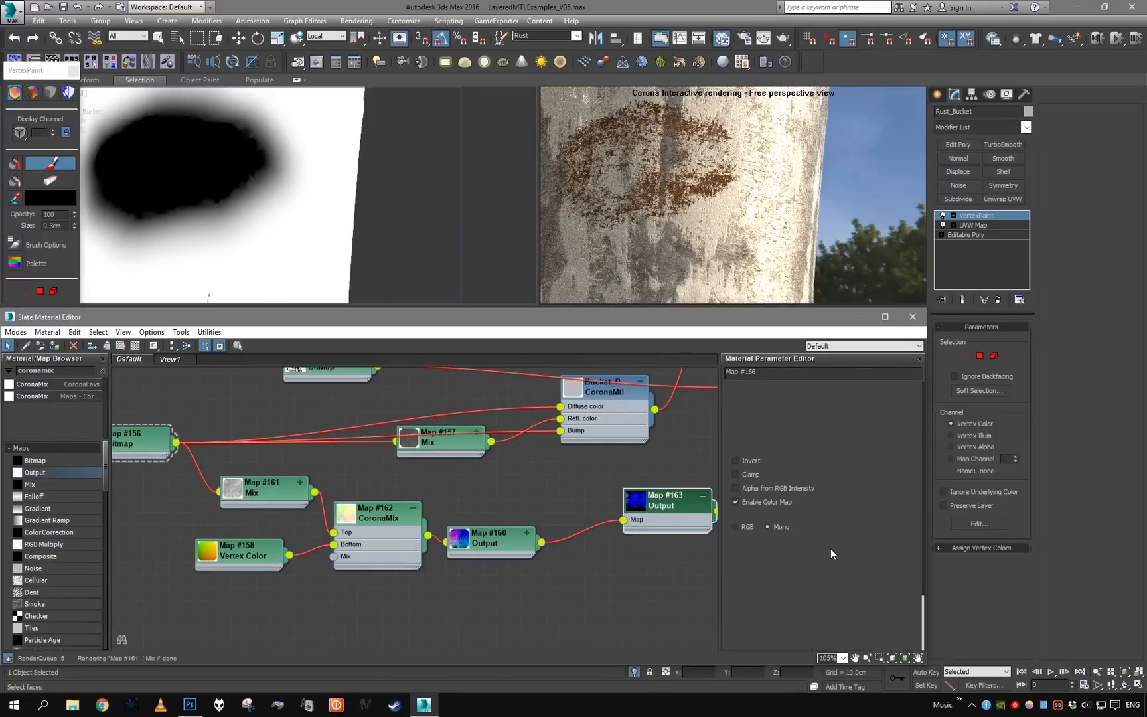
Step: Review the Mix #161 and Output #163 settings before painting more rust patches
click(665, 503)
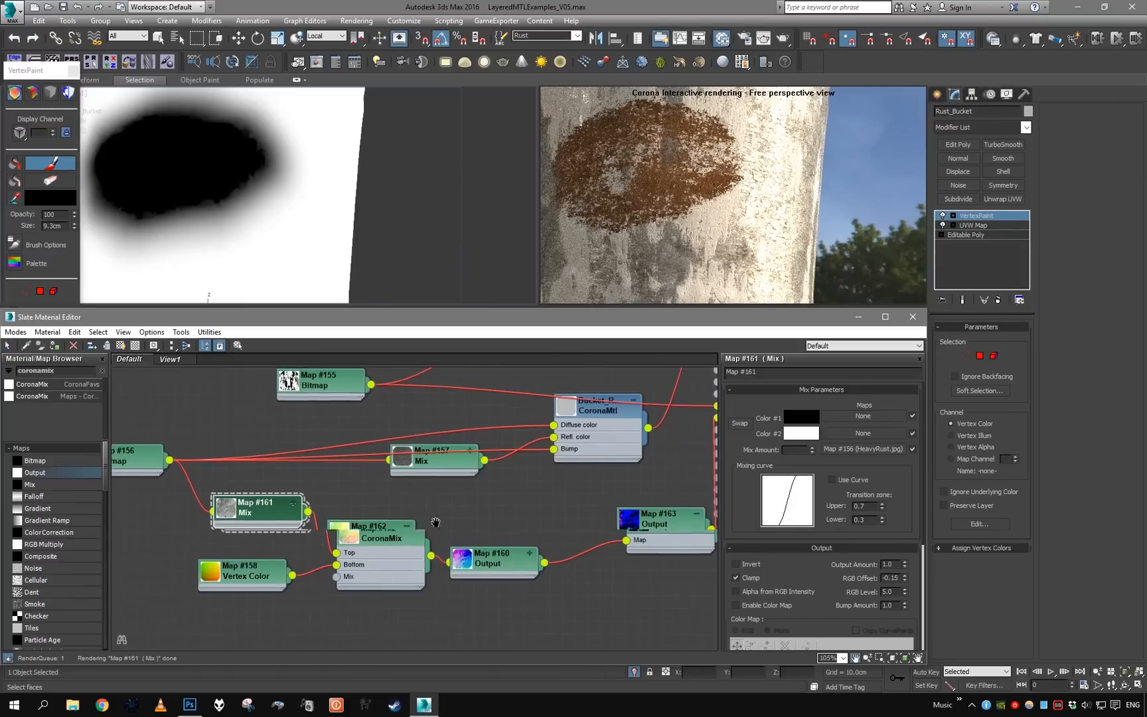
click(659, 515)
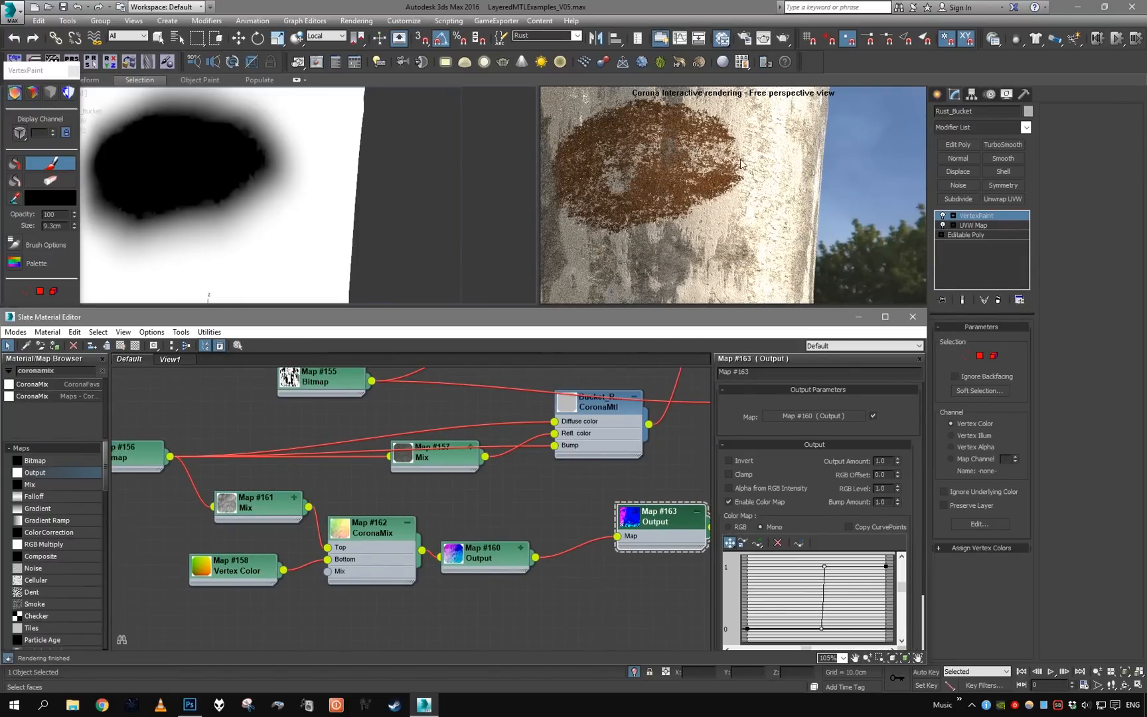
mouse_move(669, 199)
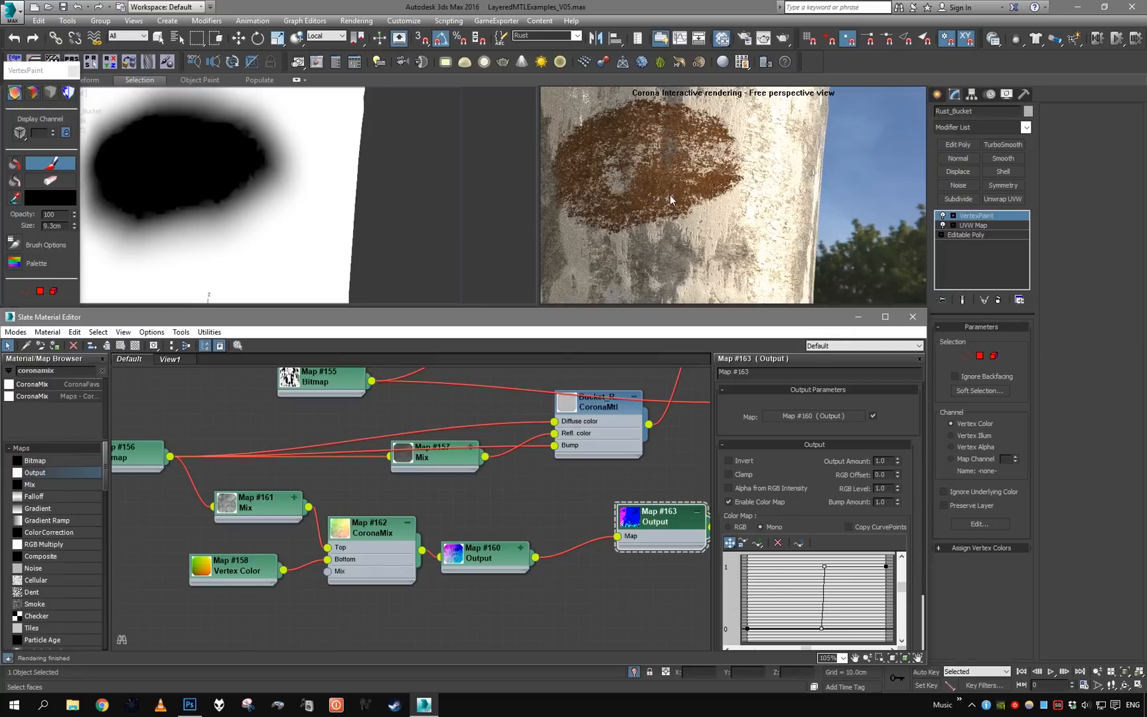
mouse_move(632, 173)
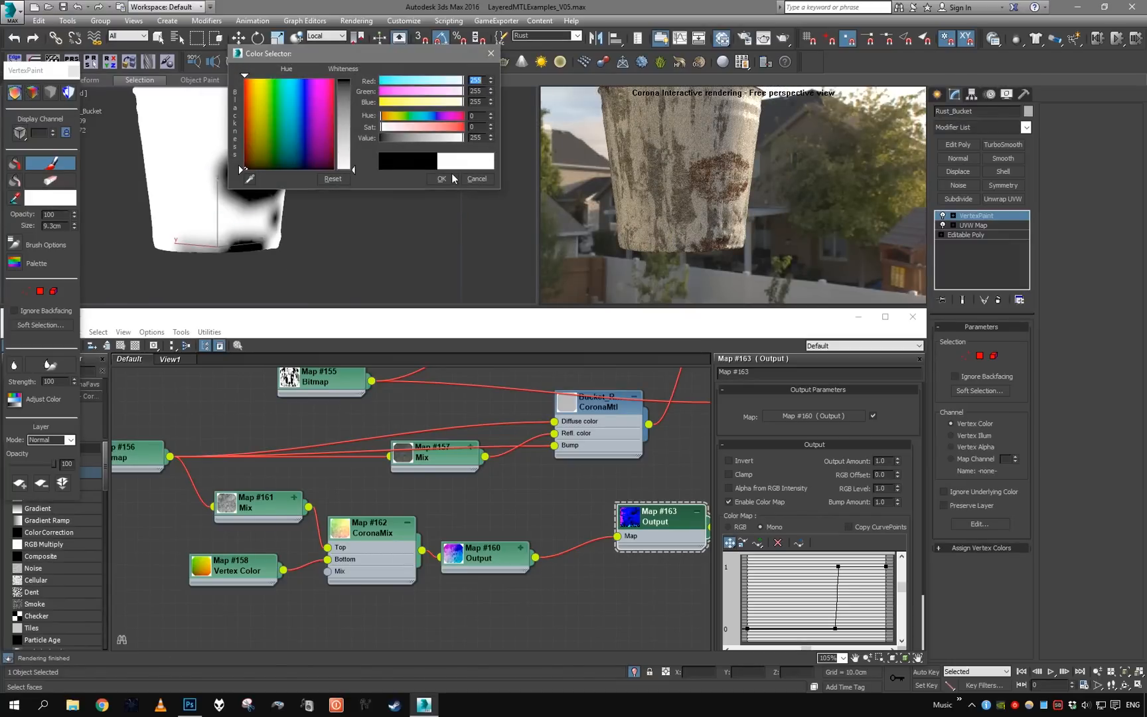
Step: Confirm white paint colour and set the bucket's Vertex Color channel to display Shaded
click(441, 177)
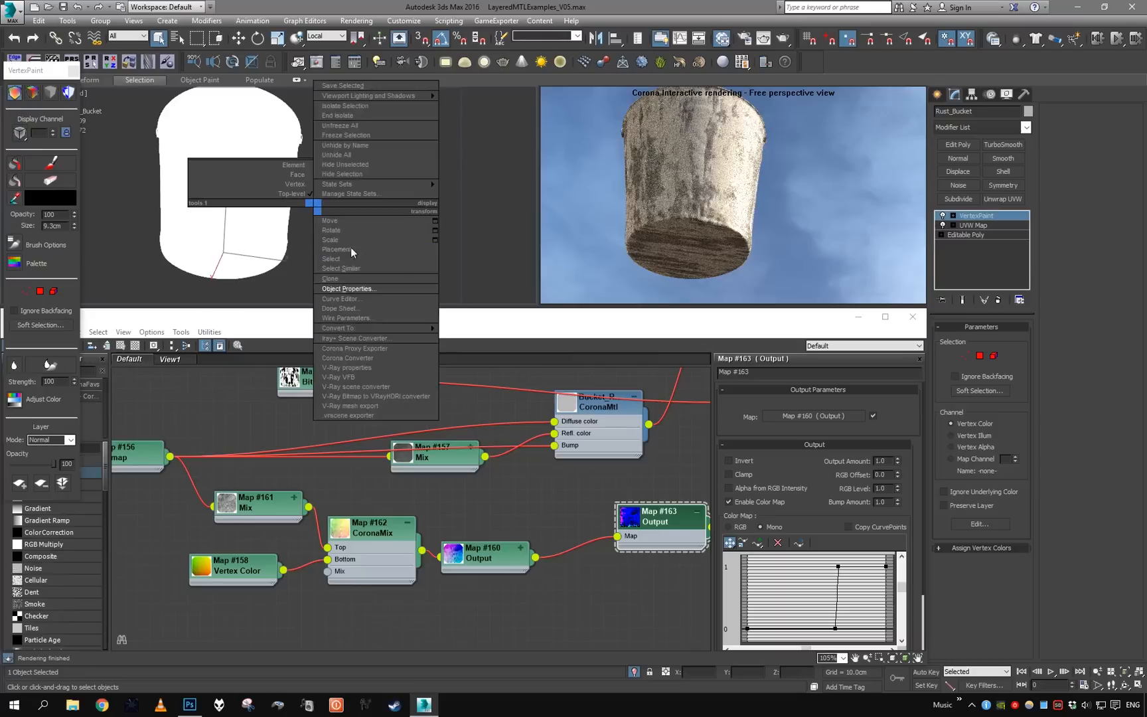
click(348, 288)
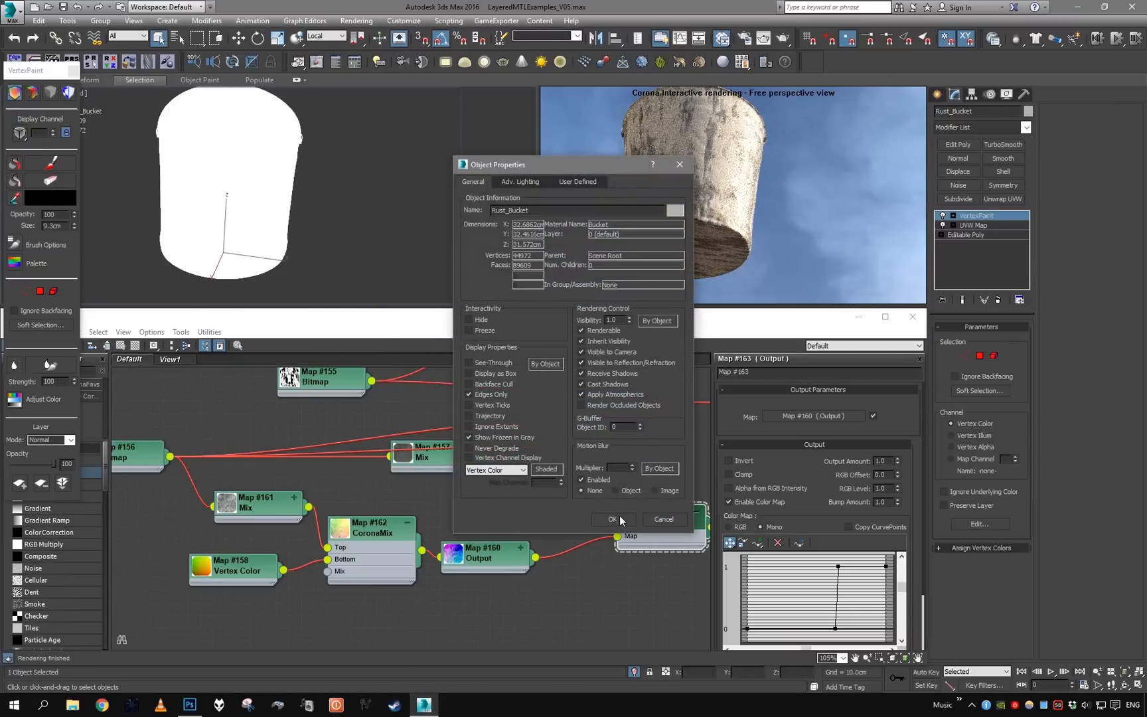
click(613, 520)
text(Rust)
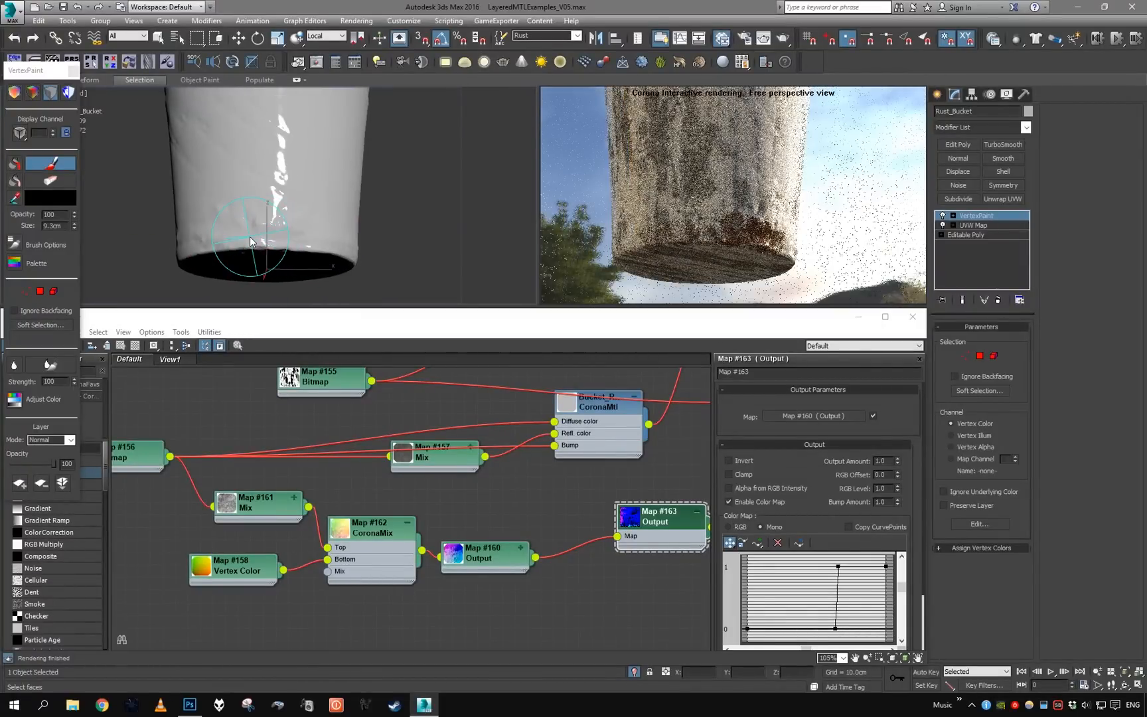
Step: Brush white vertex colour over the bucket's sides and rims to reveal rust wear
drag(252, 241, 207, 231)
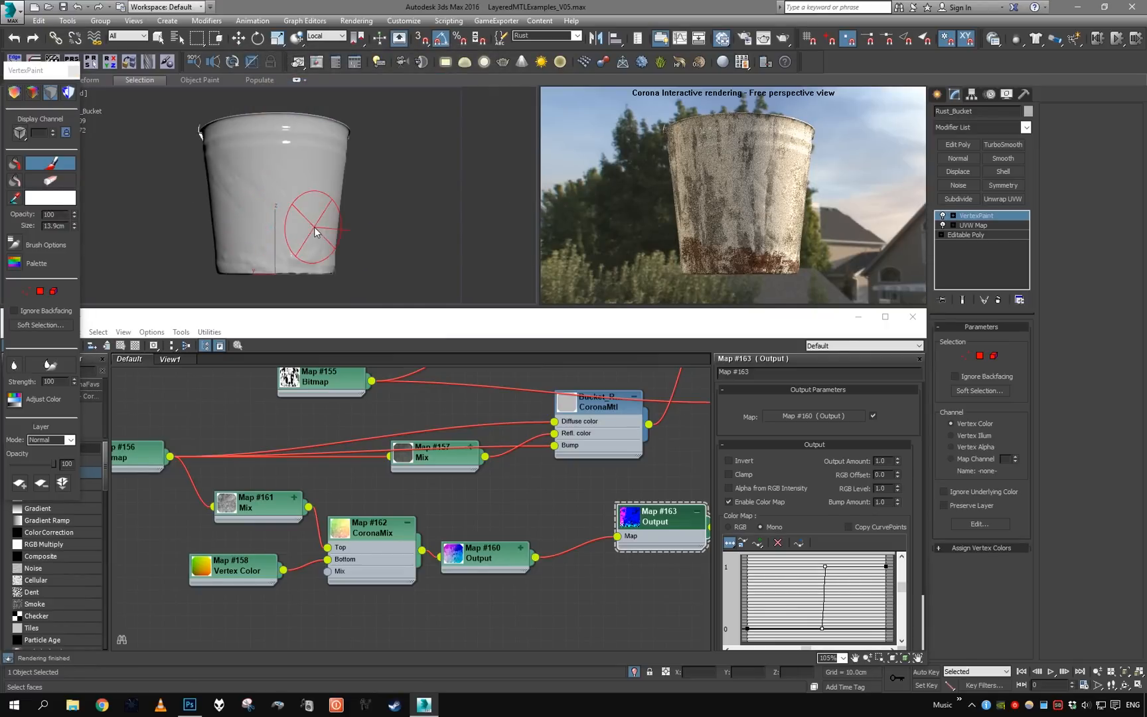
mouse_move(223, 231)
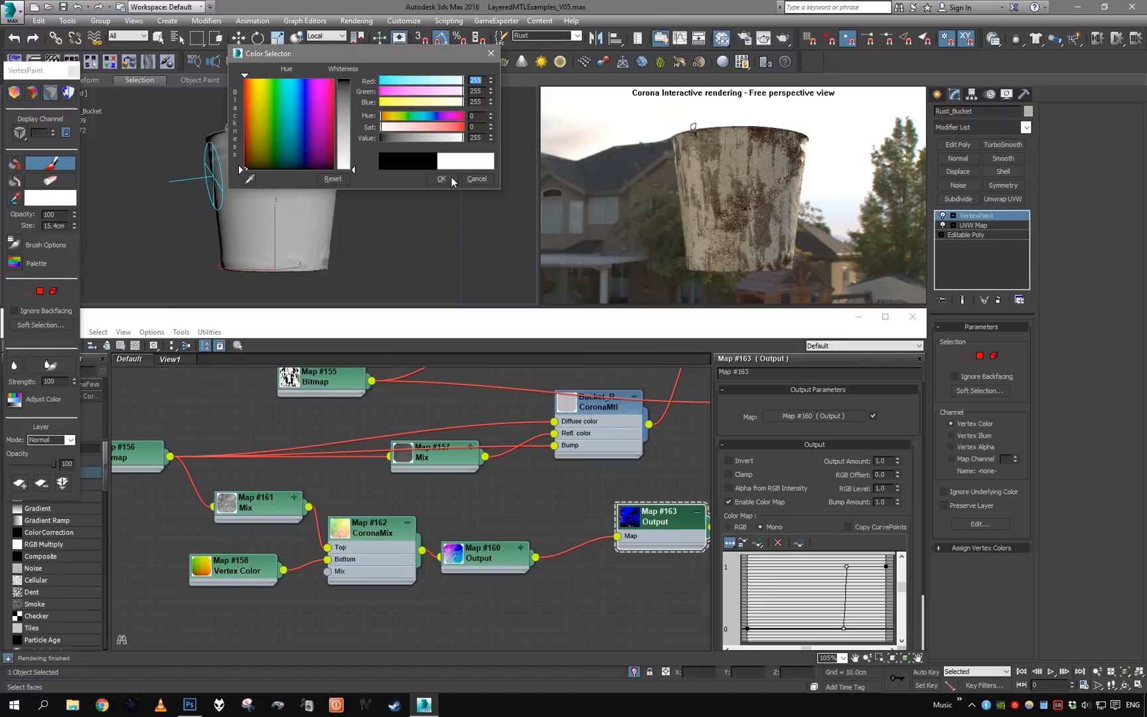
click(441, 178)
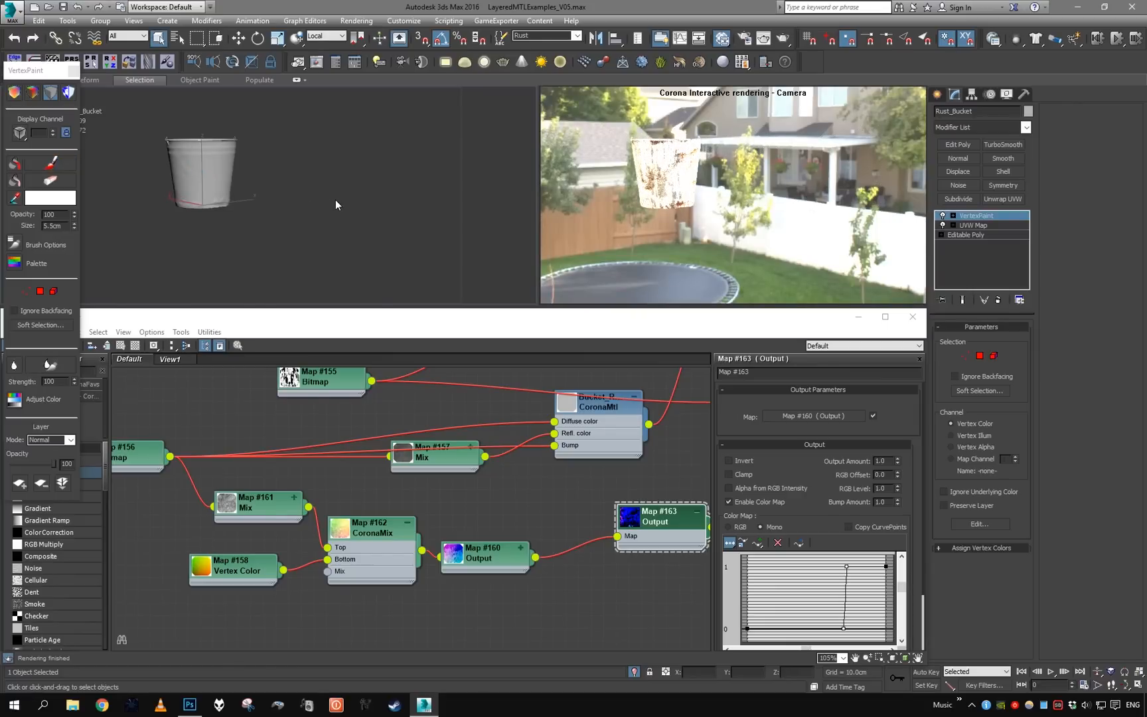
mouse_move(328, 196)
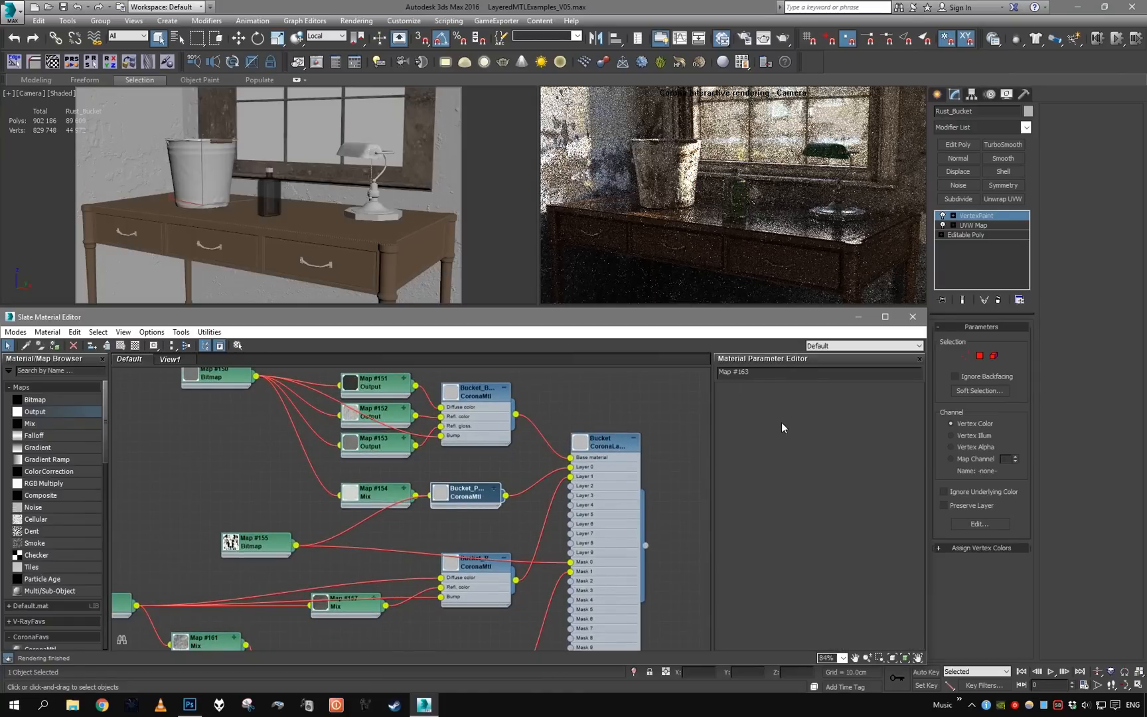
Step: Select the scene camera to show its CoronaCameraMod settings and the paint's Mix map
click(468, 497)
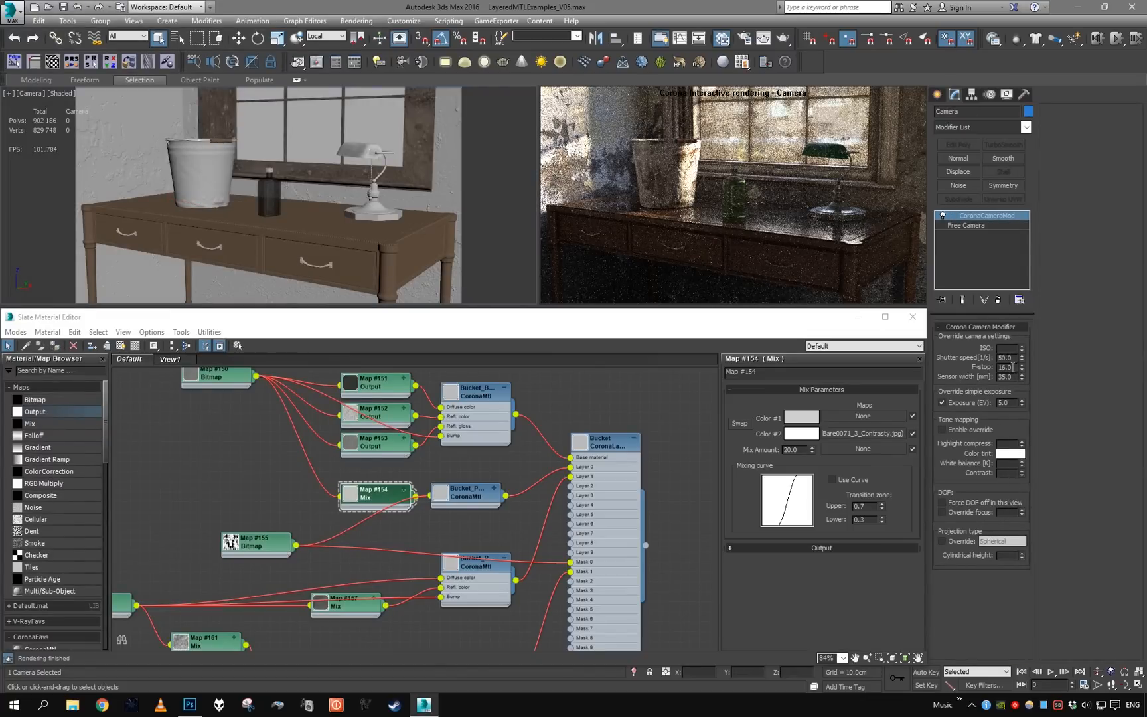
Step: Switch to the Free Camera base object to show its lens and Depth of Field parameters
click(1007, 366)
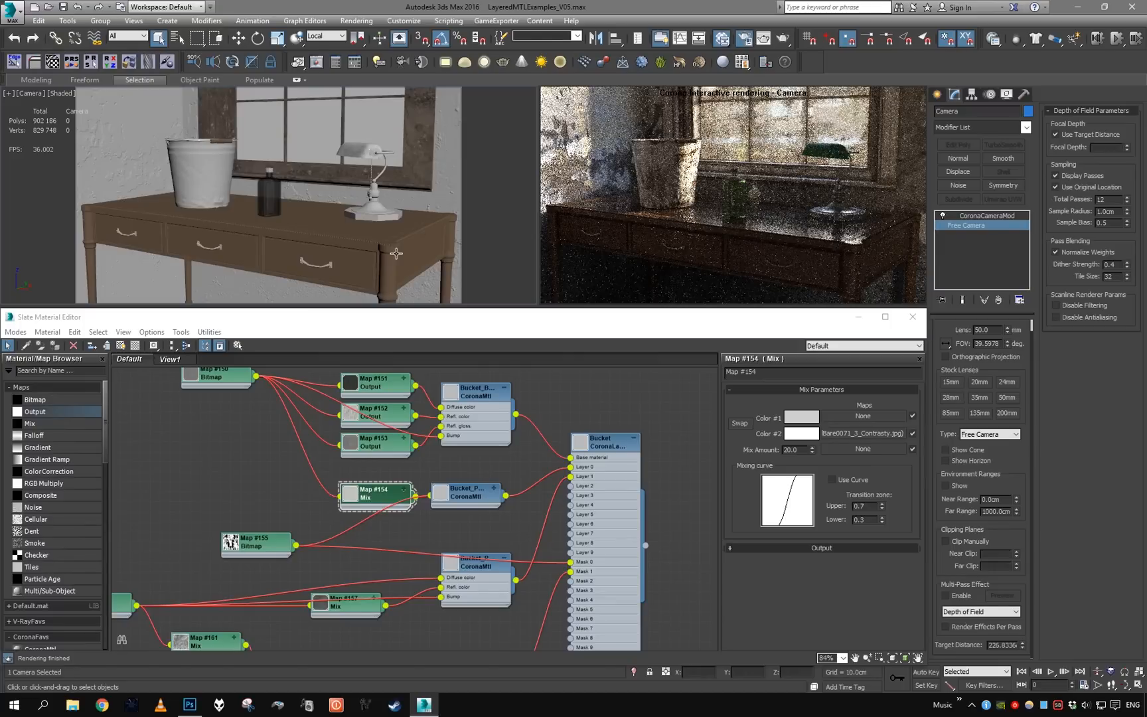
mouse_move(395, 269)
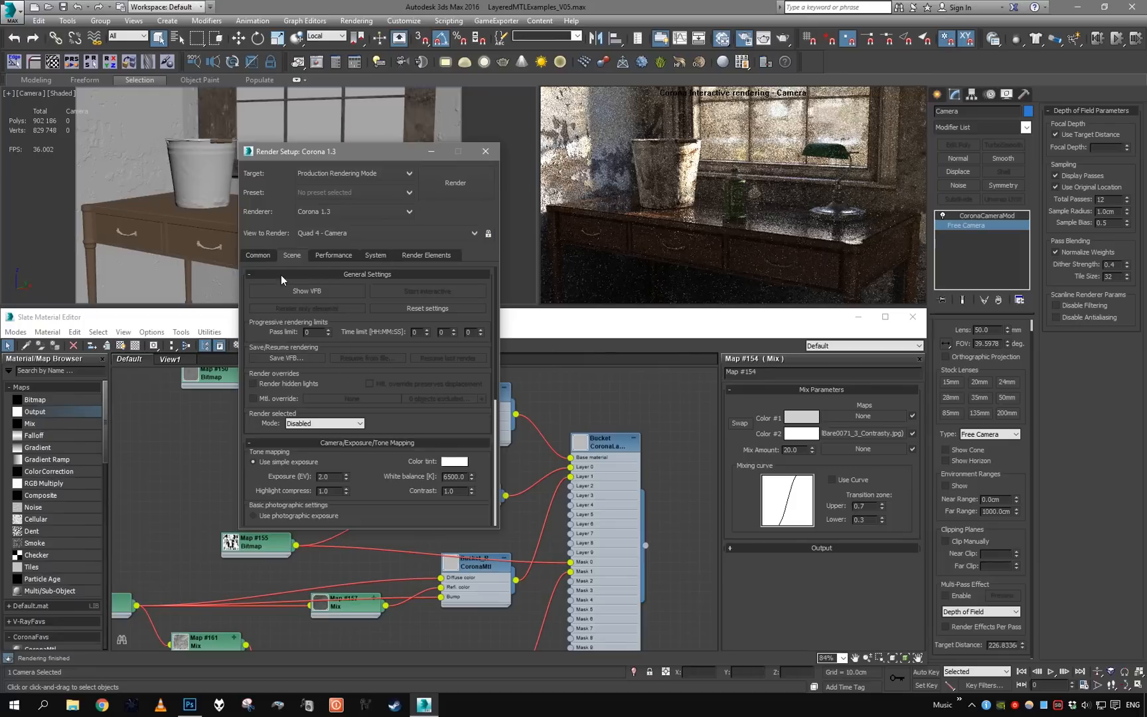
Step: Review Common output size, then enable Depth of field with Circular shape on the Scene settings
click(258, 255)
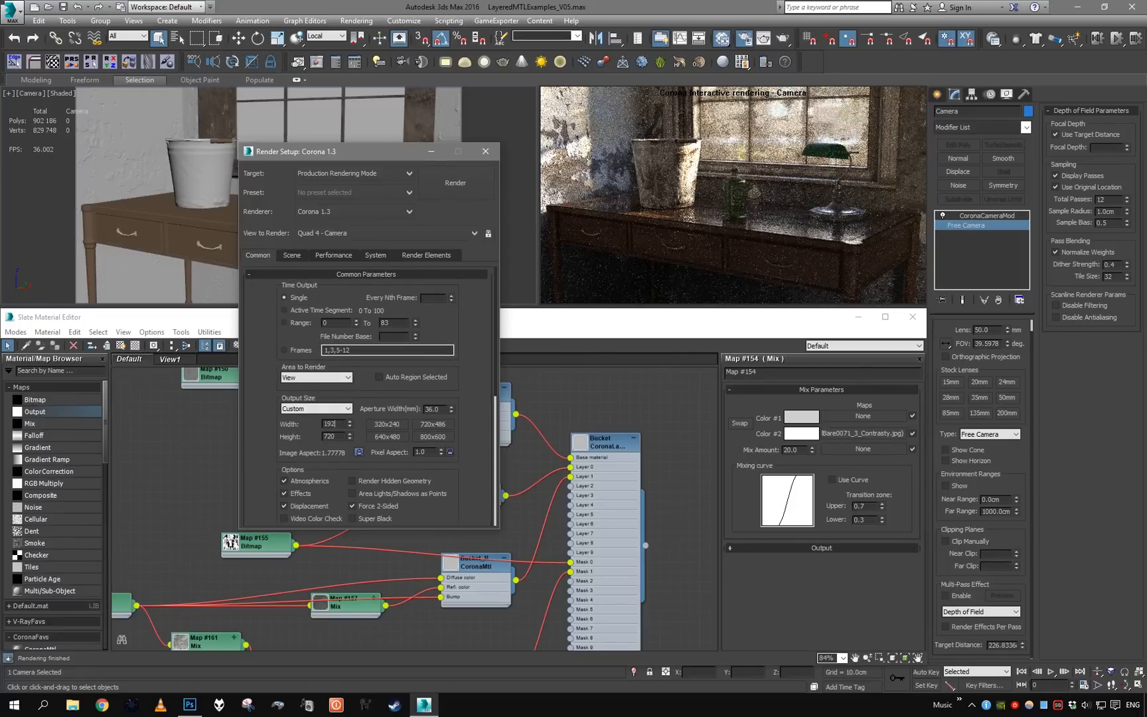
click(291, 255)
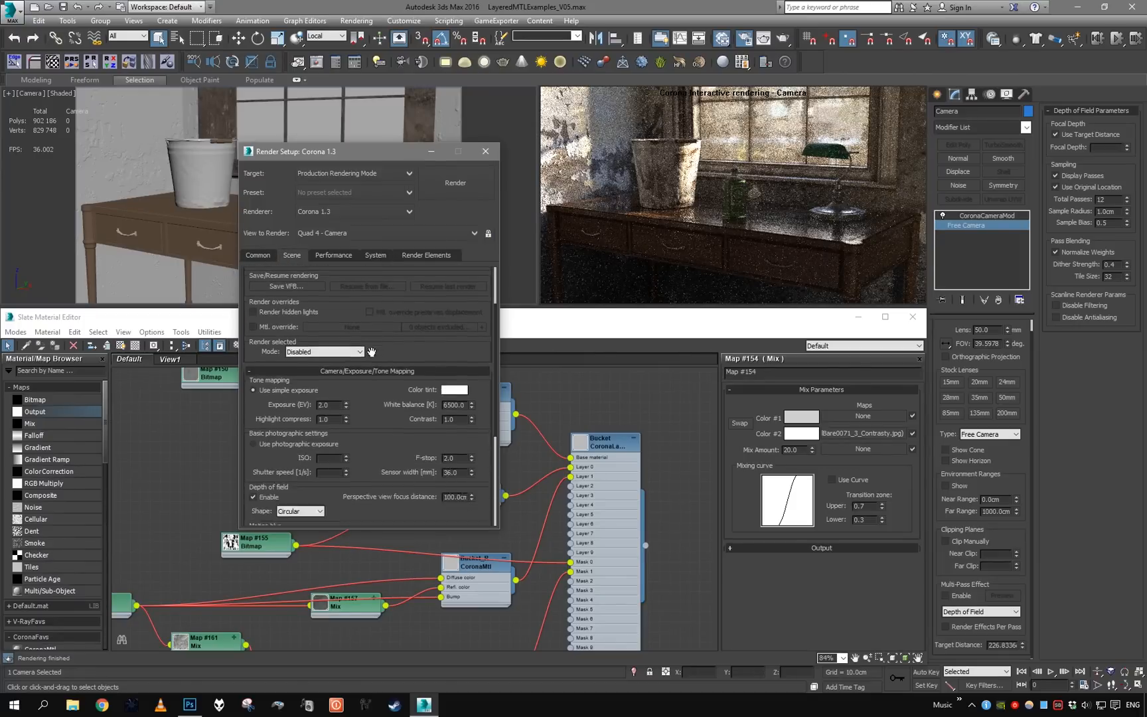
click(454, 183)
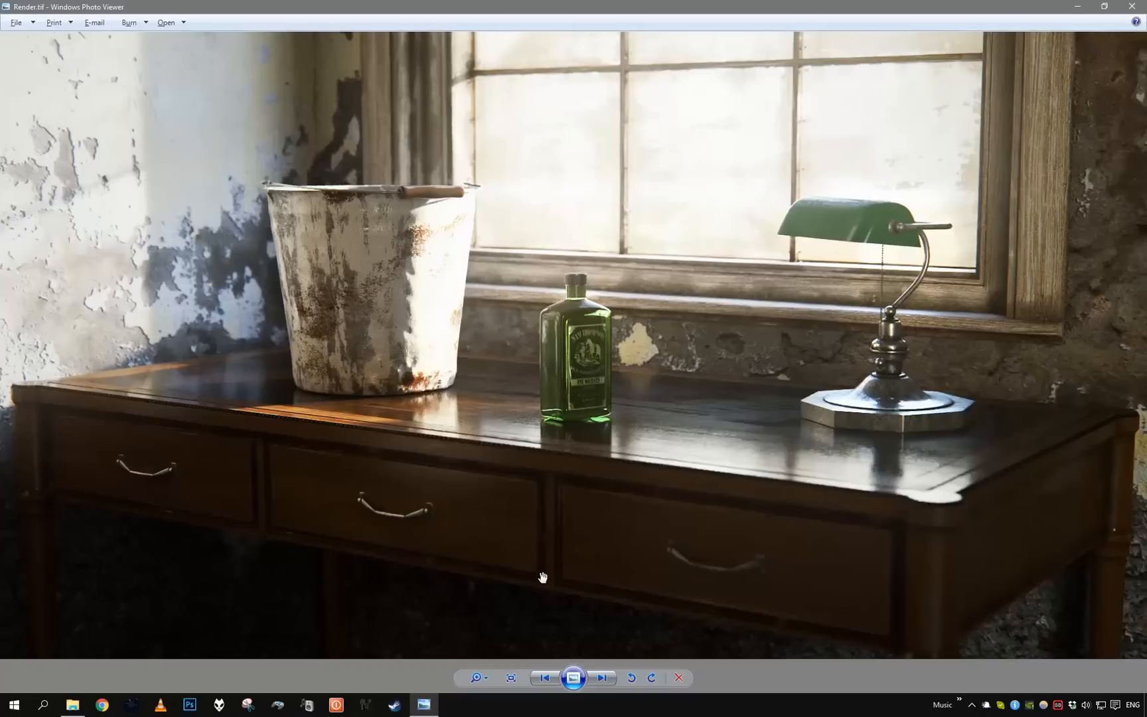
mouse_move(693, 515)
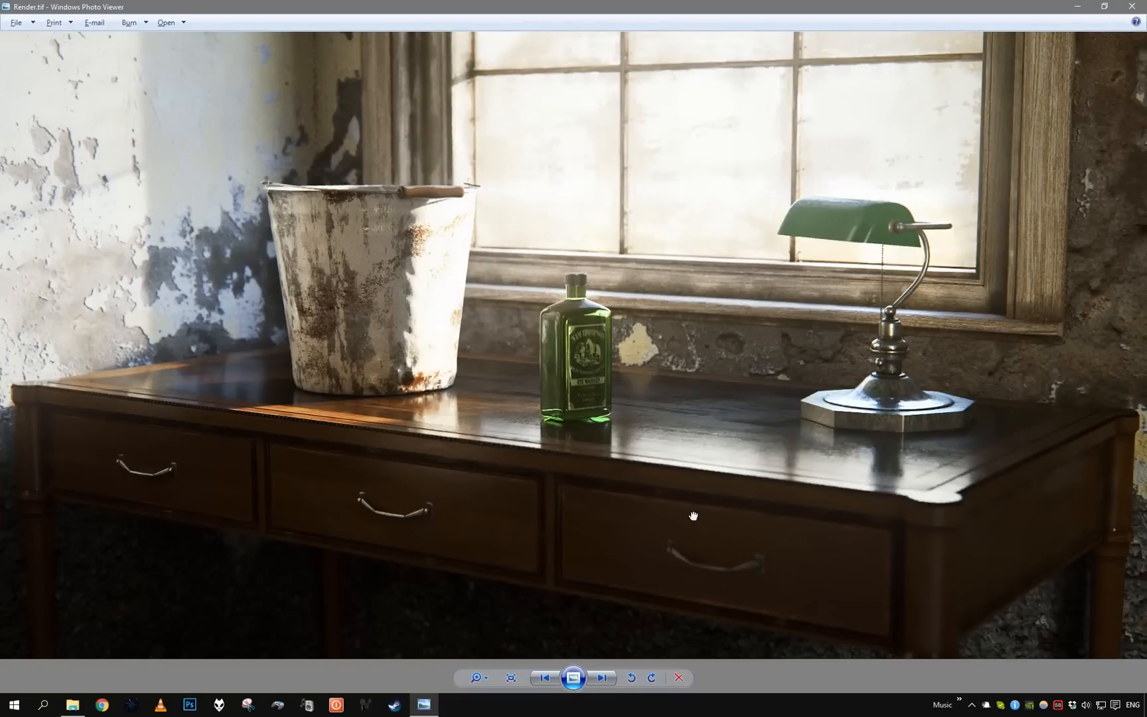
mouse_move(612, 557)
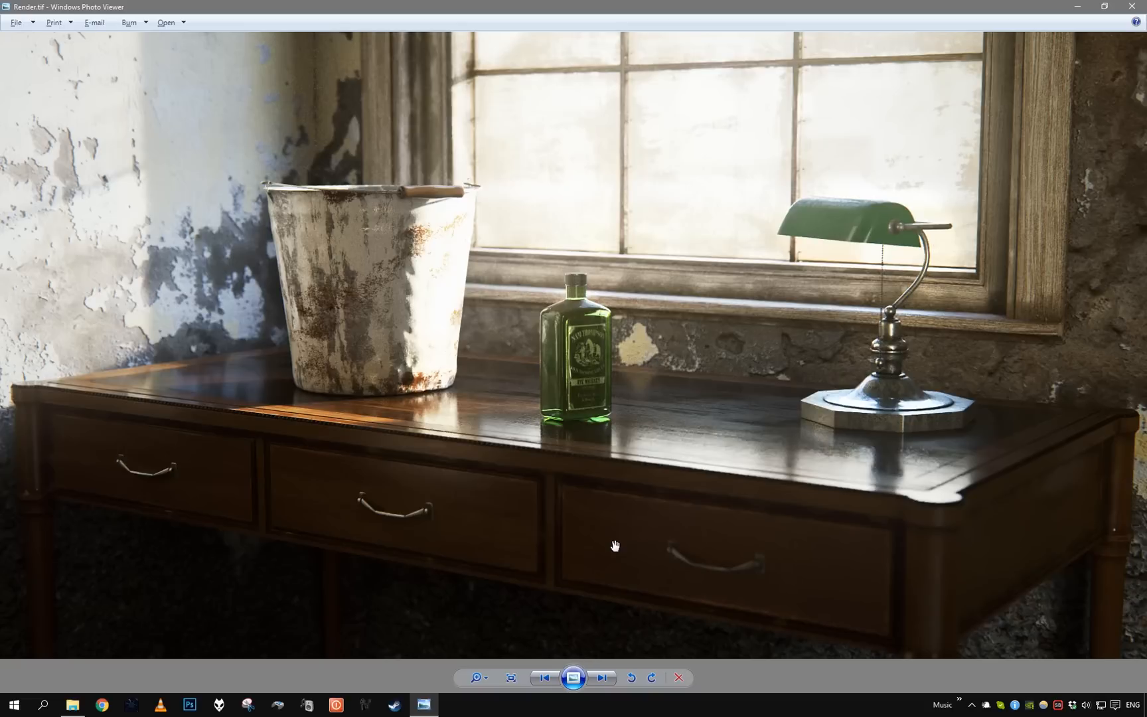
mouse_move(554, 602)
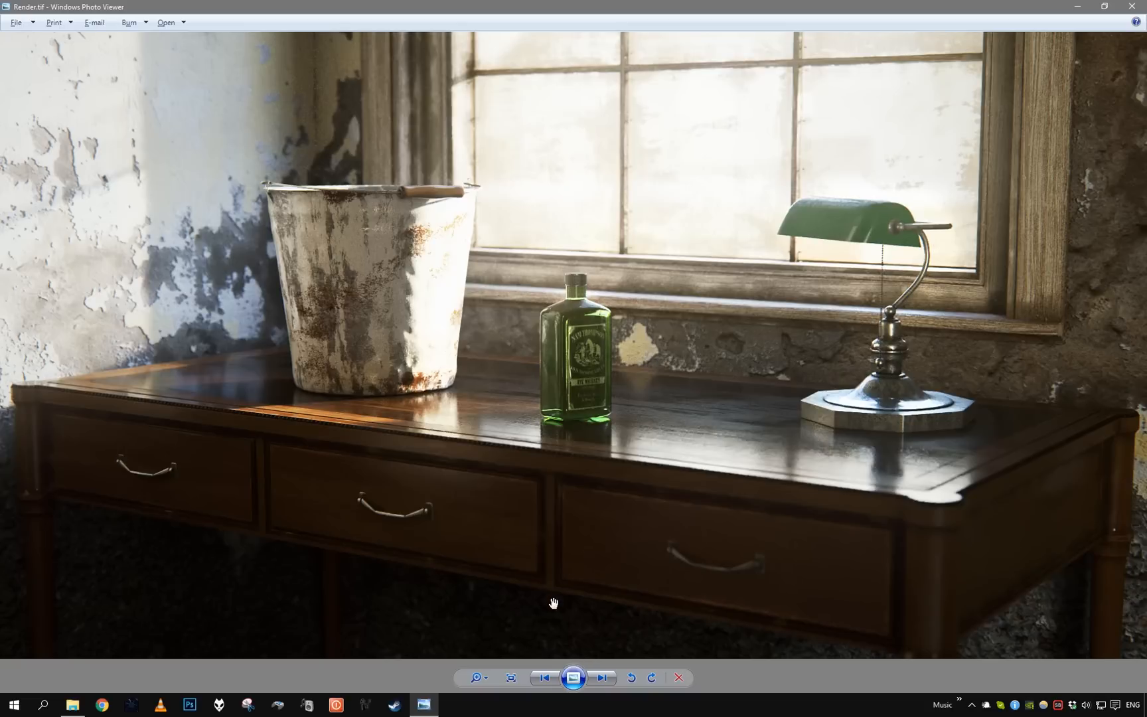
mouse_move(574, 582)
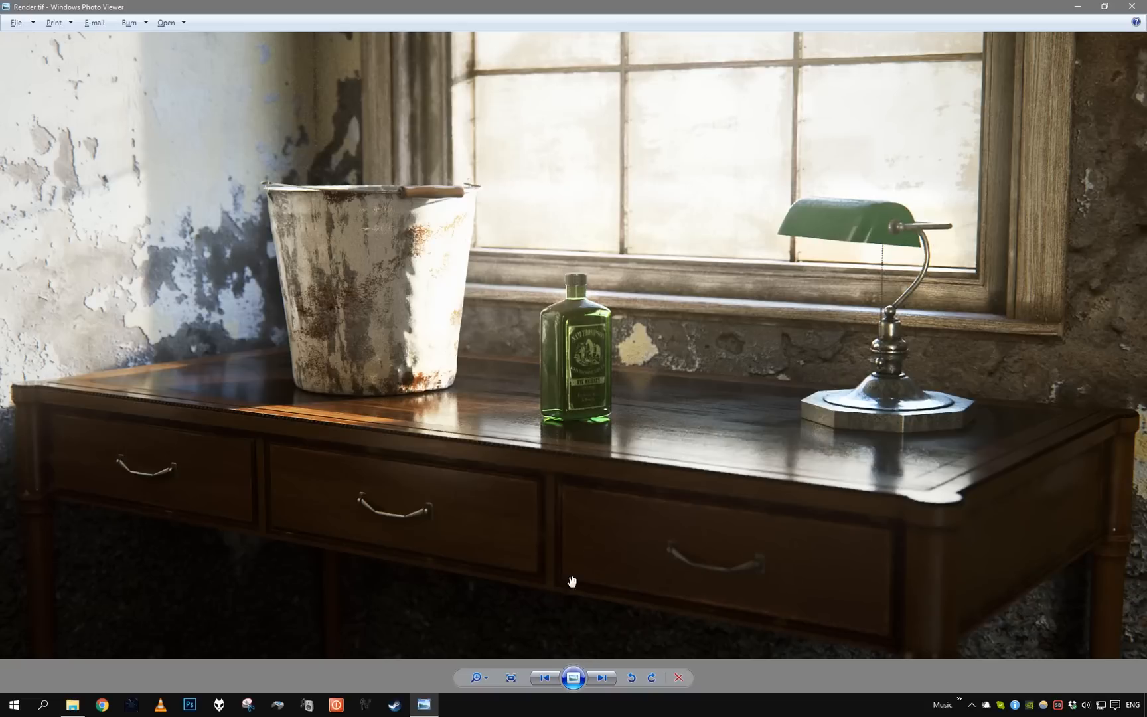
mouse_move(558, 567)
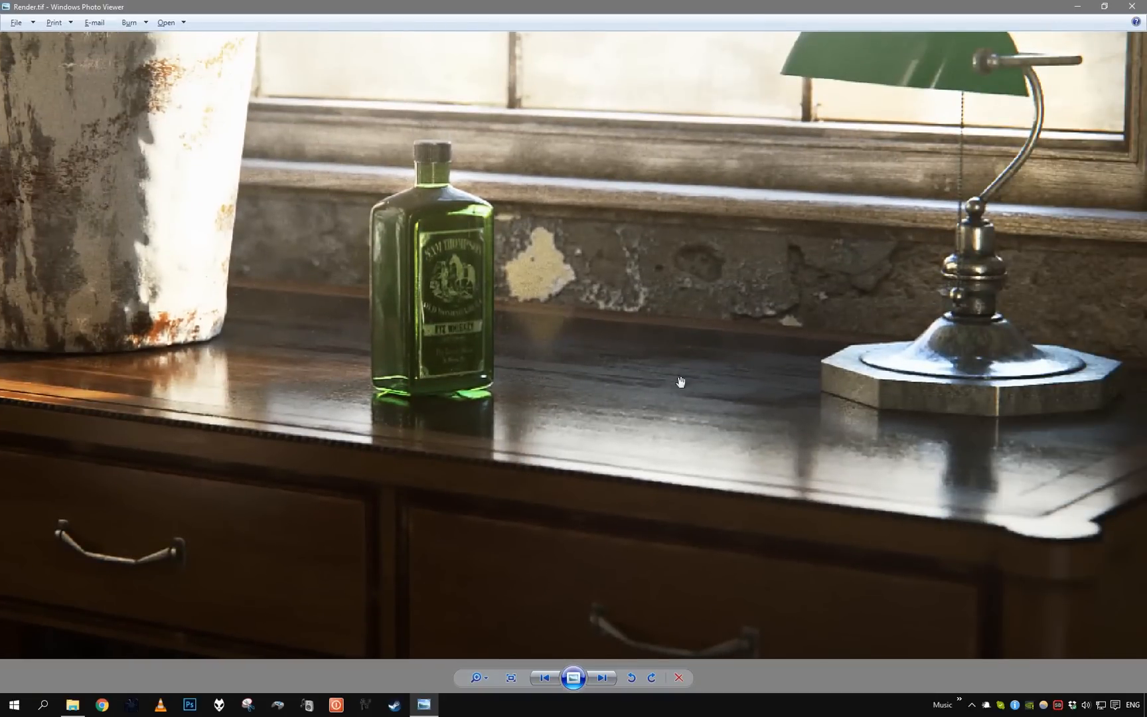
mouse_move(727, 413)
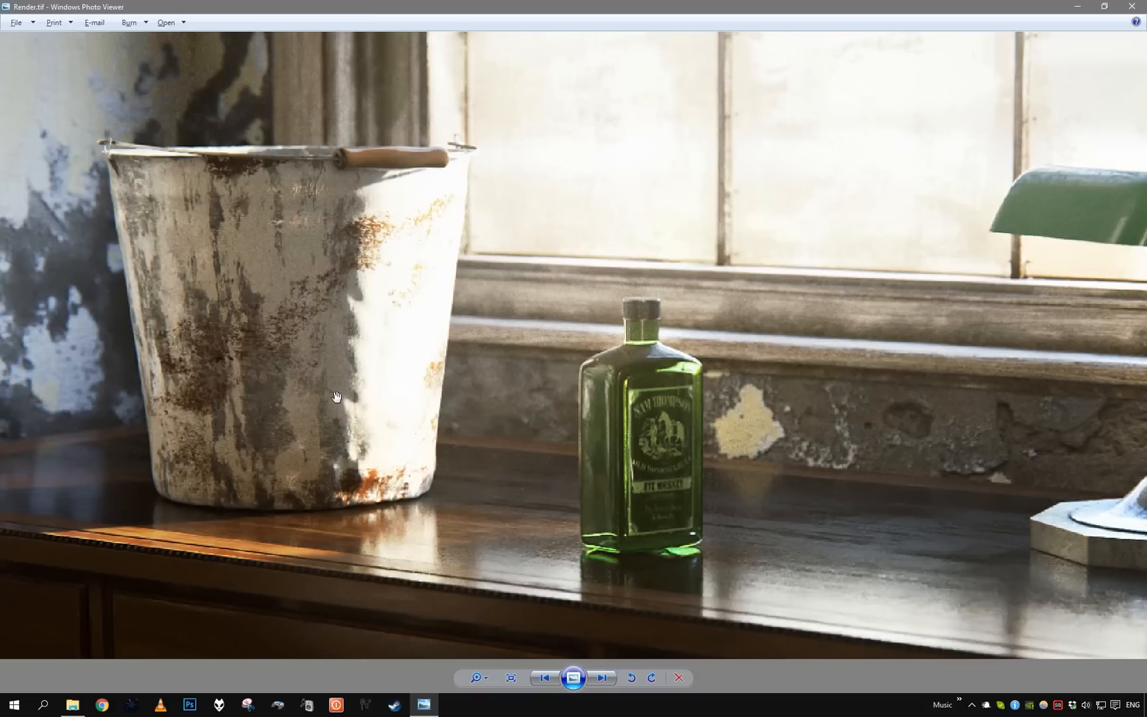
mouse_move(324, 336)
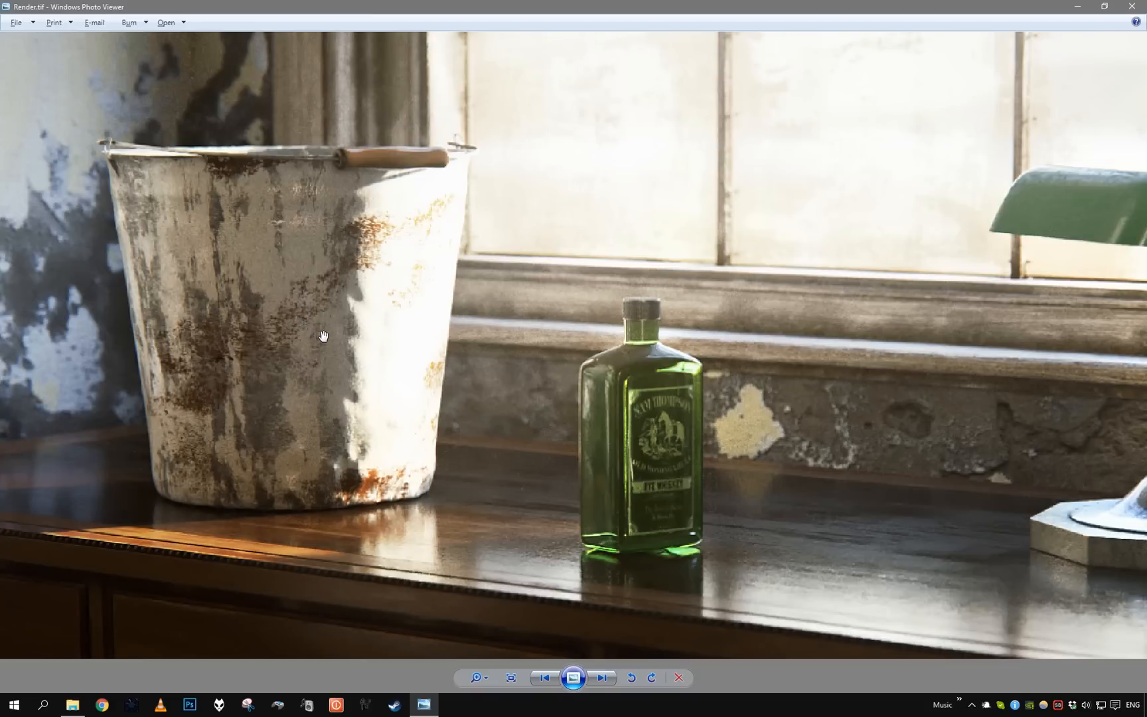
mouse_move(382, 408)
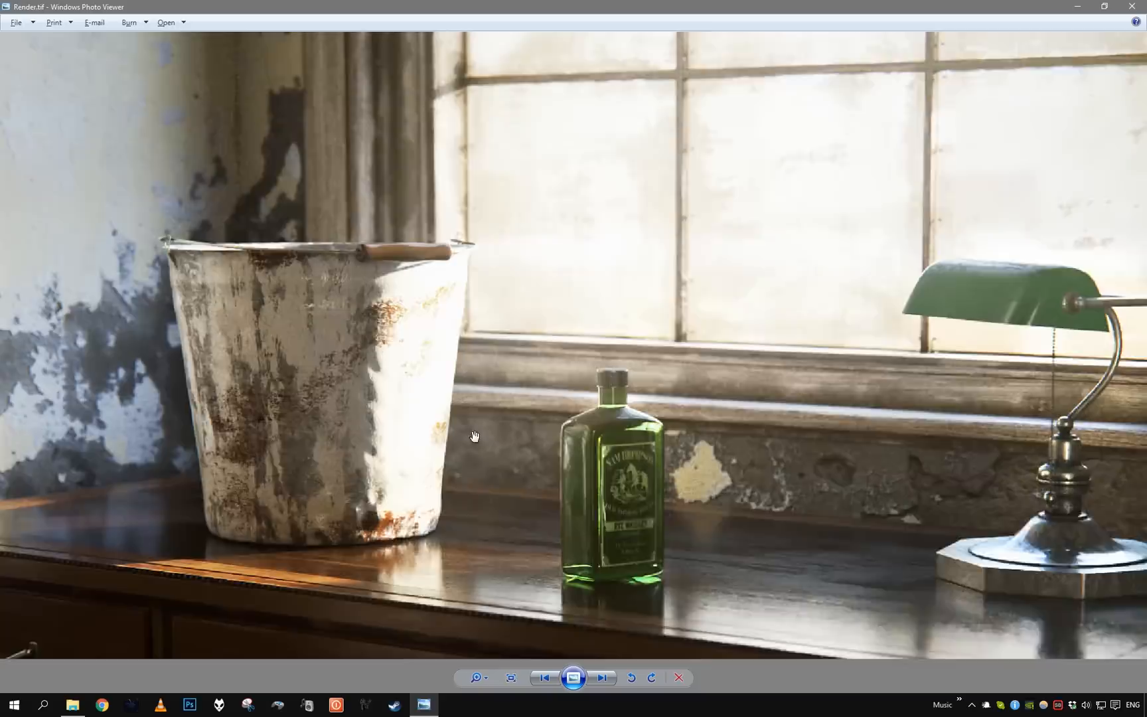
click(511, 677)
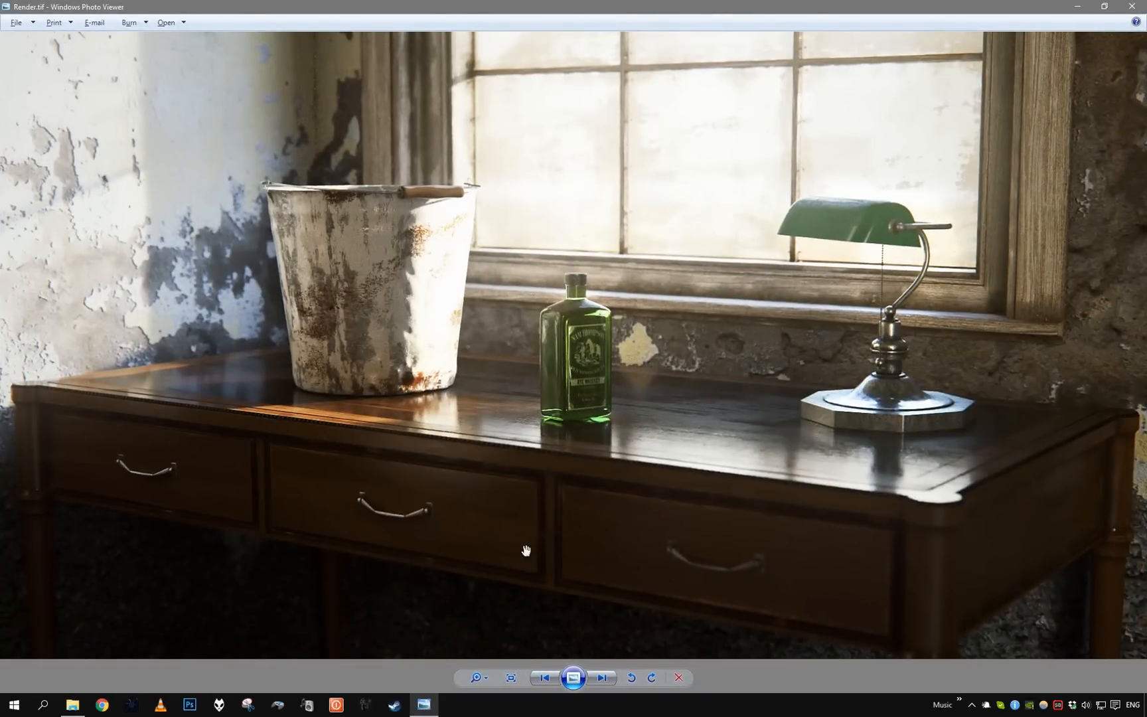
mouse_move(462, 556)
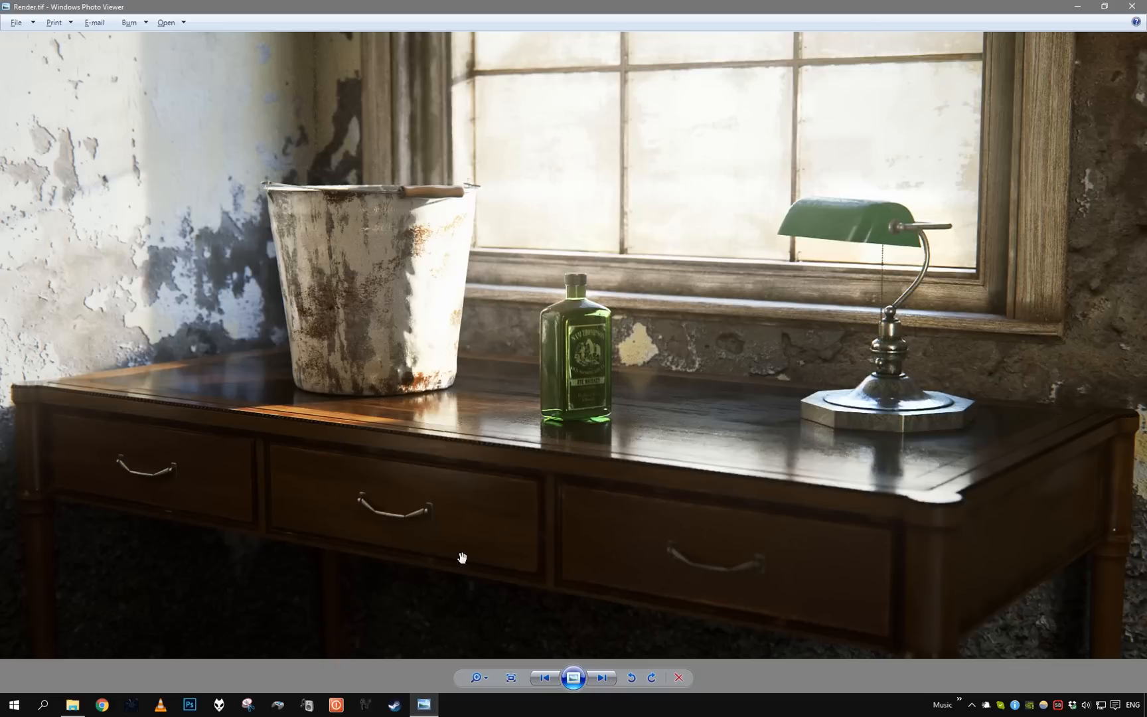
mouse_move(780, 477)
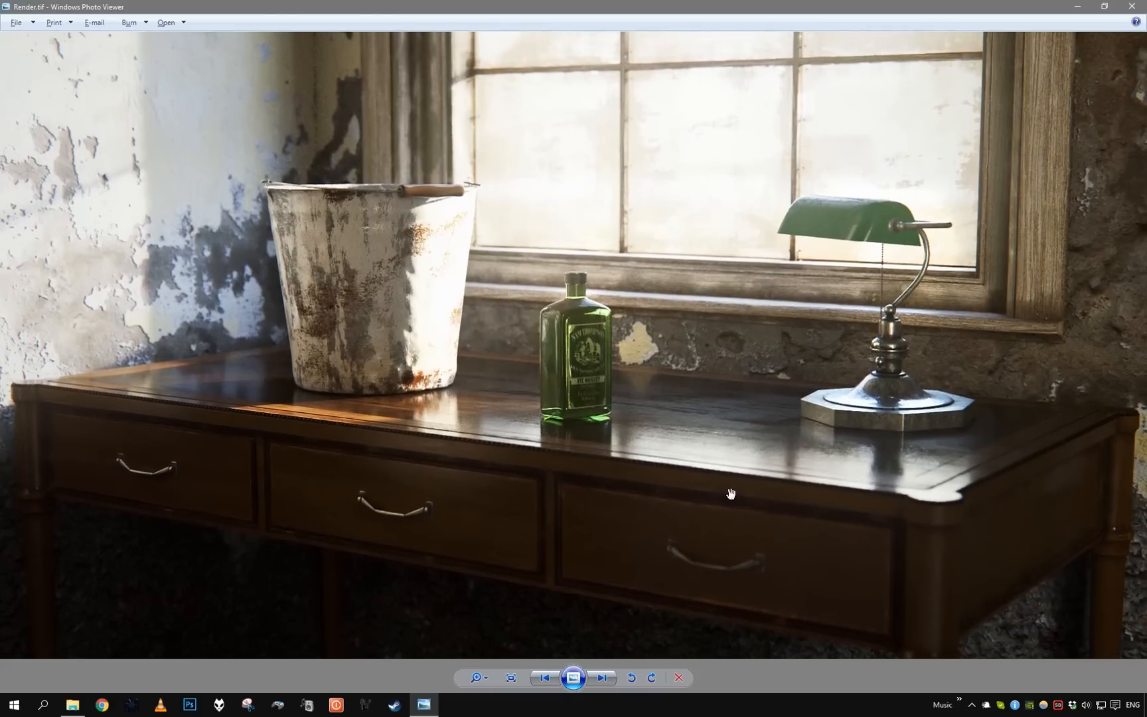
mouse_move(520, 505)
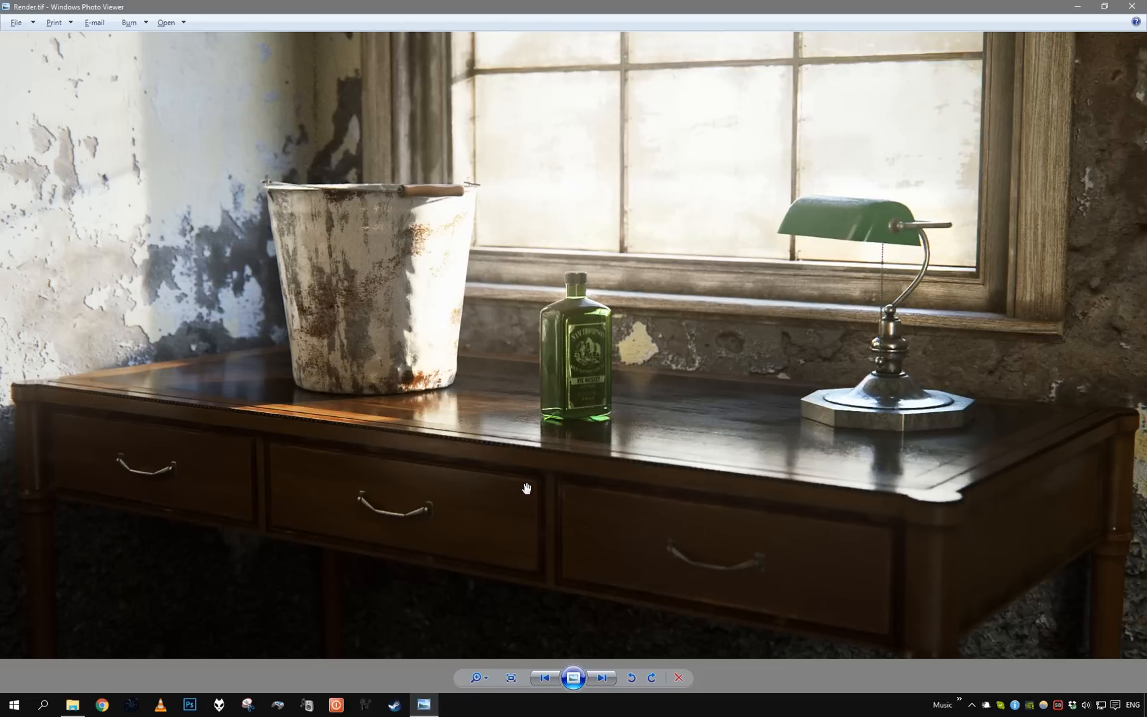
mouse_move(526, 491)
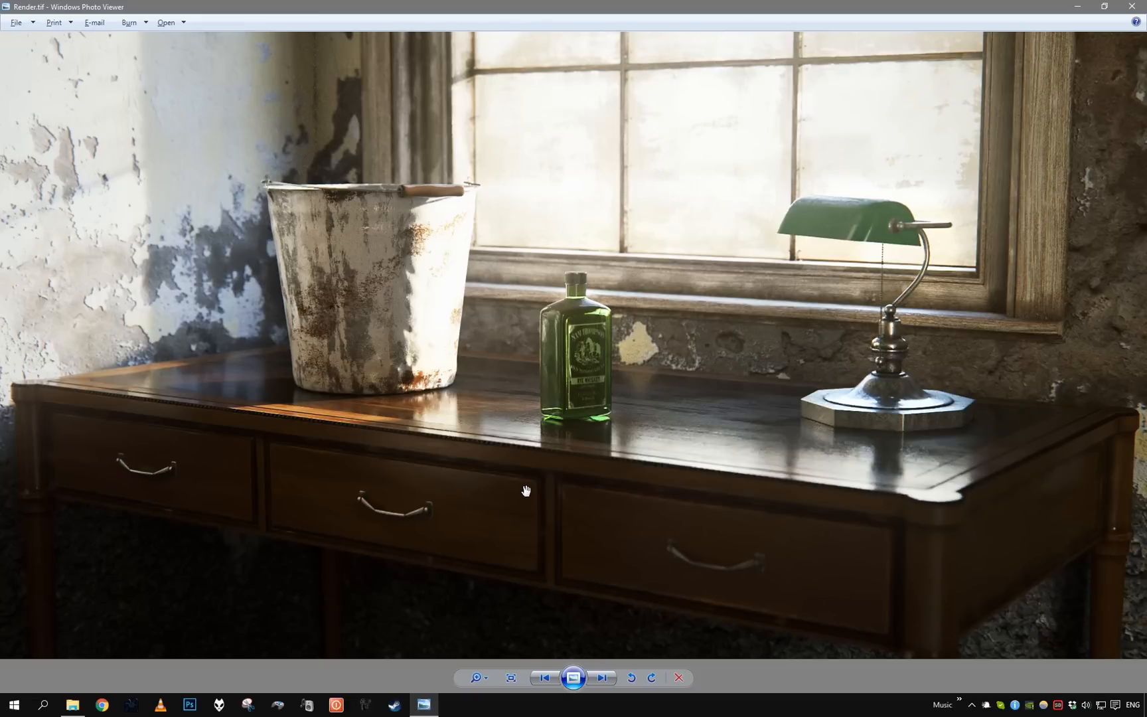